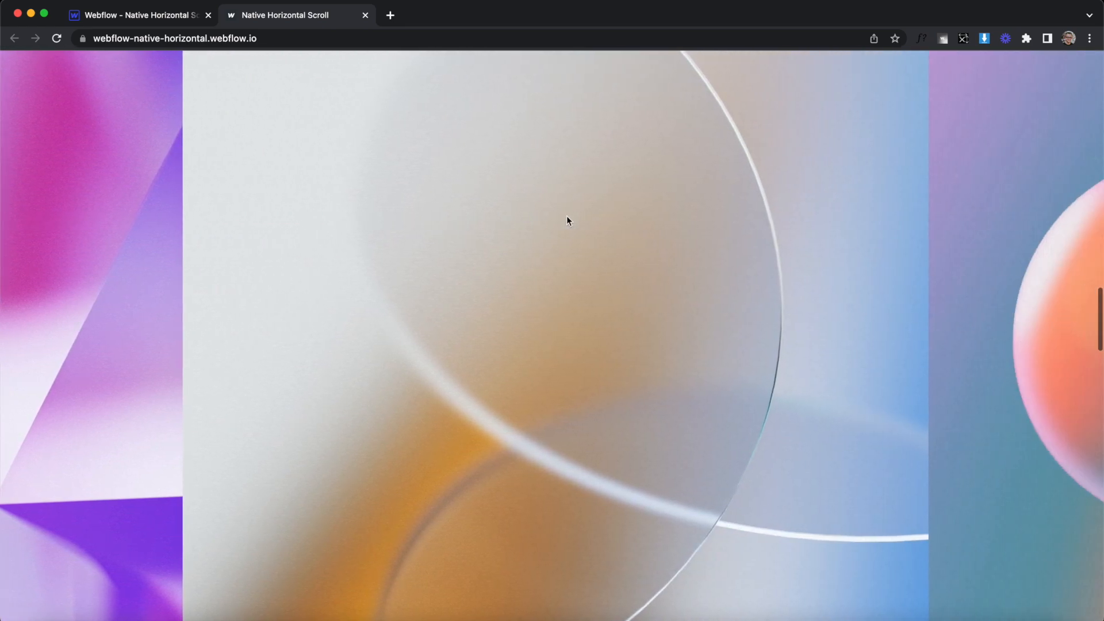
Name the new div section-wrapper and move it above the spacer in the Navigator.
{"action": "scroll", "scroll_direction": "down", "scroll_amount": 3}
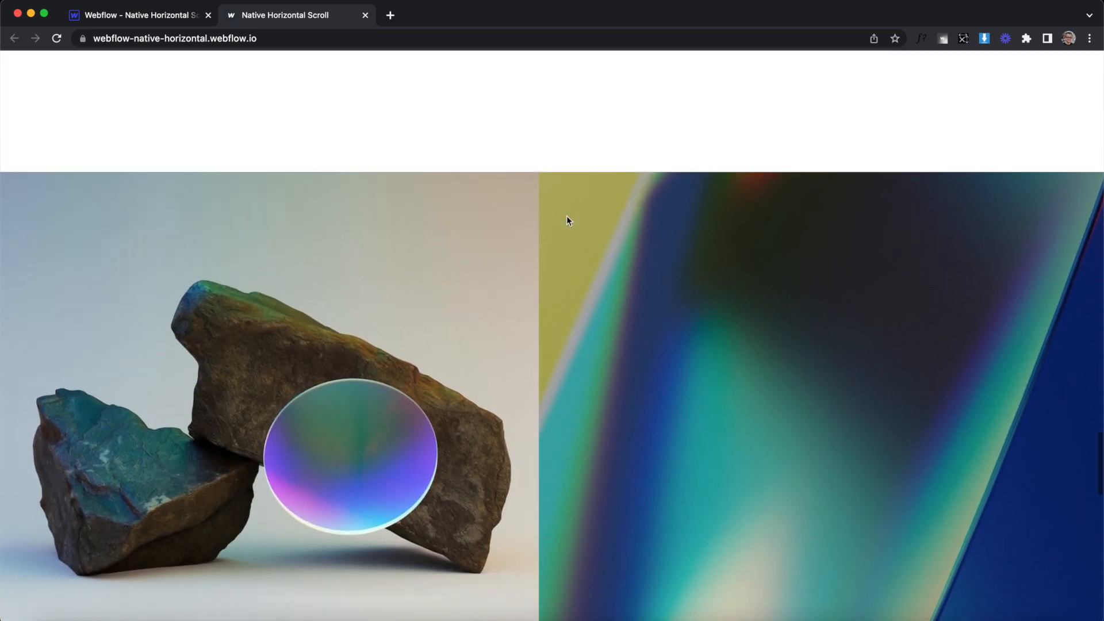
{"action": "scroll", "scroll_direction": "down", "scroll_amount": 3}
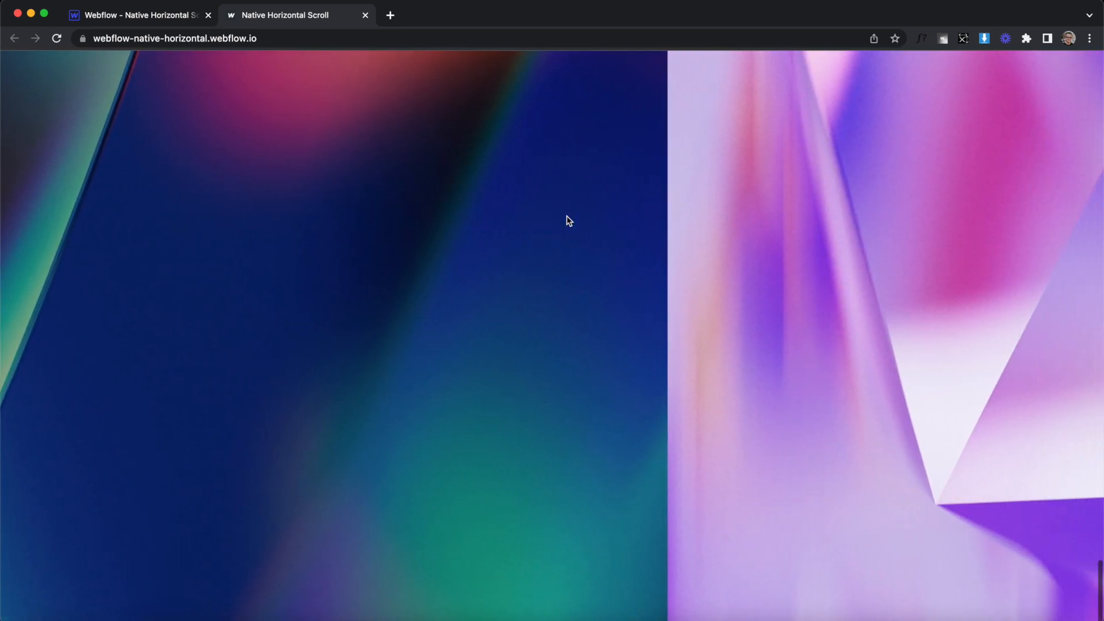
{"action": "scroll", "scroll_direction": "down", "scroll_amount": 3}
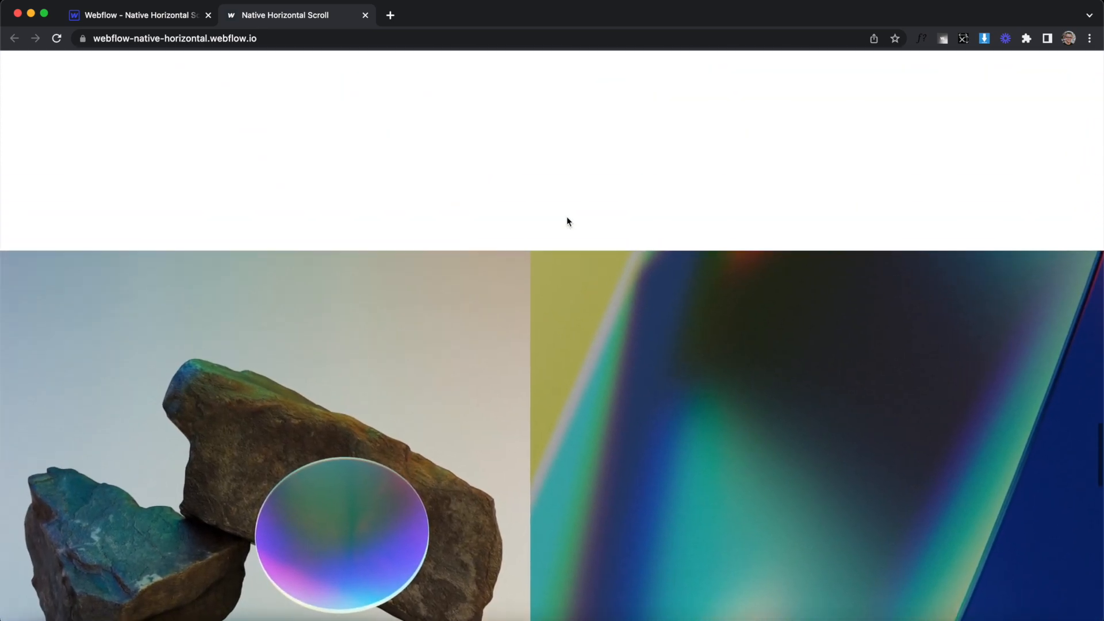
{"action": "scroll", "scroll_direction": "down", "scroll_amount": 3}
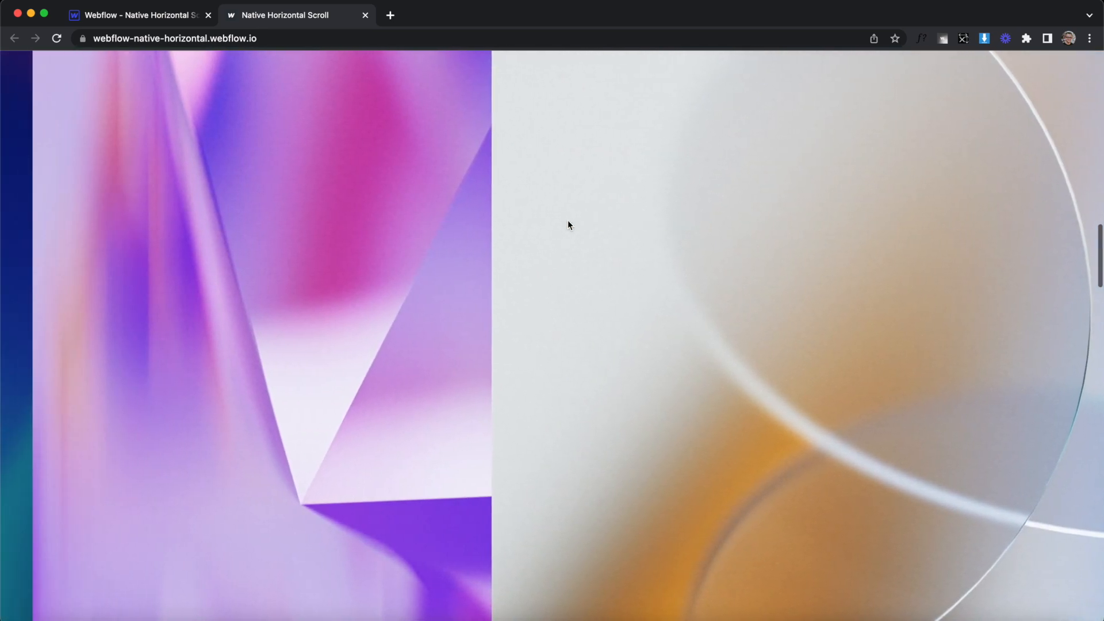
{"action": "scroll", "scroll_direction": "left", "scroll_amount": 3}
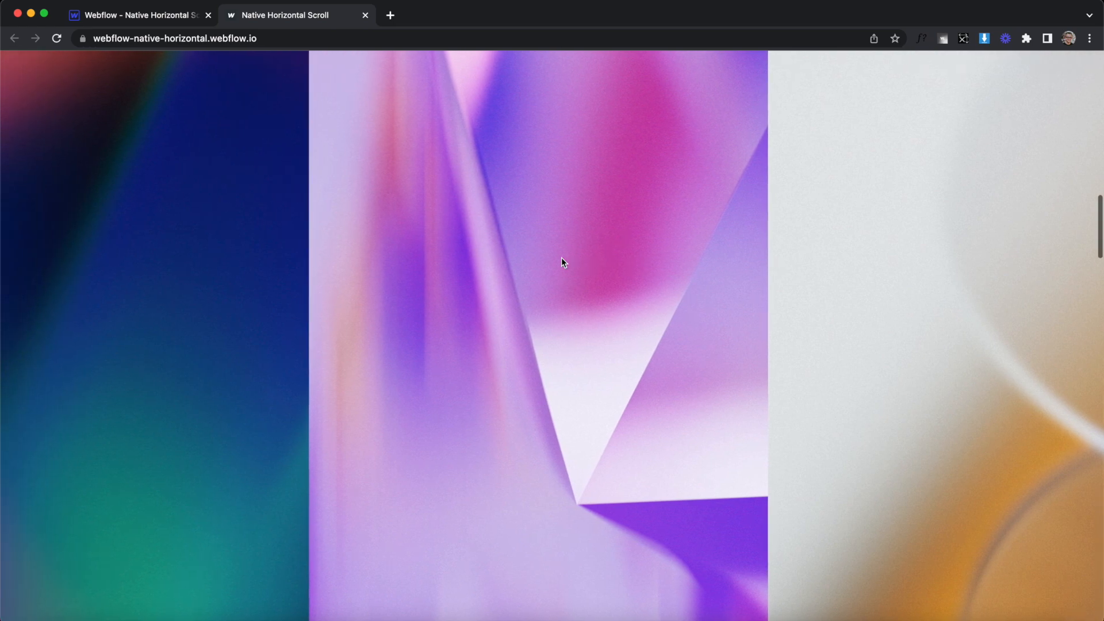
{"action": "scroll", "scroll_direction": "right", "scroll_amount": 3}
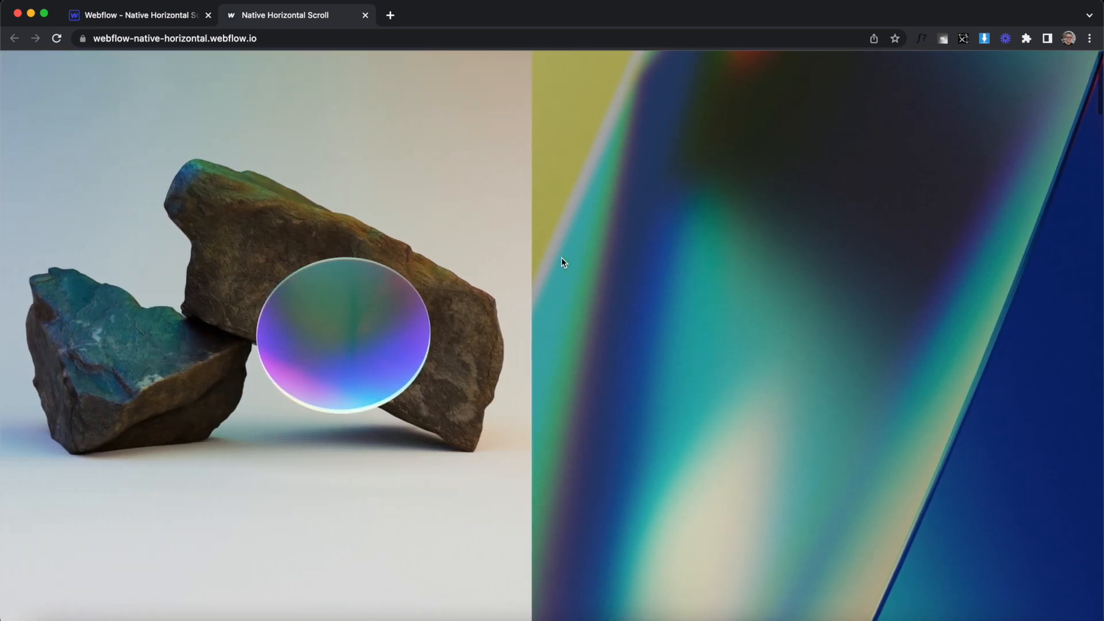
{"action": "left_click", "coordinate": [140, 15]}
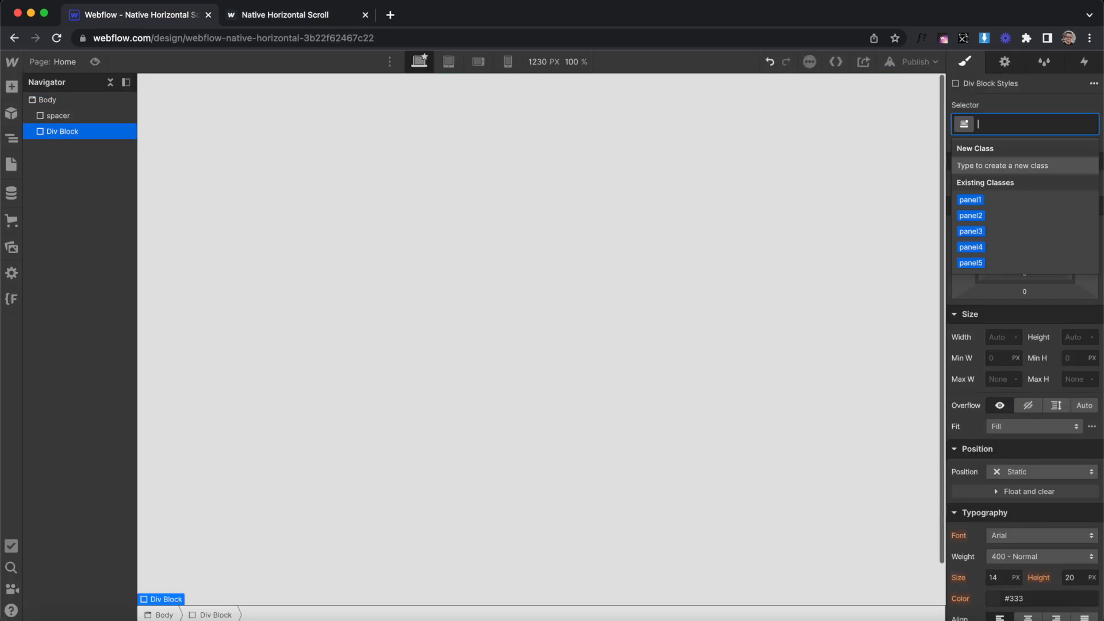
{"action": "type", "text": "section-wrapper"}
{"action": "left_click", "coordinate": [1004, 336]}
{"action": "type", "text": "100"}
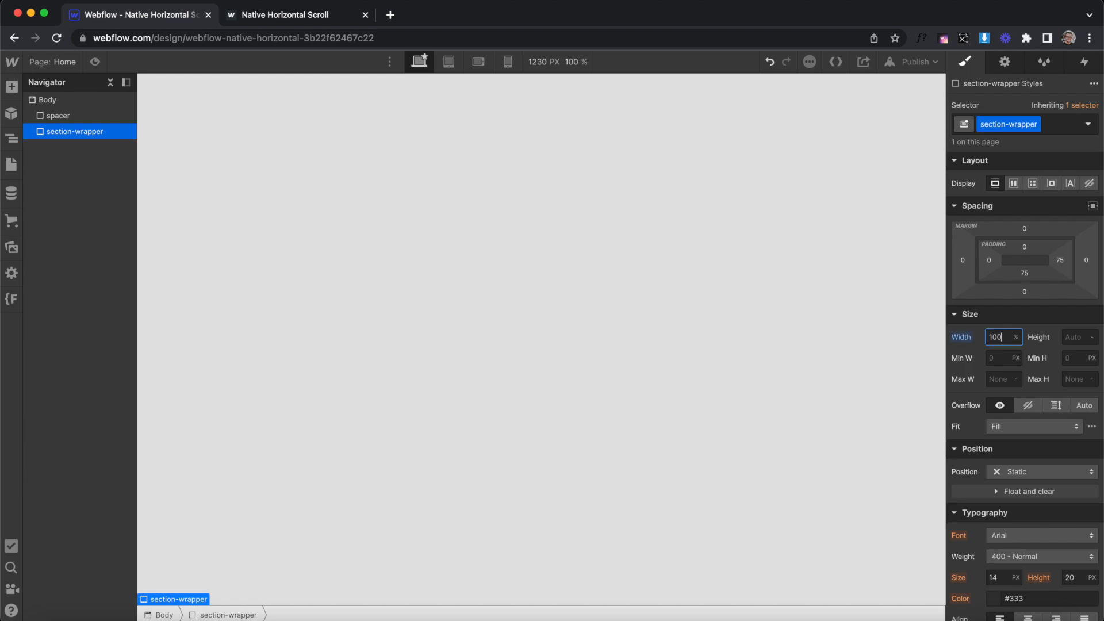
{"action": "left_click_drag", "start_coordinate": [74, 131], "coordinate": [74, 113]}
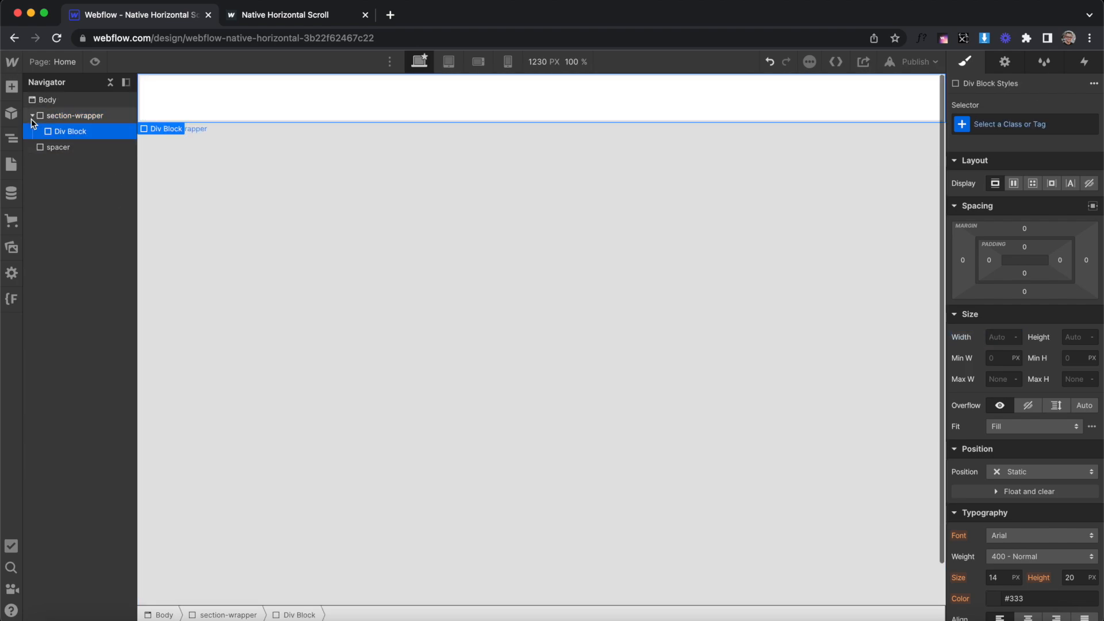
Add a section-height div inside it with height 500.
{"action": "type", "text": "section-height"}
{"action": "left_click", "coordinate": [1004, 335]}
{"action": "type", "text": "100"}
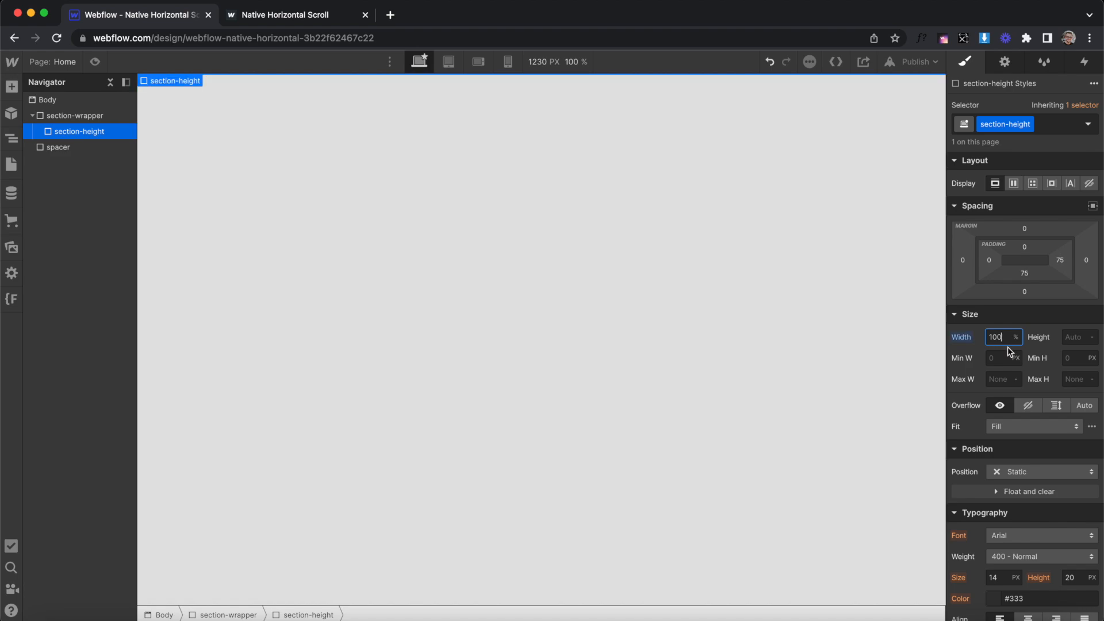
{"action": "left_click", "coordinate": [1076, 337]}
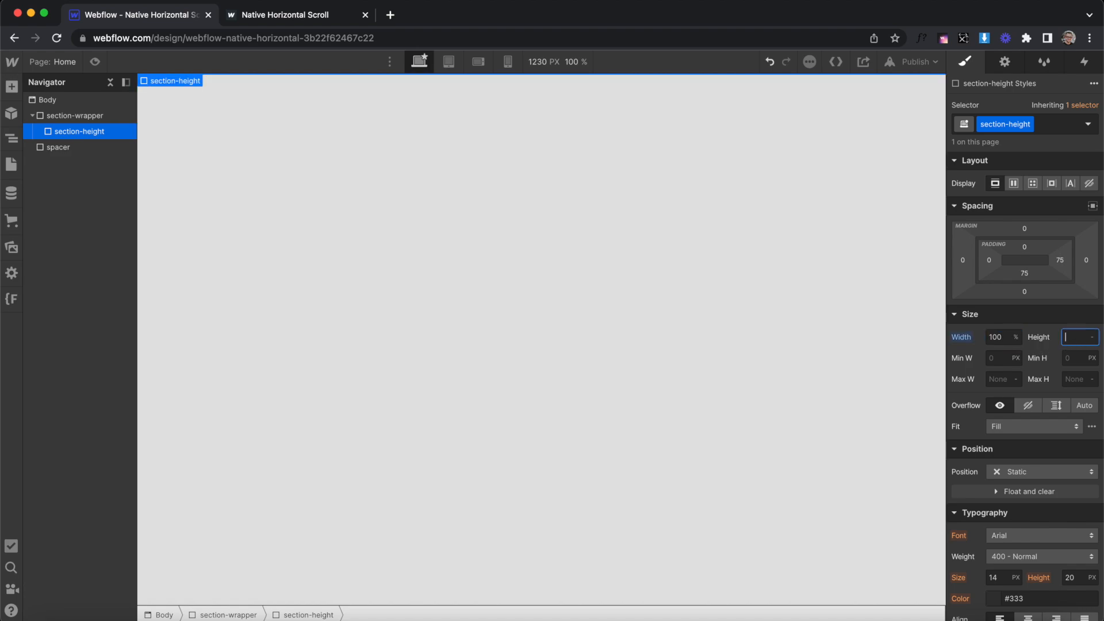
{"action": "type", "text": "500"}
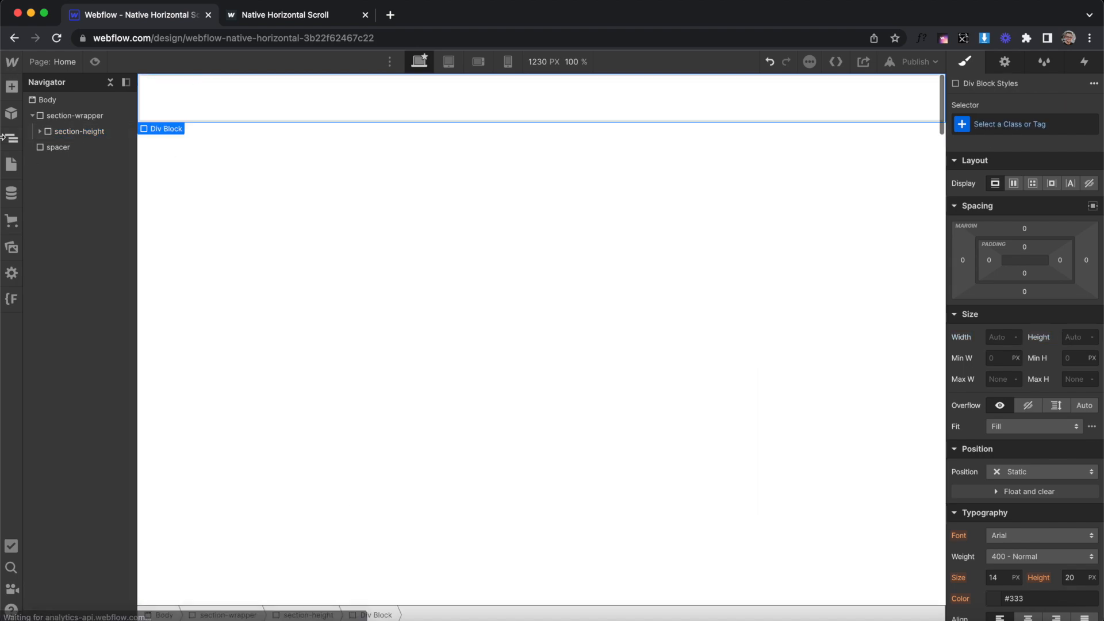
Nest a sticky-element div with Position Sticky, width 100% and height 100VH.
{"action": "left_click", "coordinate": [1023, 124]}
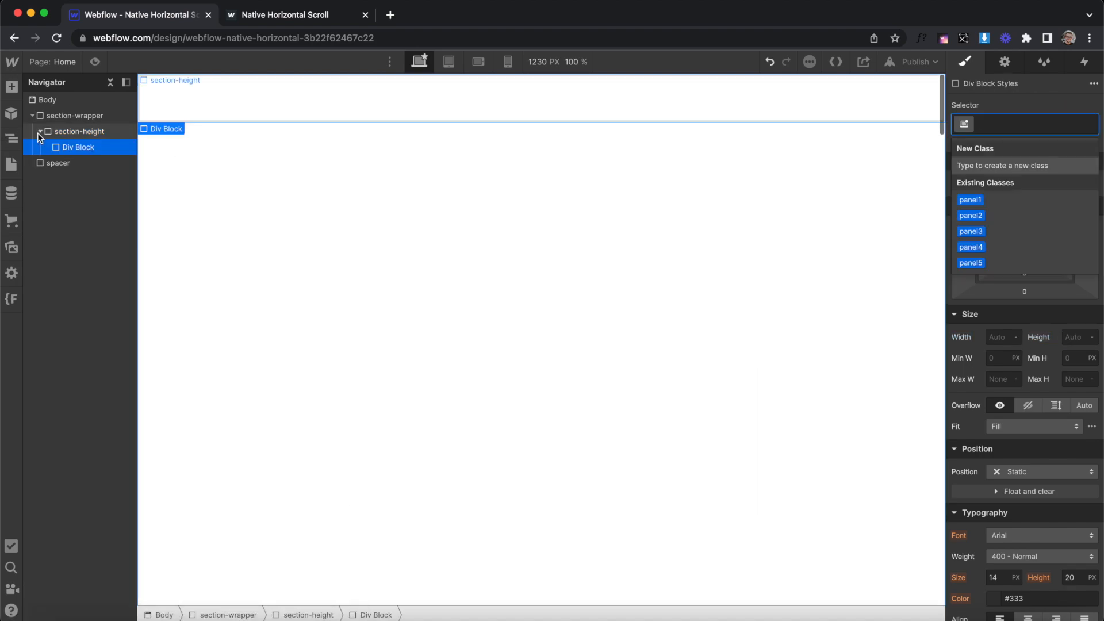
{"action": "type", "text": "sticky-element"}
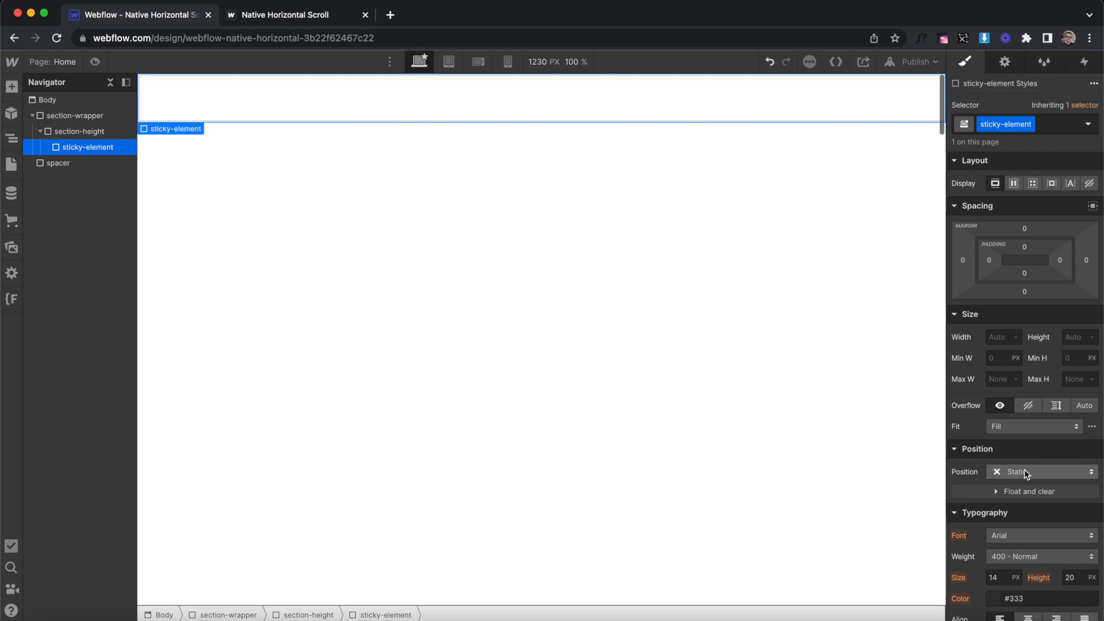
{"action": "left_click", "coordinate": [1042, 471]}
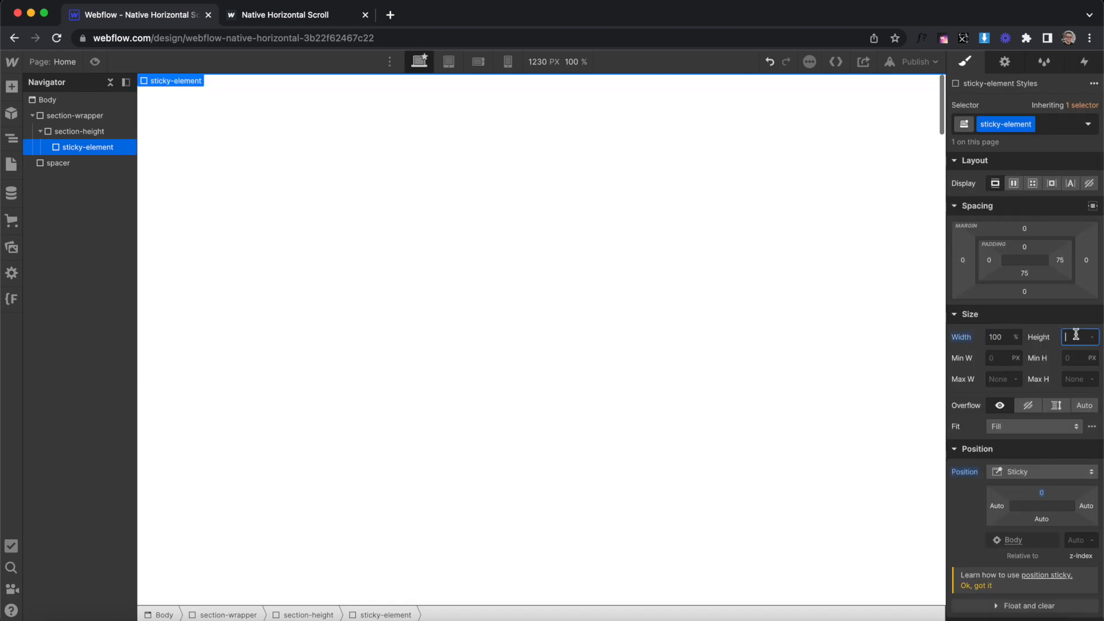
{"action": "type", "text": "100"}
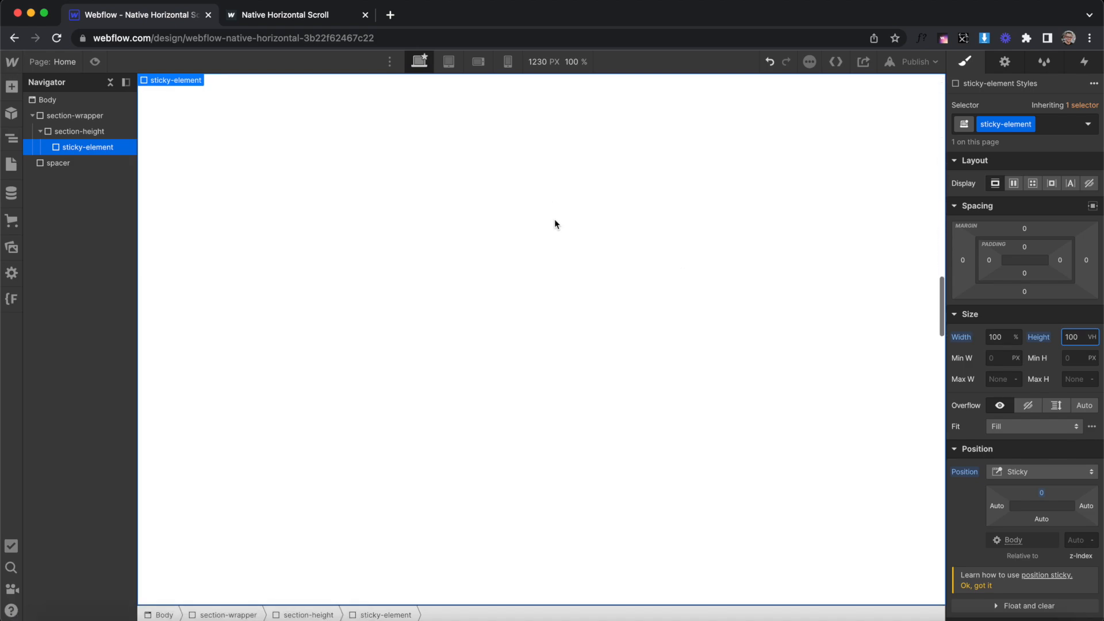
{"action": "scroll", "scroll_direction": "down", "scroll_amount": 3}
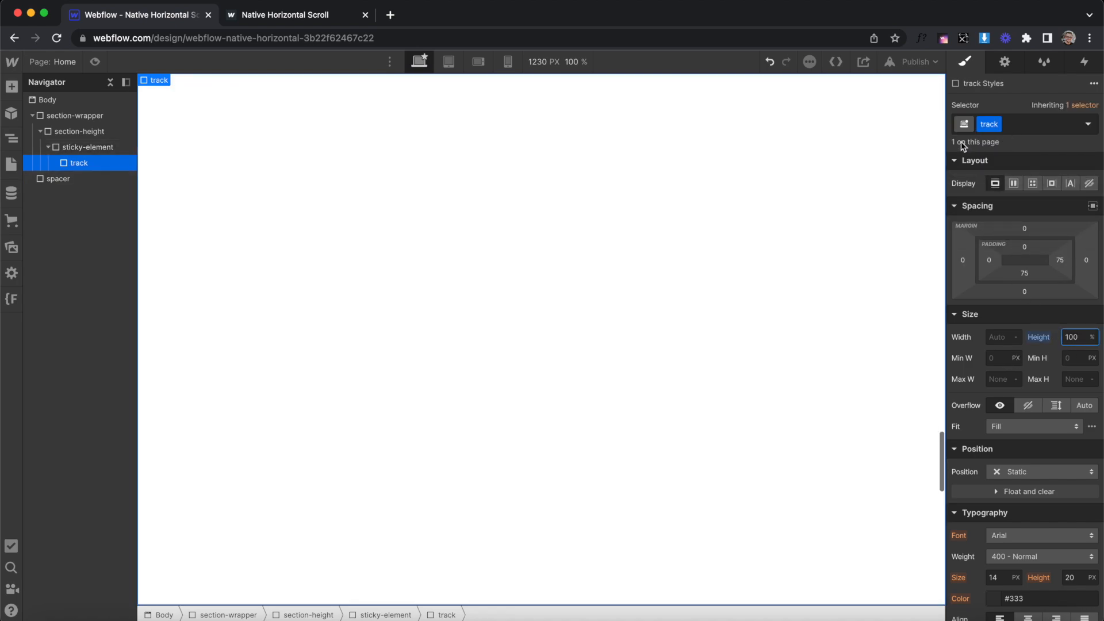
{"action": "mouse_move", "coordinate": [785, 227]}
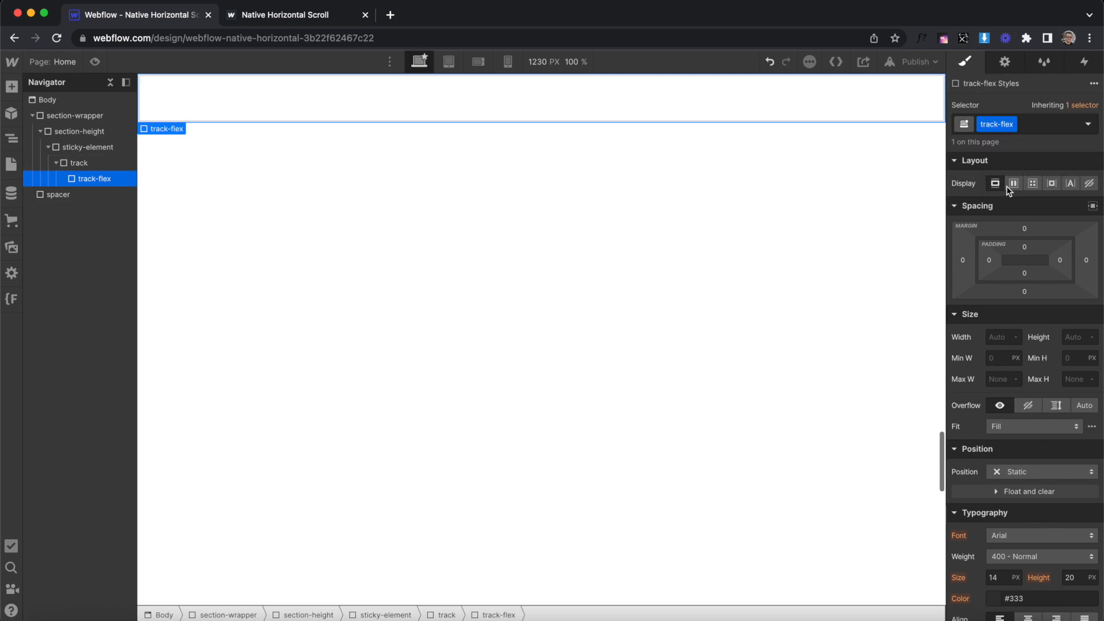
Set track-flex to Display Flex at 100% height, then search 'div' in the Add panel.
{"action": "left_click", "coordinate": [1012, 182]}
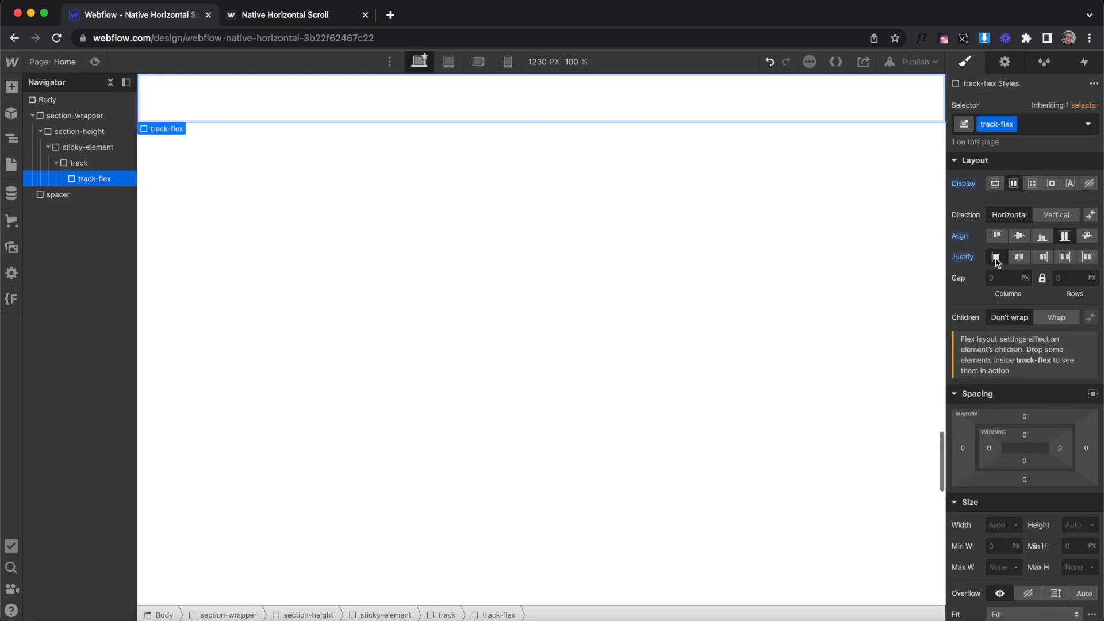
{"action": "left_click", "coordinate": [1078, 525]}
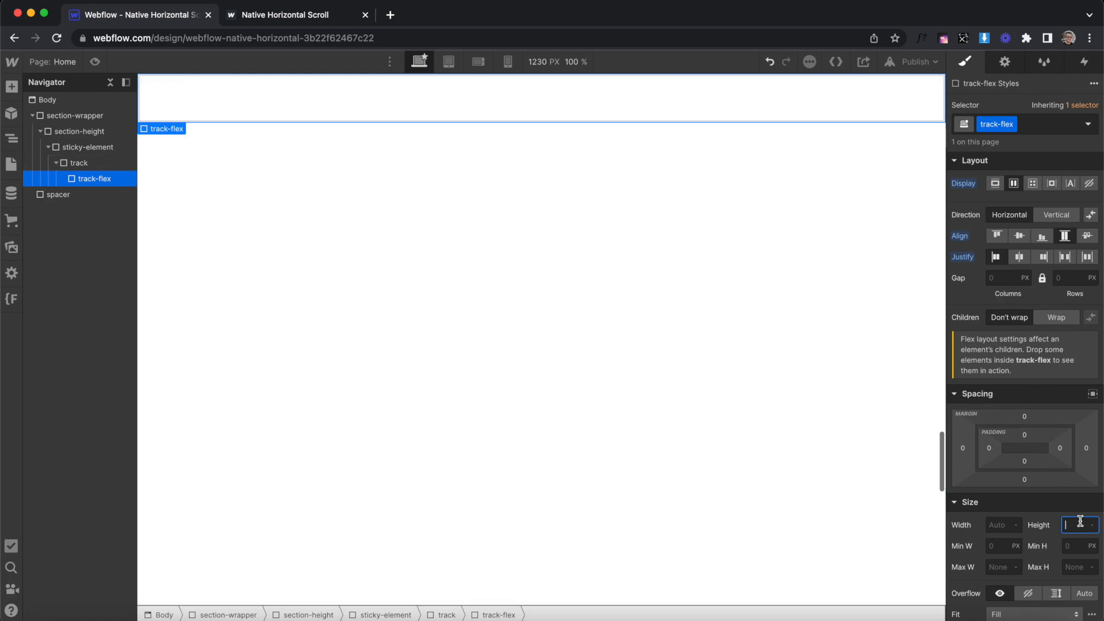
{"action": "type", "text": "100"}
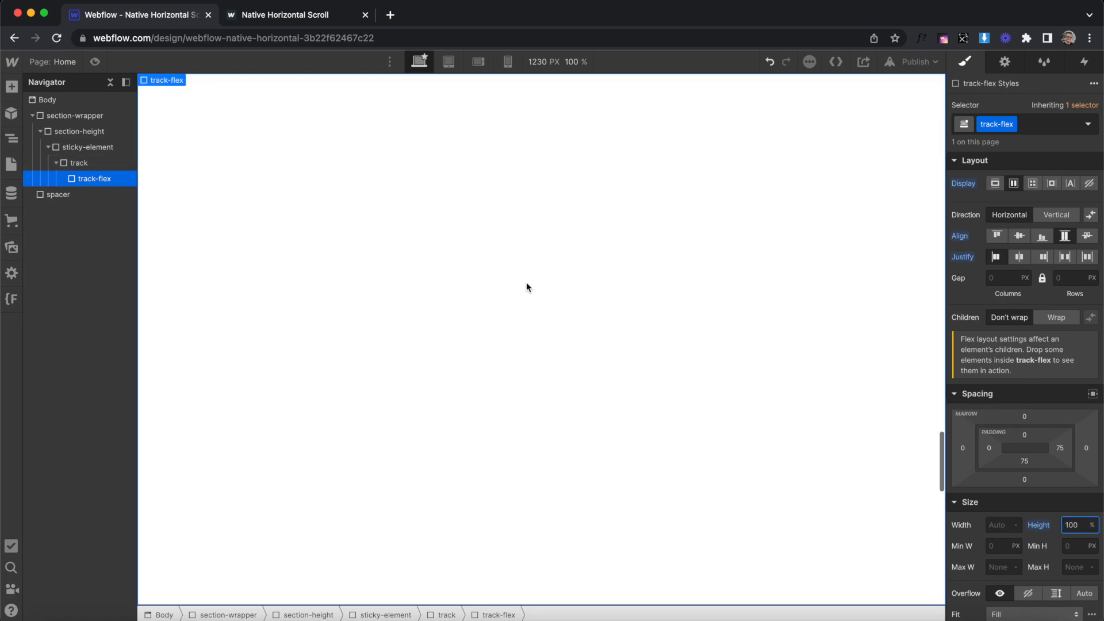
{"action": "type", "text": "div"}
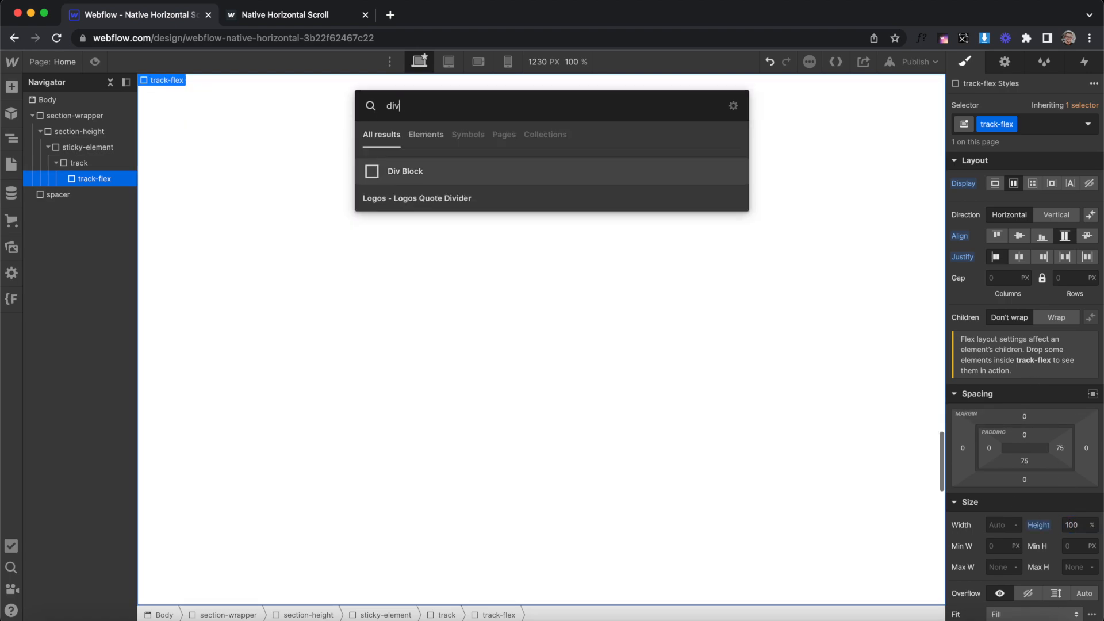
Insert div blocks into track-flex and assign the existing classes panel1 through panel5.
{"action": "left_click", "coordinate": [405, 171]}
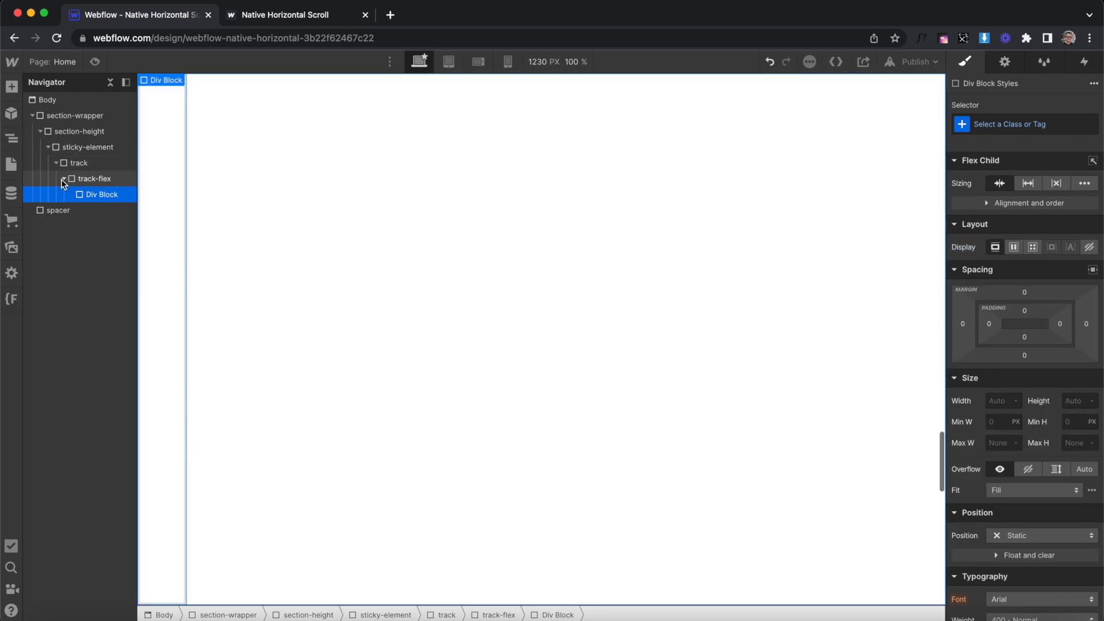
{"action": "mouse_move", "coordinate": [102, 162]}
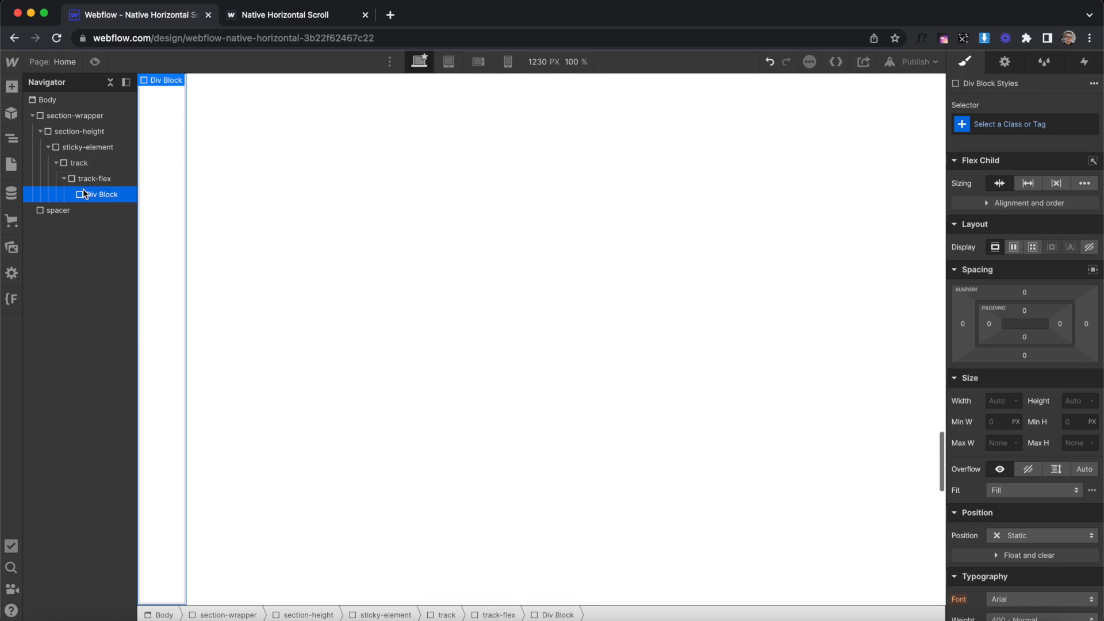
{"action": "mouse_move", "coordinate": [984, 128]}
{"action": "type", "text": "p"}
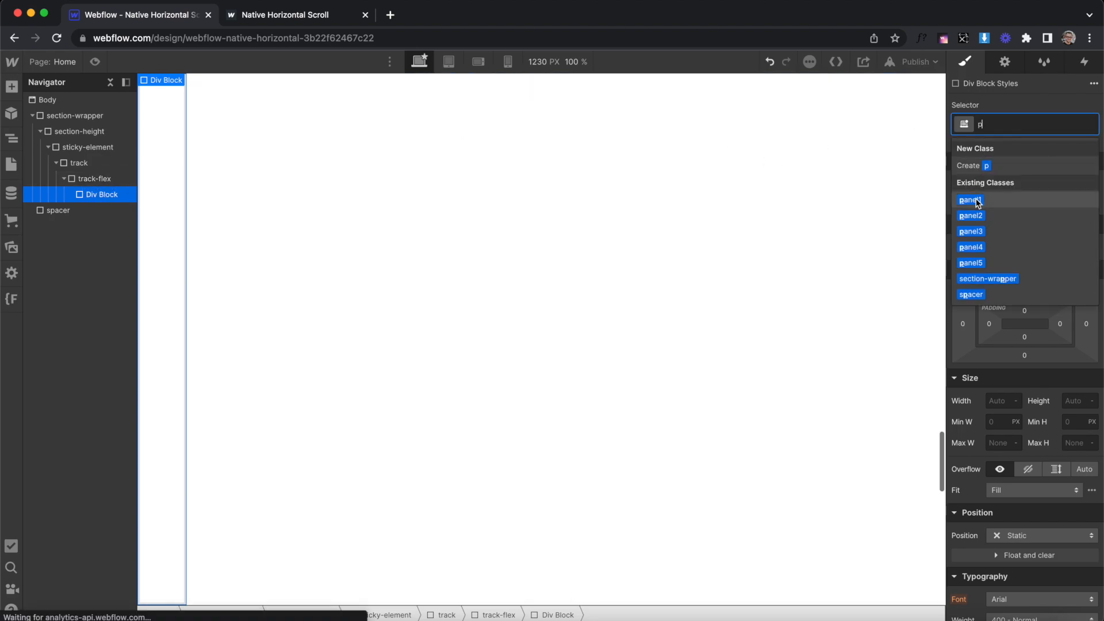
{"action": "left_click", "coordinate": [969, 200]}
{"action": "type", "text": "d"}
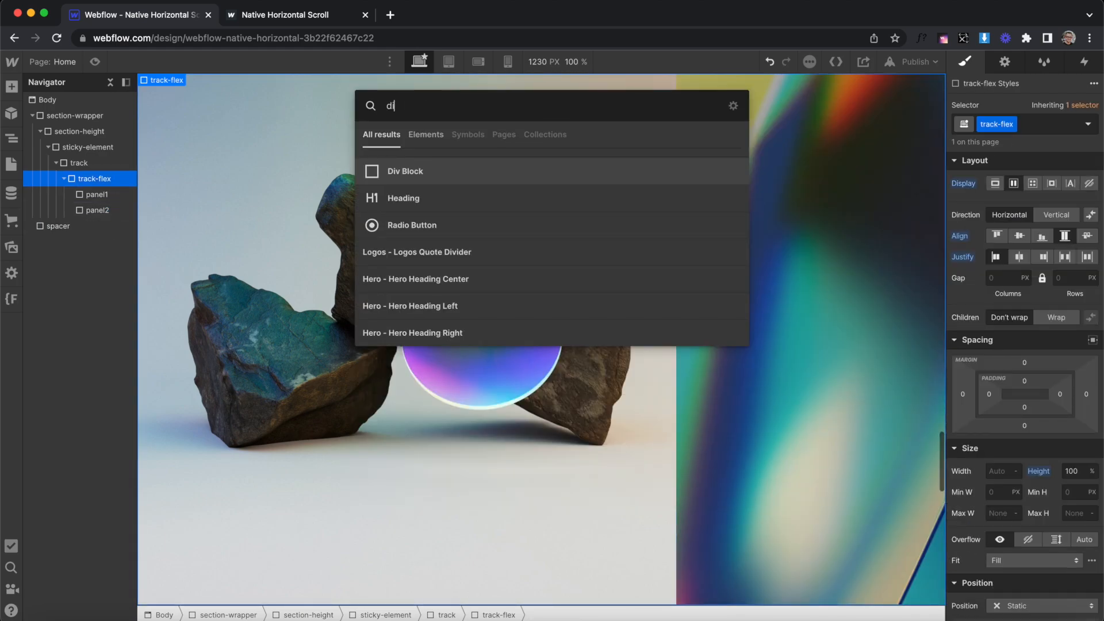
{"action": "left_click", "coordinate": [403, 171]}
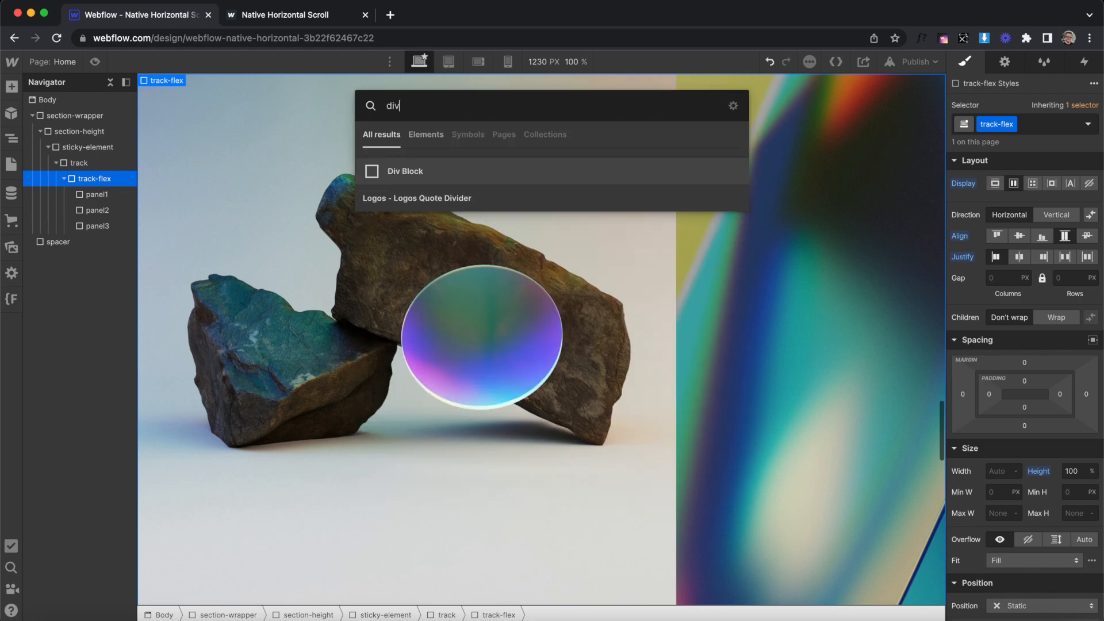
{"action": "left_click", "coordinate": [405, 170]}
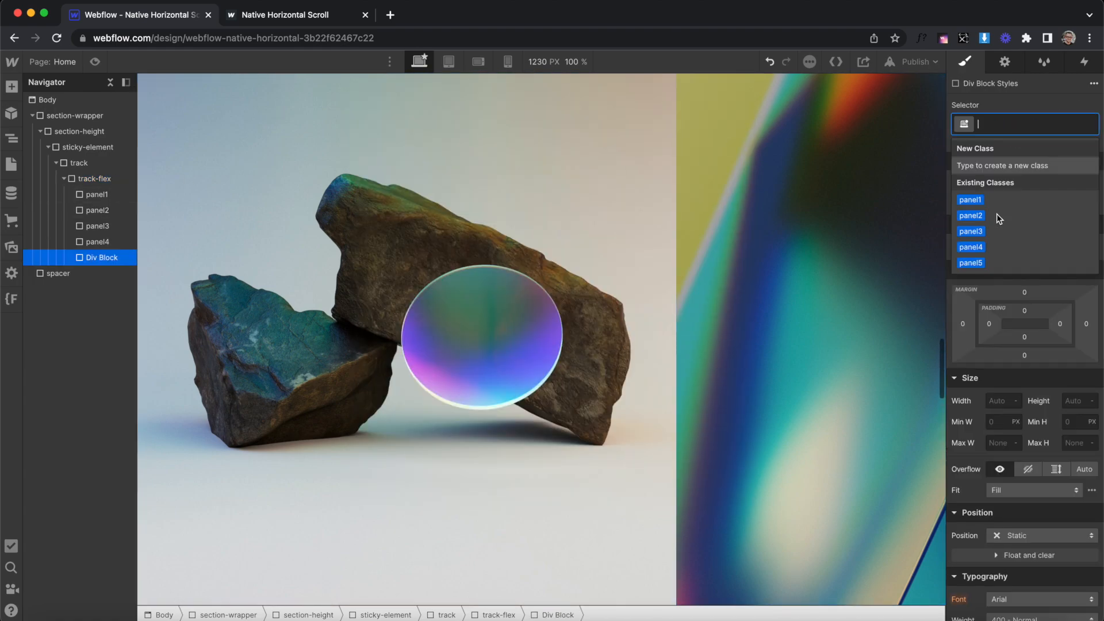
{"action": "left_click", "coordinate": [971, 262]}
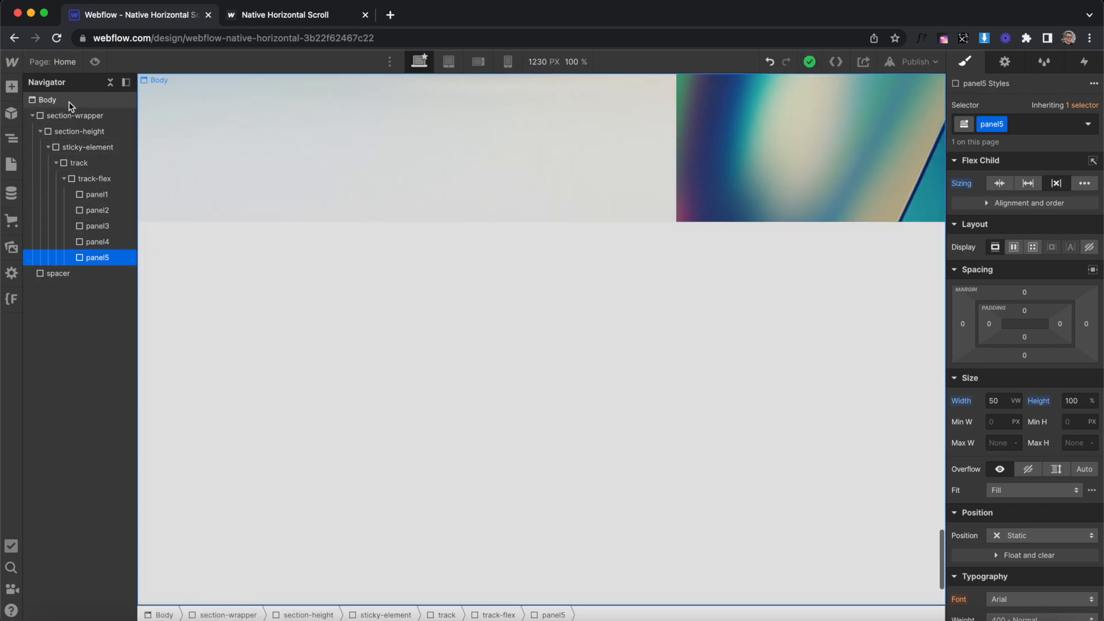
Set sticky-element's Overflow to hidden so the panels clip to the viewport.
{"action": "left_click", "coordinate": [89, 146]}
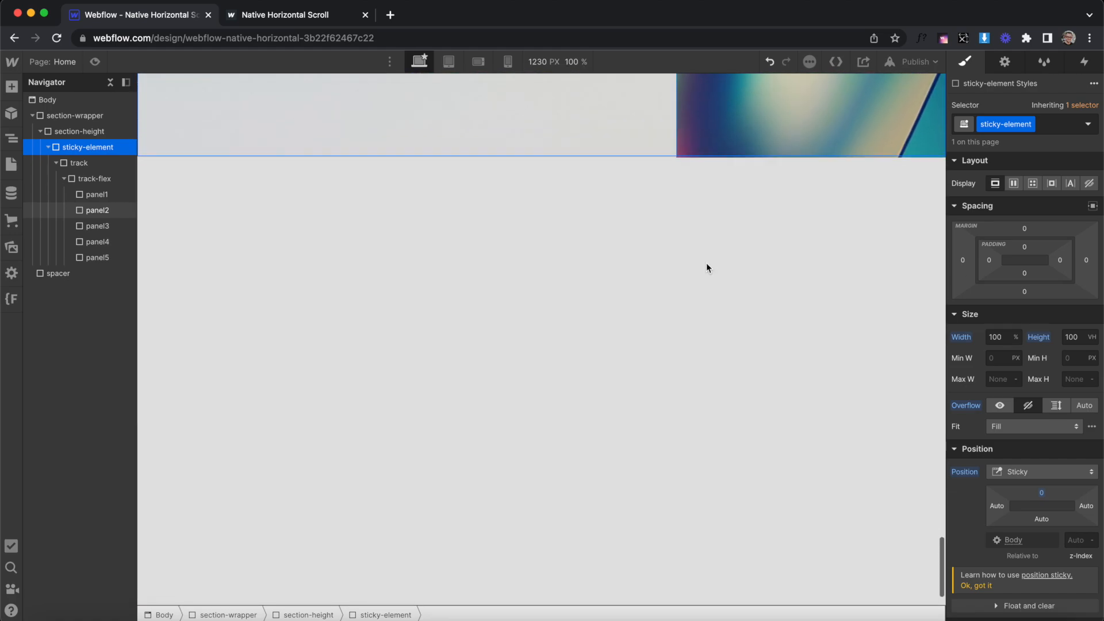
{"action": "scroll", "scroll_direction": "up", "scroll_amount": 3}
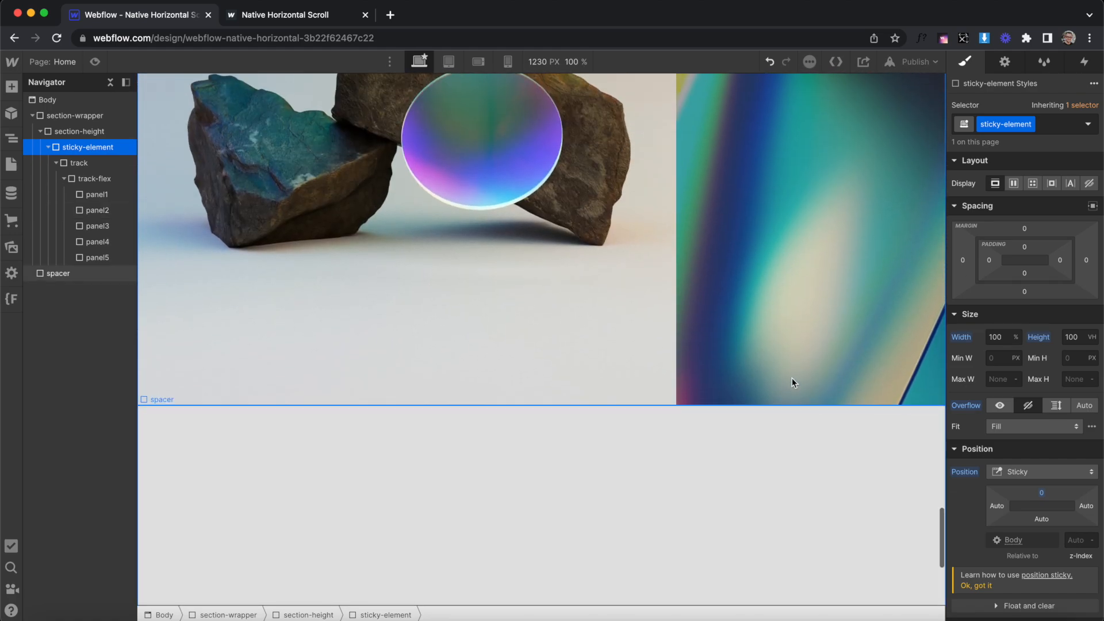
{"action": "left_click", "coordinate": [1056, 404]}
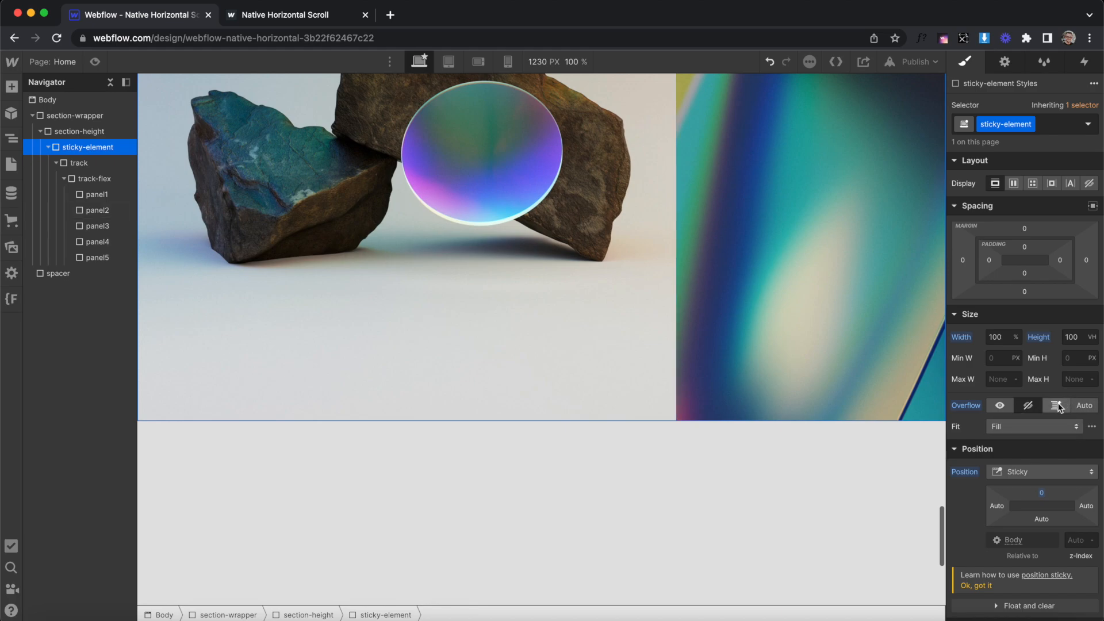
{"action": "left_click", "coordinate": [1027, 405]}
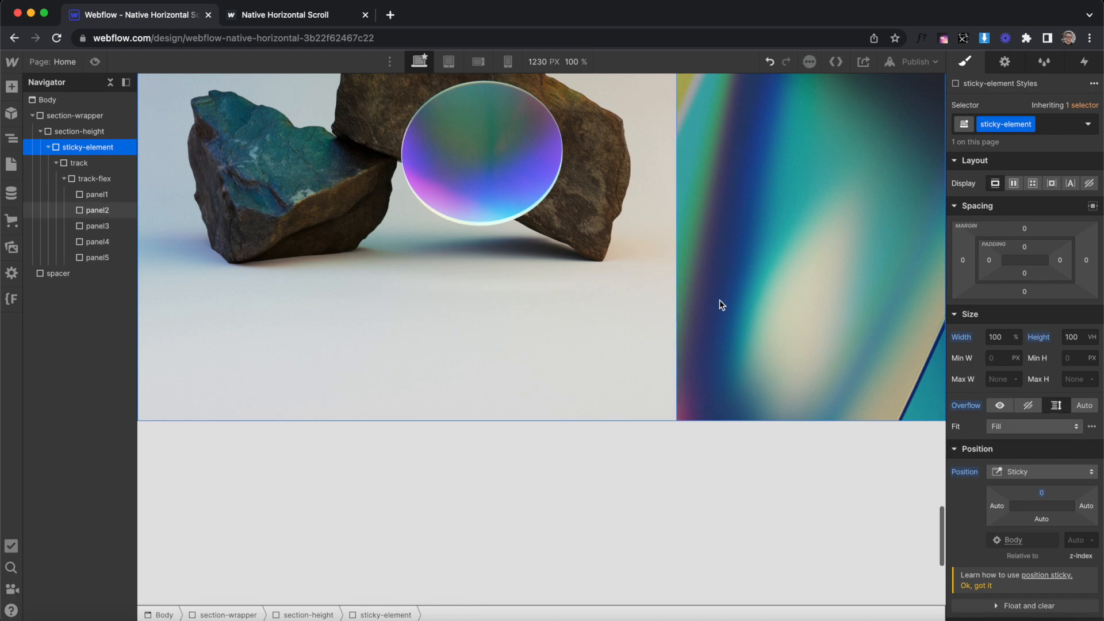
{"action": "scroll", "scroll_direction": "right", "scroll_amount": 3}
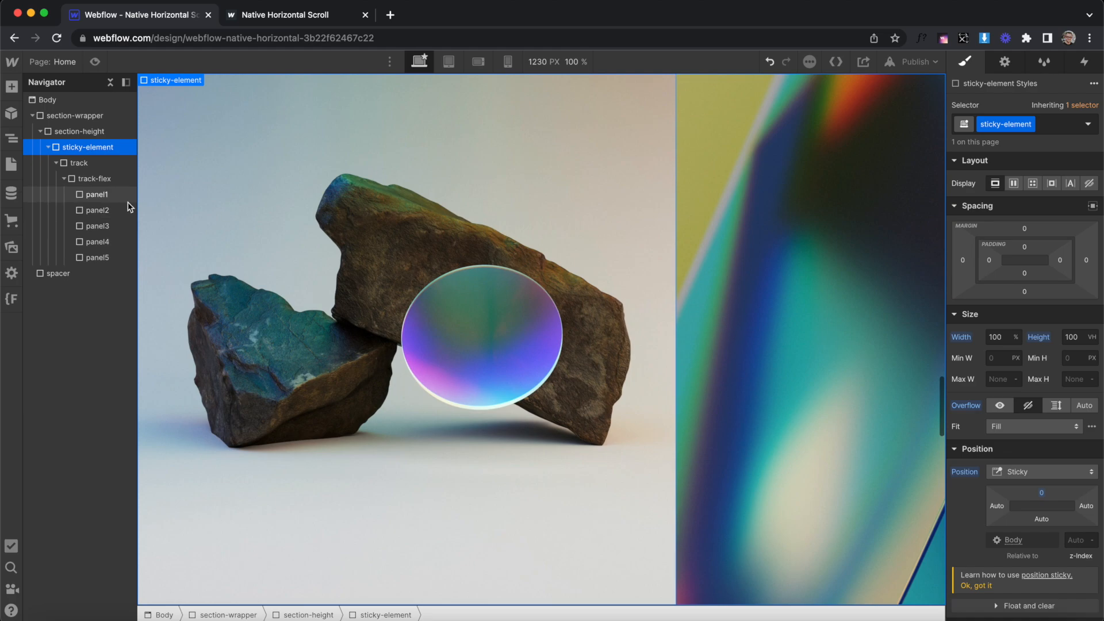
{"action": "mouse_move", "coordinate": [81, 174]}
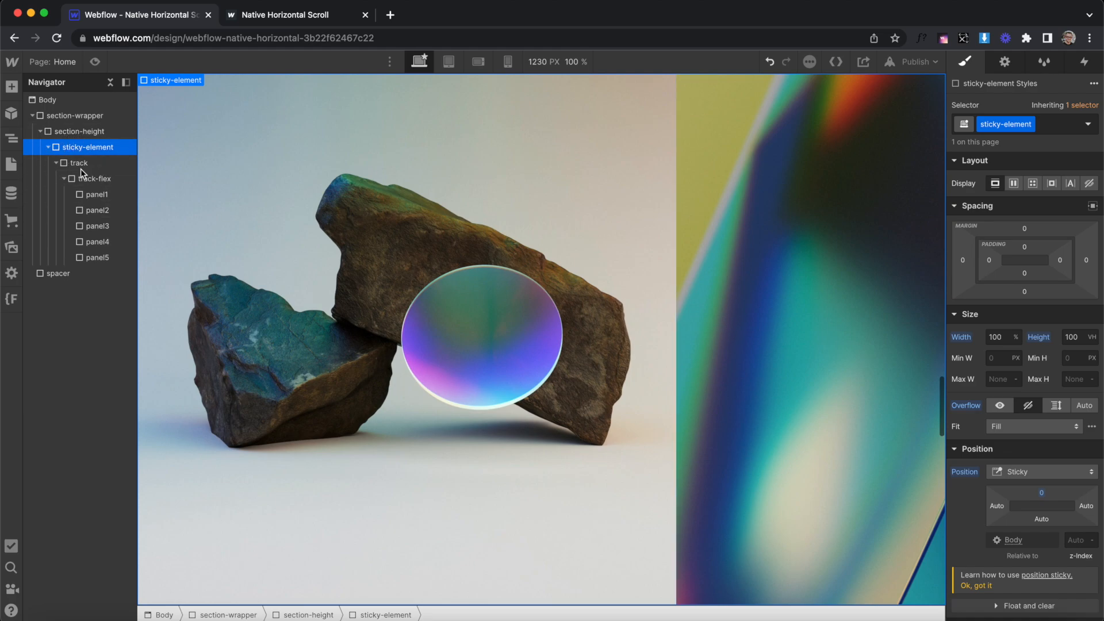
Give track a red #ff5353 background and a 2D Move transform with X -90%.
{"action": "left_click", "coordinate": [77, 162]}
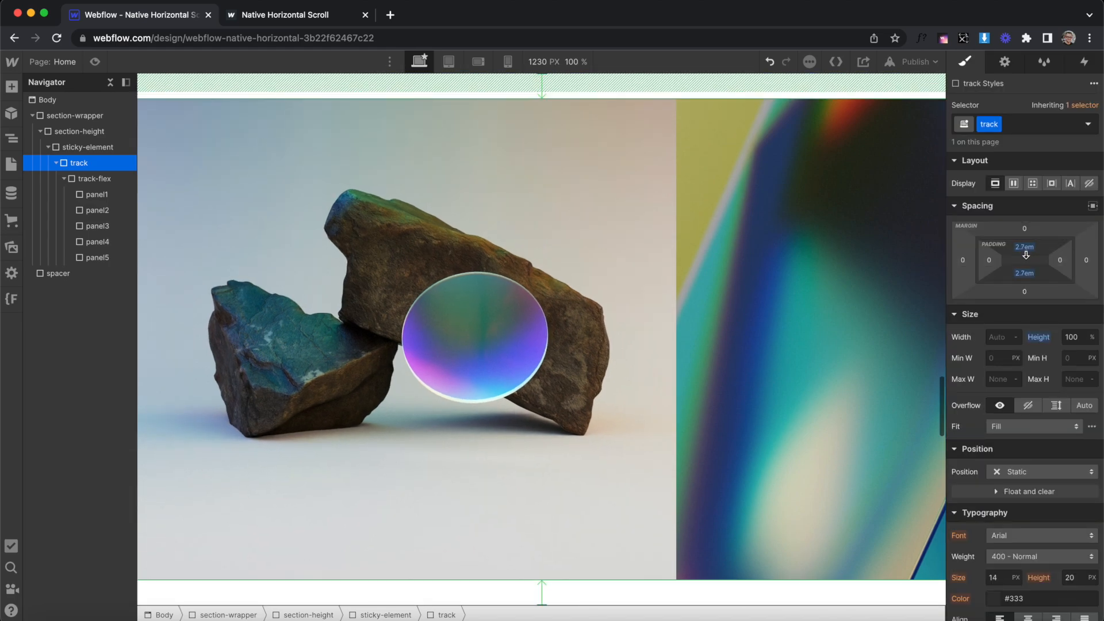
{"action": "scroll", "scroll_direction": "down", "scroll_amount": 3}
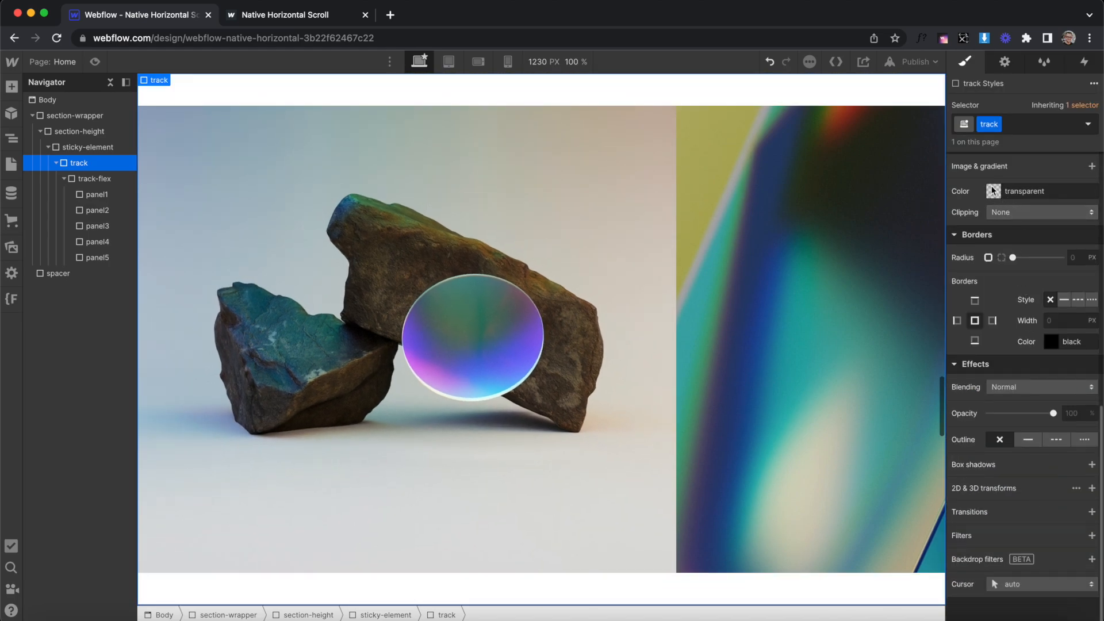
{"action": "left_click", "coordinate": [994, 191]}
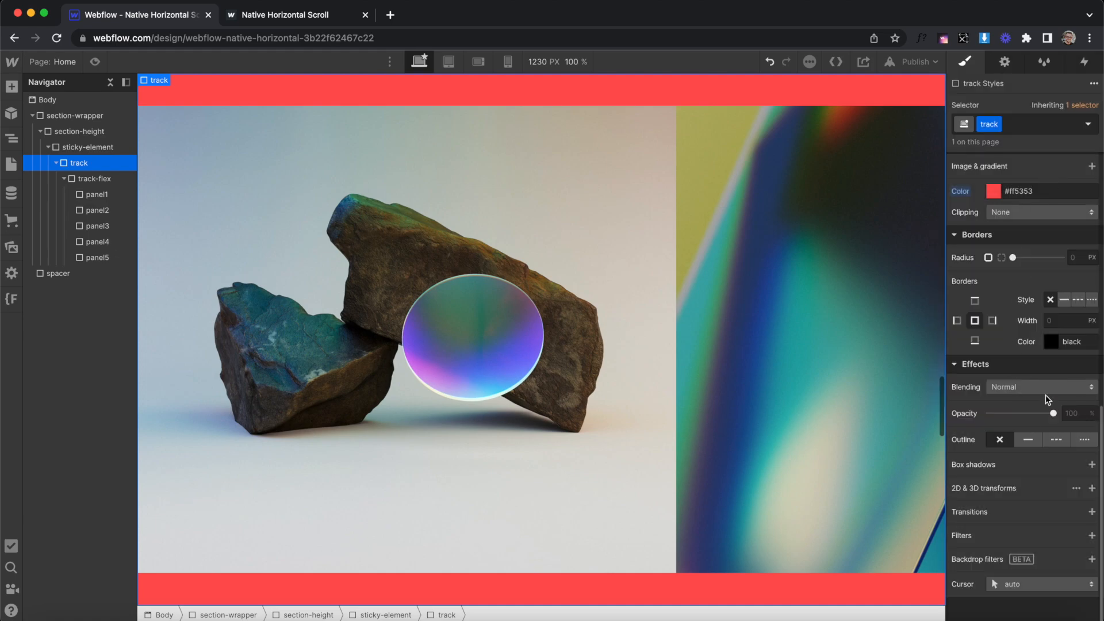
{"action": "left_click", "coordinate": [1092, 487]}
{"action": "type", "text": "-80"}
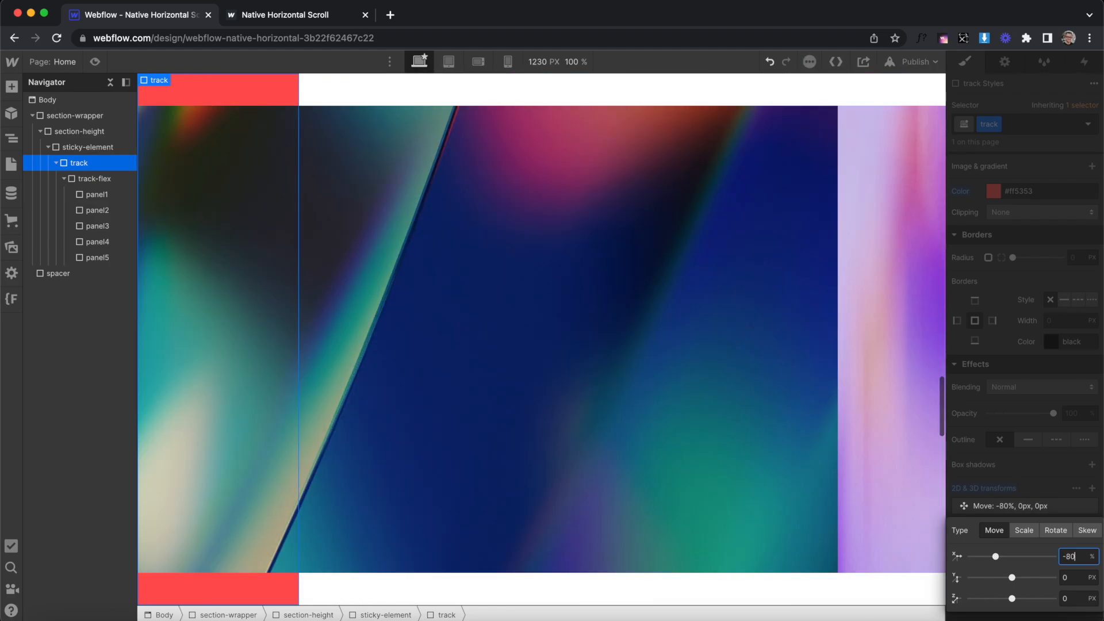
{"action": "type", "text": "-90"}
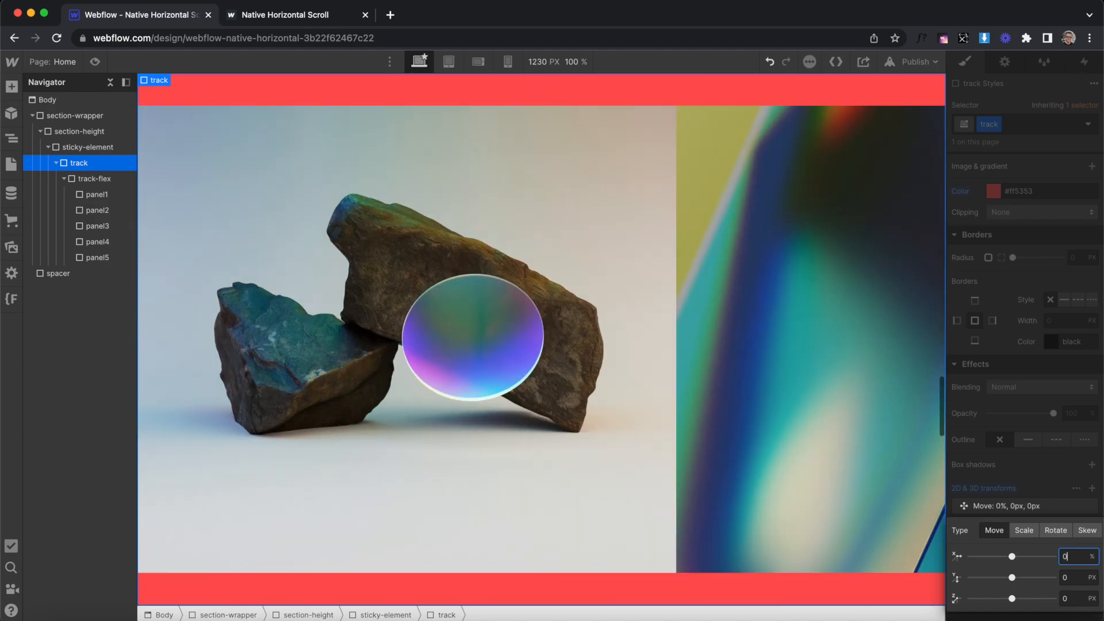
Try Move X values -70, -99, -100 and -73 on track to preview the scroll end near -84%.
{"action": "left_click", "coordinate": [89, 148]}
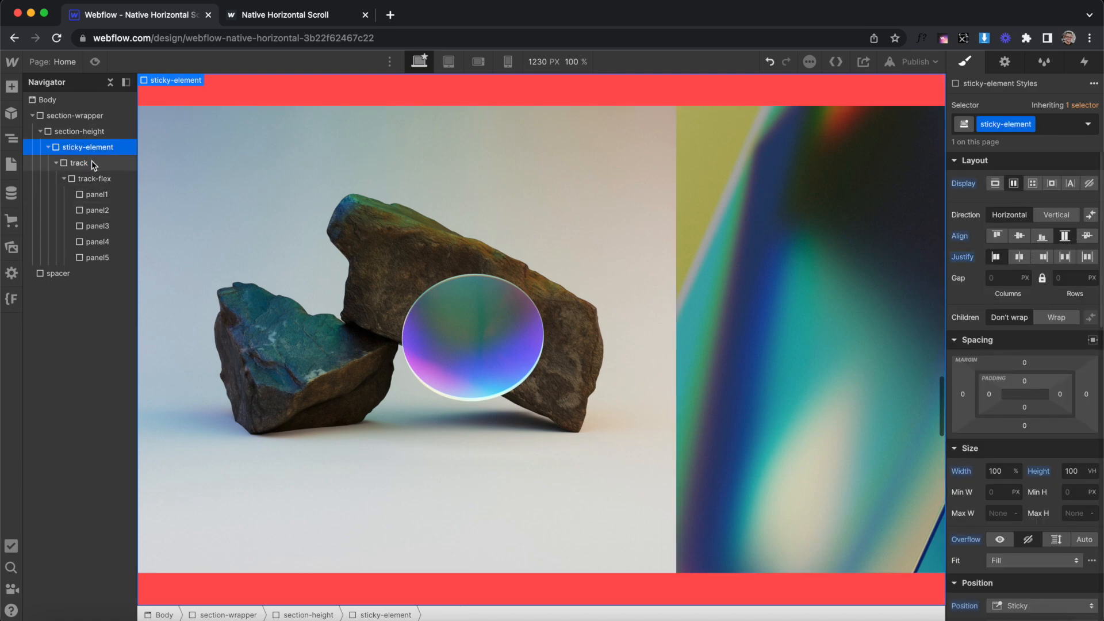
{"action": "left_click", "coordinate": [78, 162]}
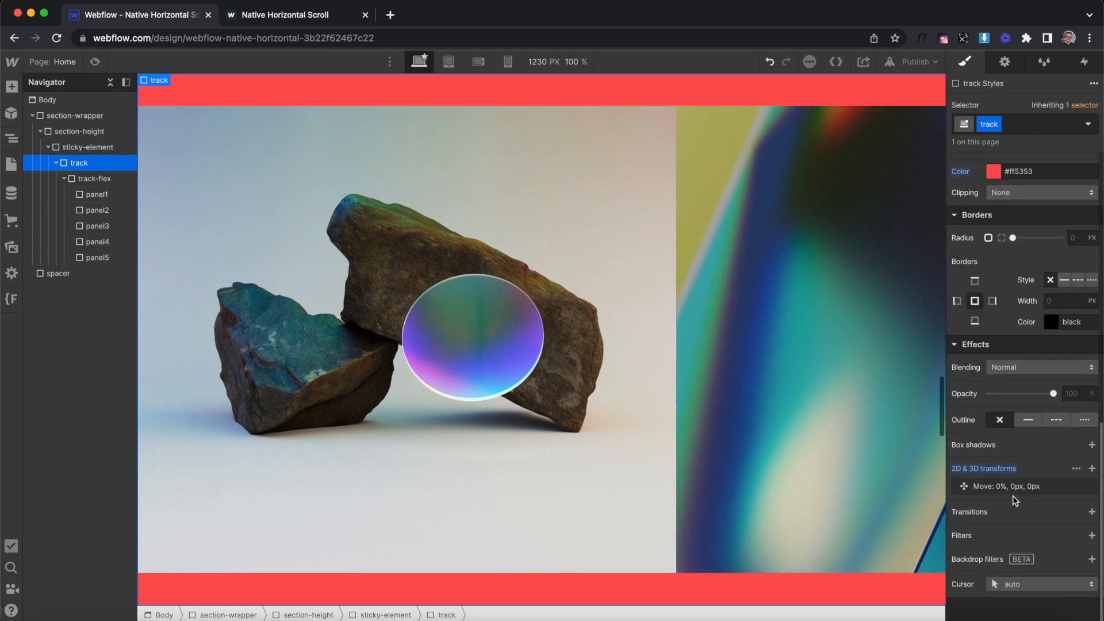
{"action": "left_click", "coordinate": [1004, 485]}
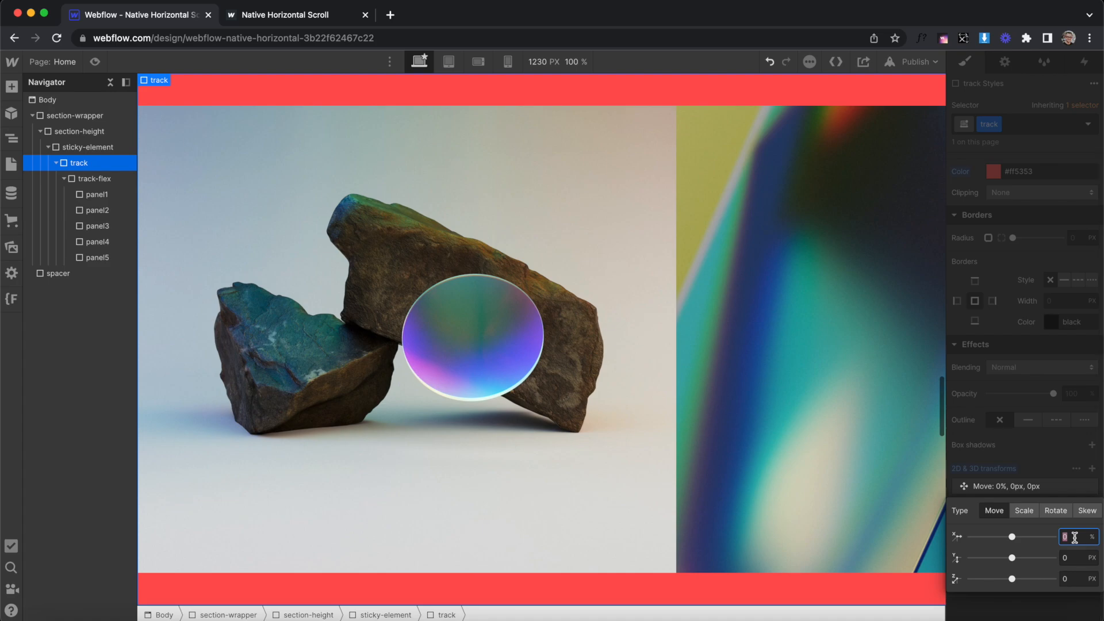
{"action": "type", "text": "-70"}
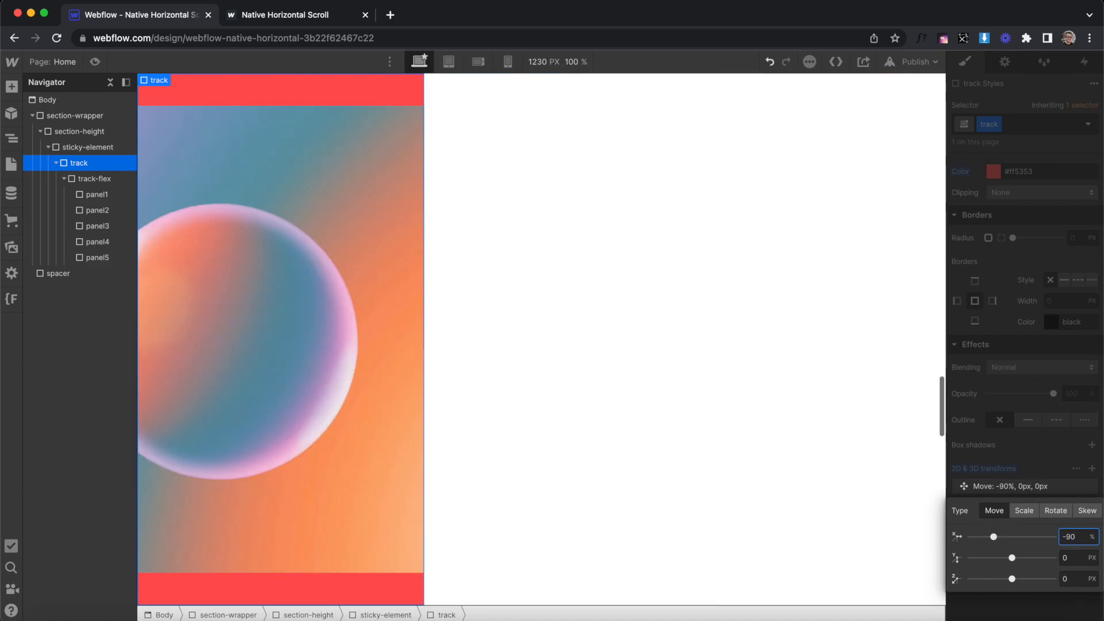
{"action": "type", "text": "-99"}
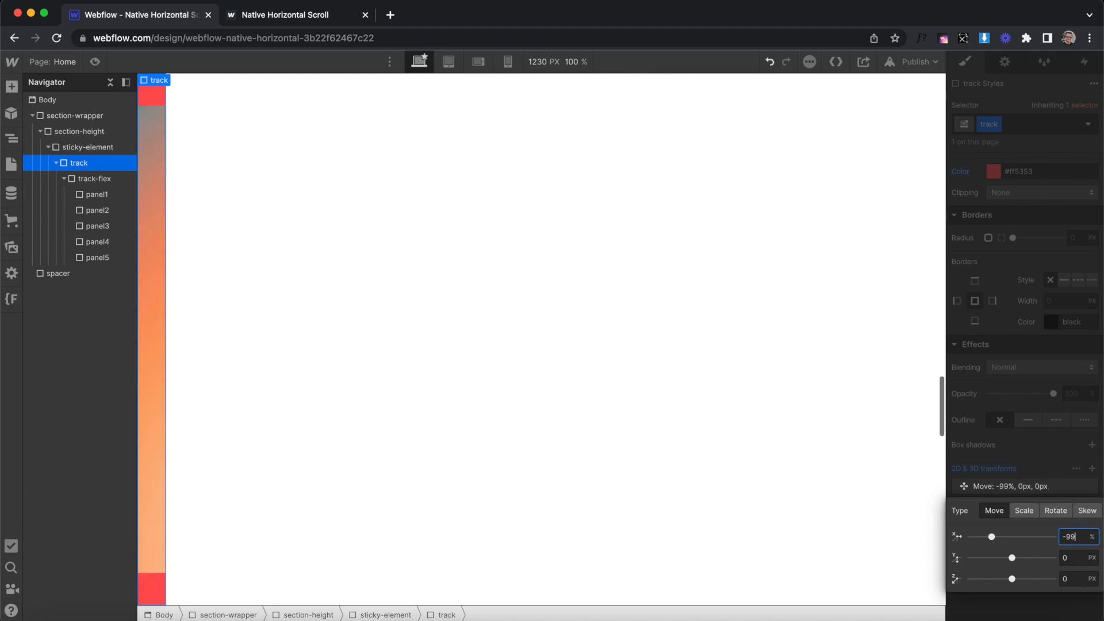
{"action": "type", "text": "-100"}
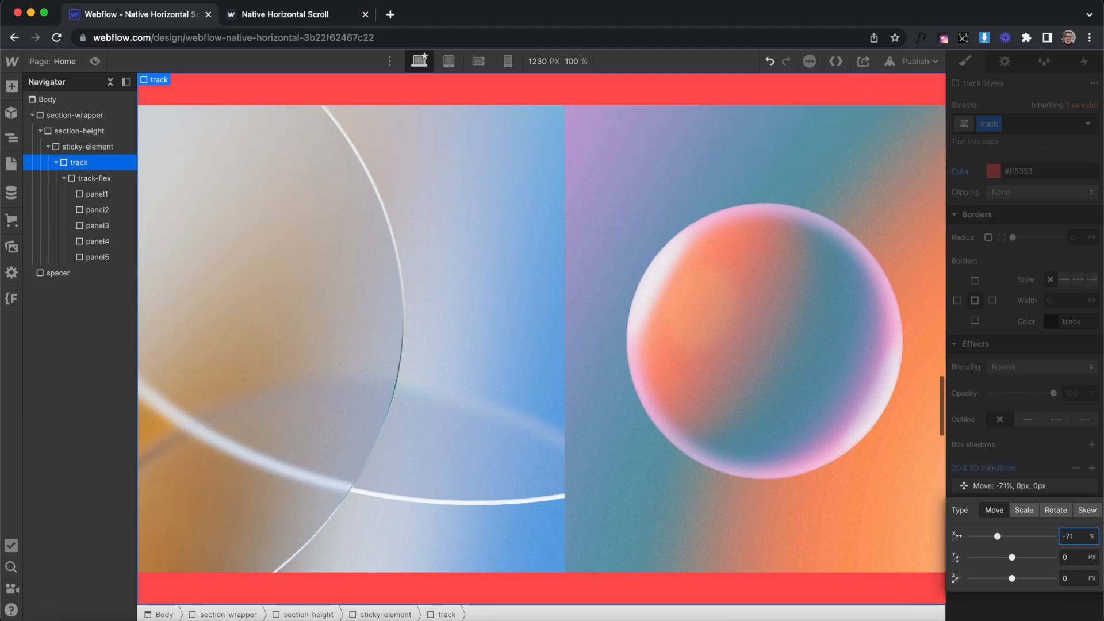
{"action": "type", "text": "-73"}
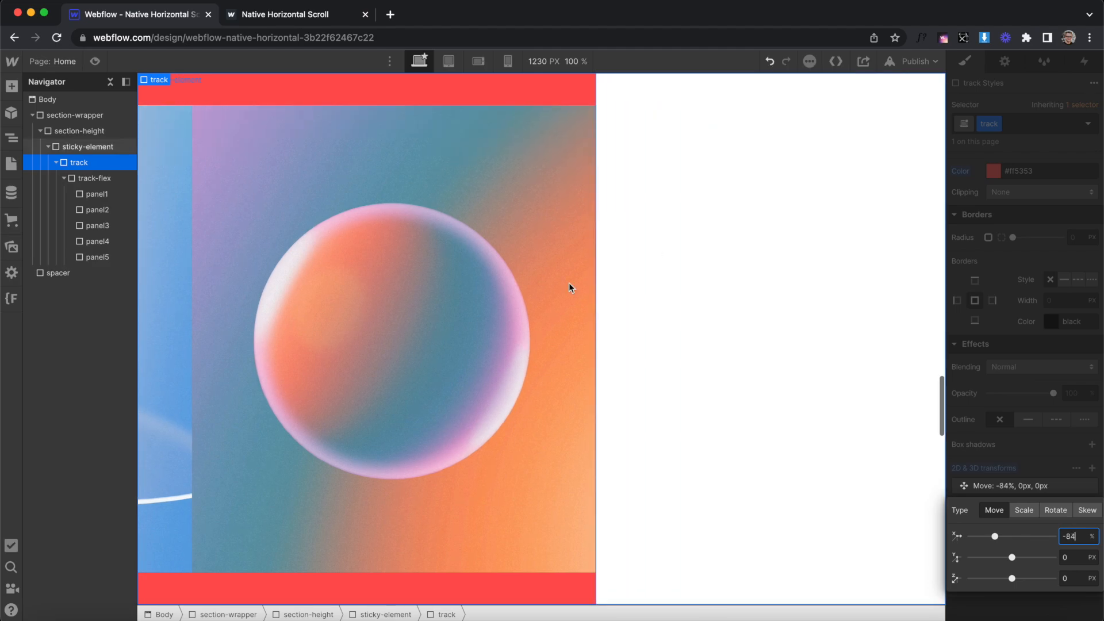
{"action": "left_click", "coordinate": [95, 178]}
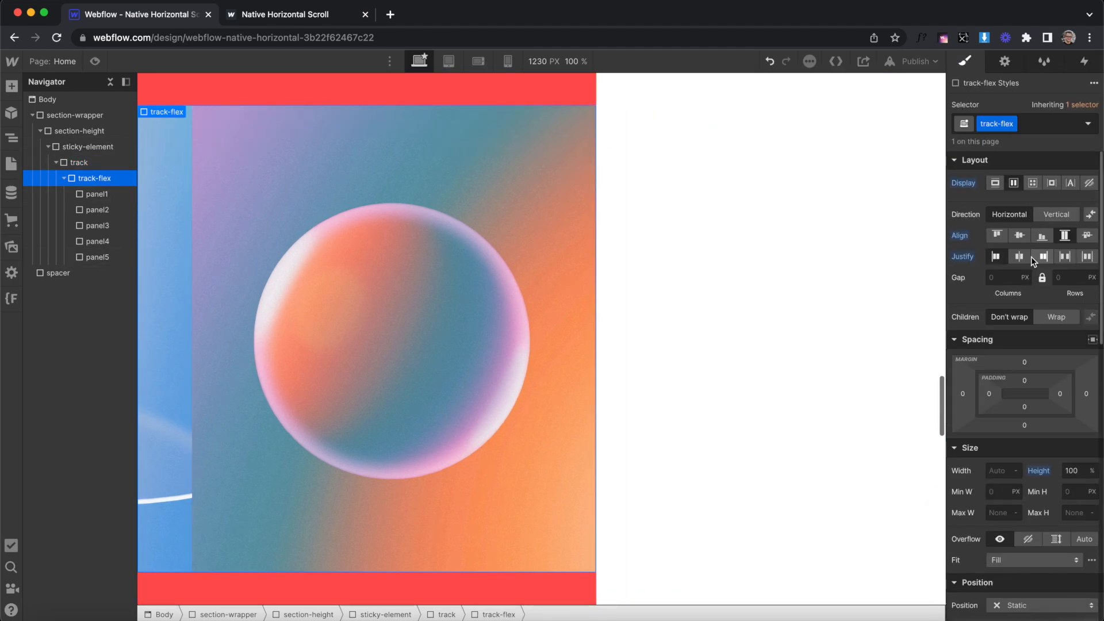
Give track-flex a -100vw right margin and set track's Move X to -100%.
{"action": "left_click", "coordinate": [1059, 393]}
{"action": "type", "text": "-100vw"}
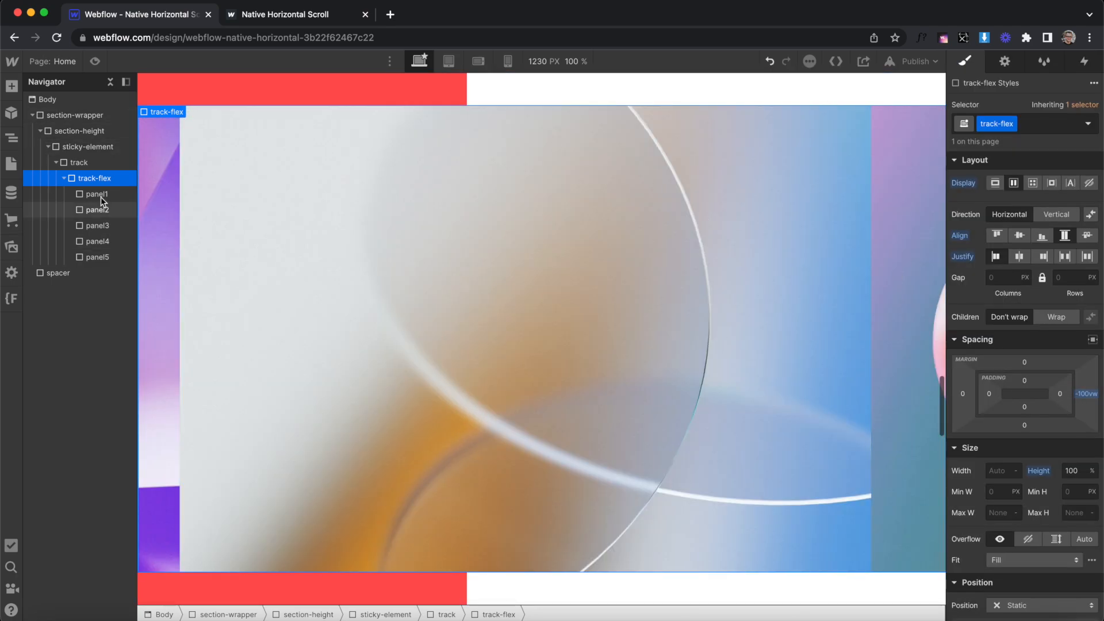
{"action": "left_click", "coordinate": [74, 163]}
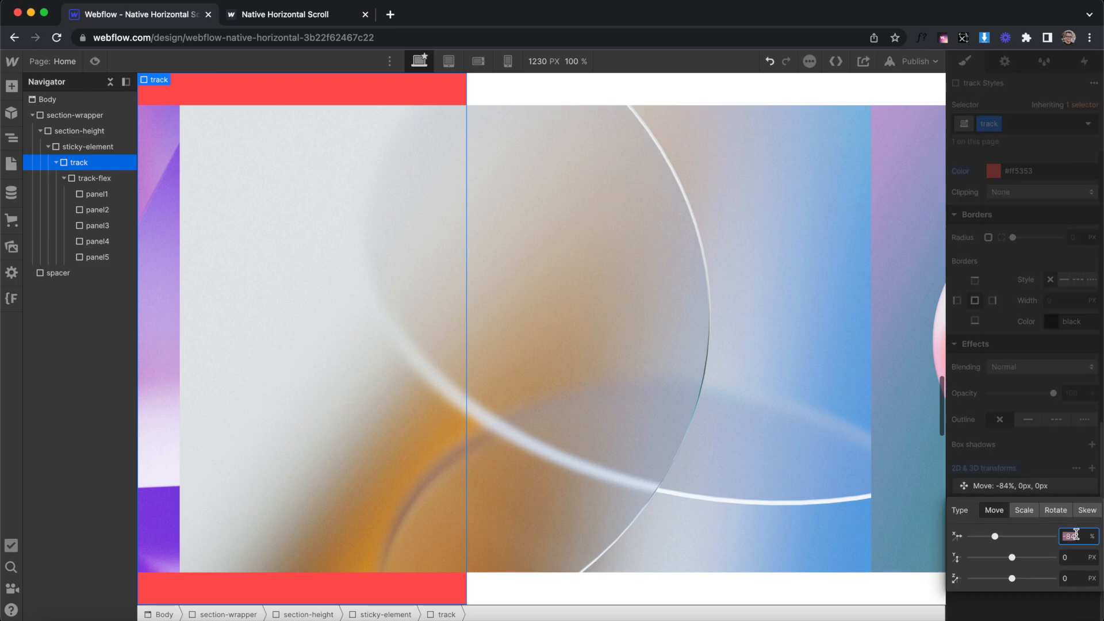
{"action": "type", "text": "-100"}
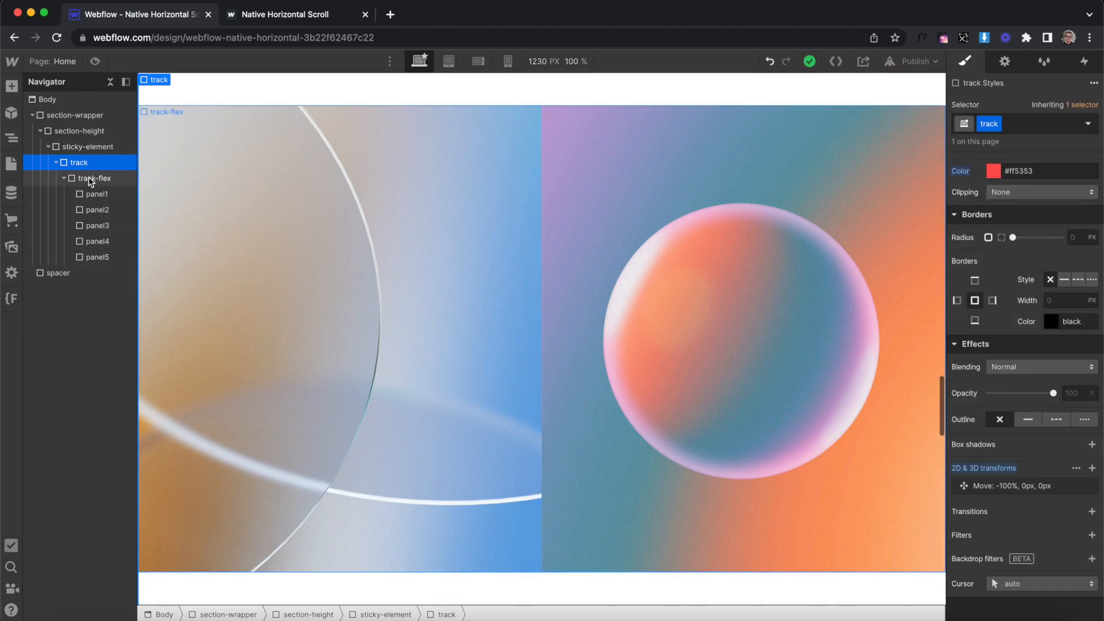
Reset track's Move transform X back to 0 and select section-height.
{"action": "left_click", "coordinate": [94, 179]}
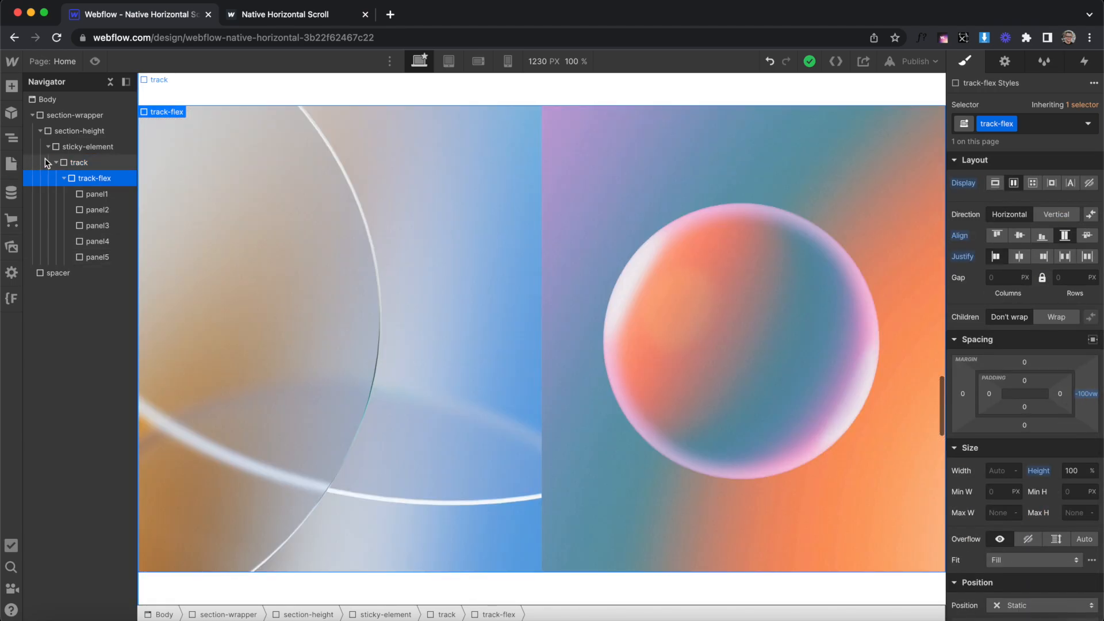
{"action": "left_click", "coordinate": [75, 162]}
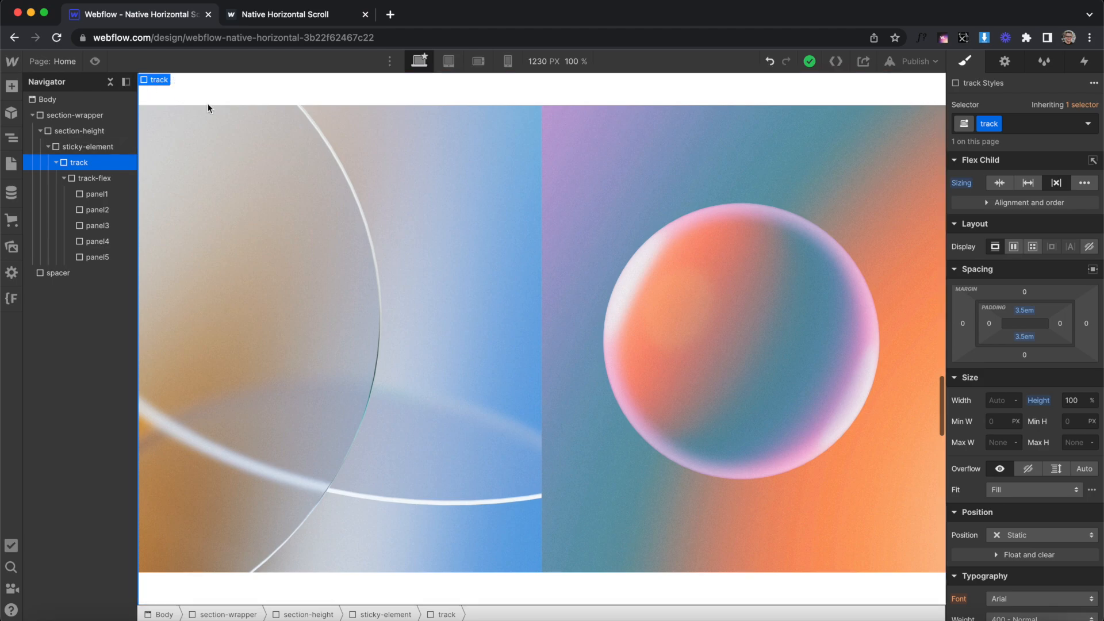
{"action": "scroll", "scroll_direction": "down", "scroll_amount": 3}
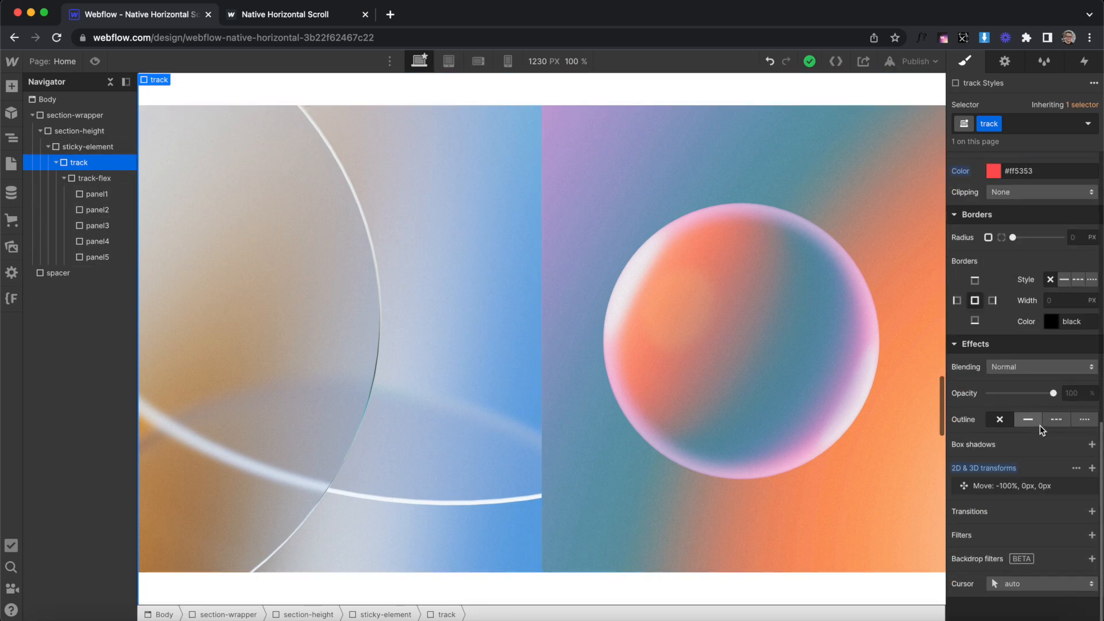
{"action": "left_click", "coordinate": [1008, 485]}
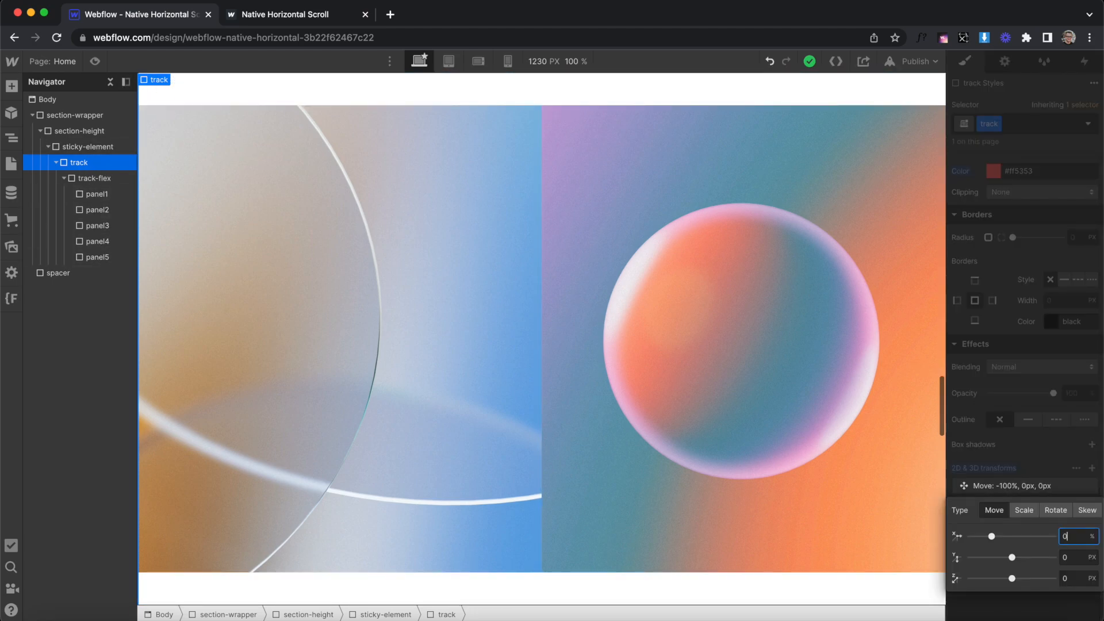
{"action": "left_click", "coordinate": [80, 131]}
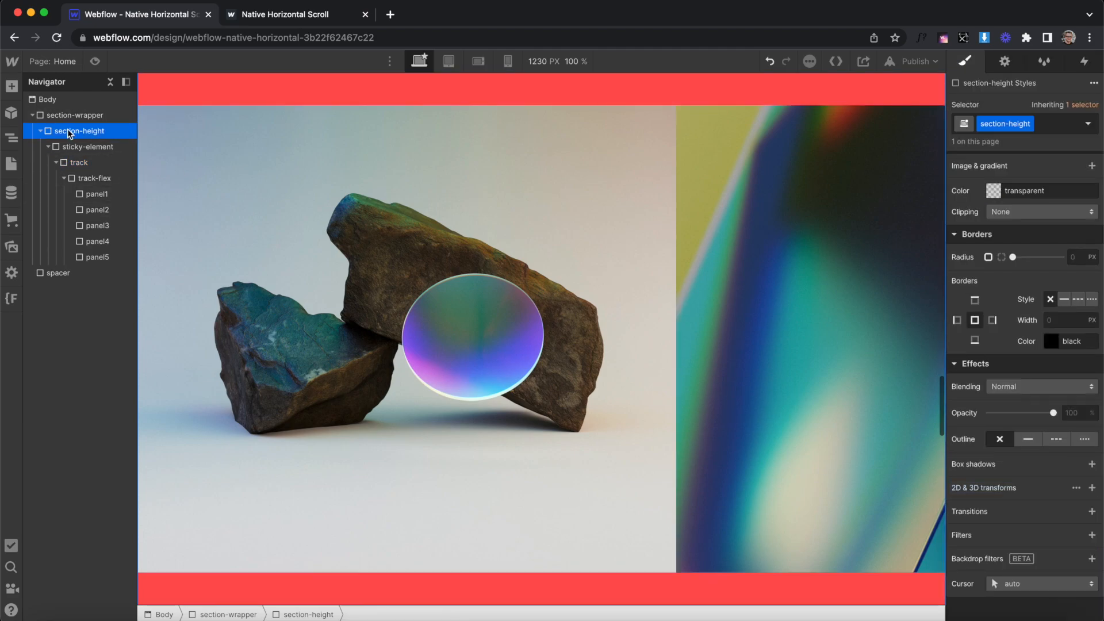
Add a class-wide While scrolling in view trigger on section-height playing a Horizontal Scroll animation that moves track X to -100%, with Live Preview, and save.
{"action": "left_click", "coordinate": [1084, 61]}
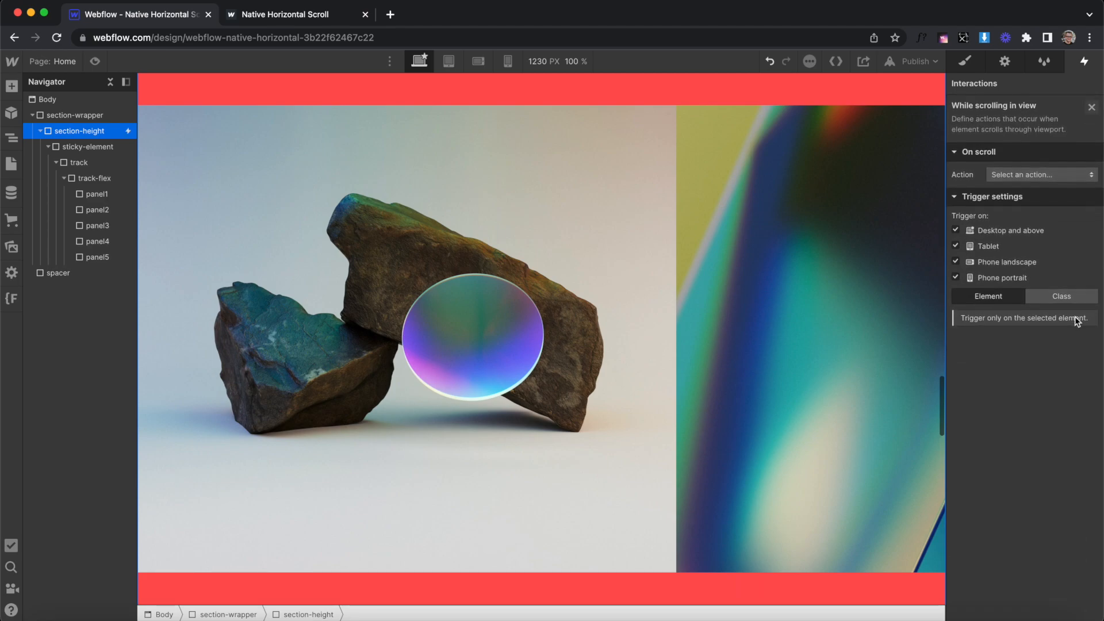
{"action": "left_click", "coordinate": [1040, 174]}
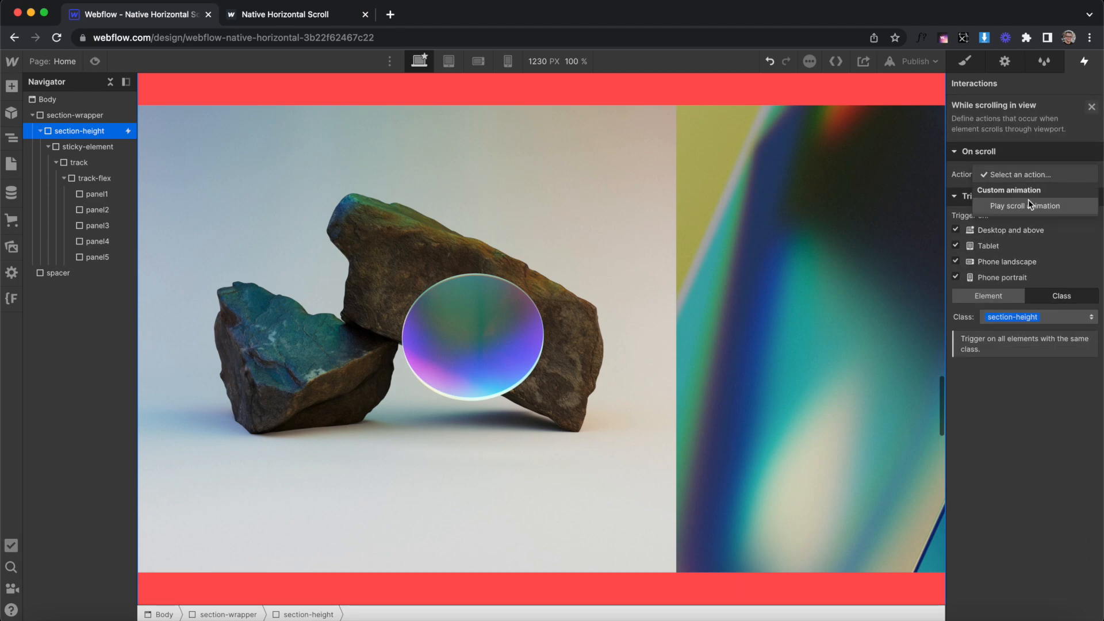
{"action": "left_click", "coordinate": [1026, 206]}
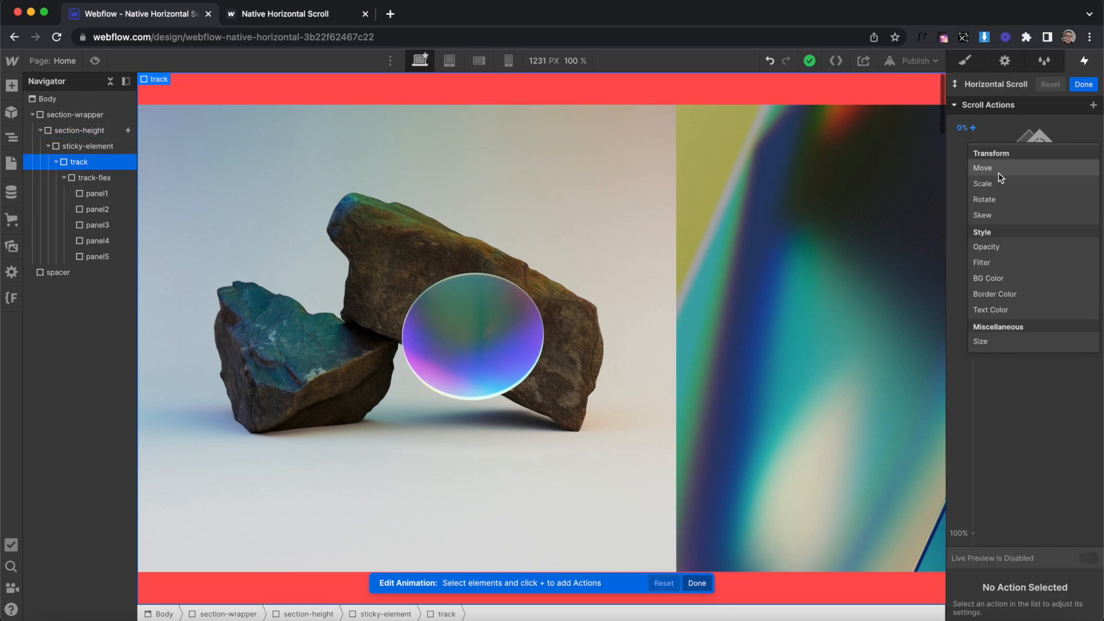
{"action": "left_click", "coordinate": [983, 168]}
{"action": "type", "text": "-100"}
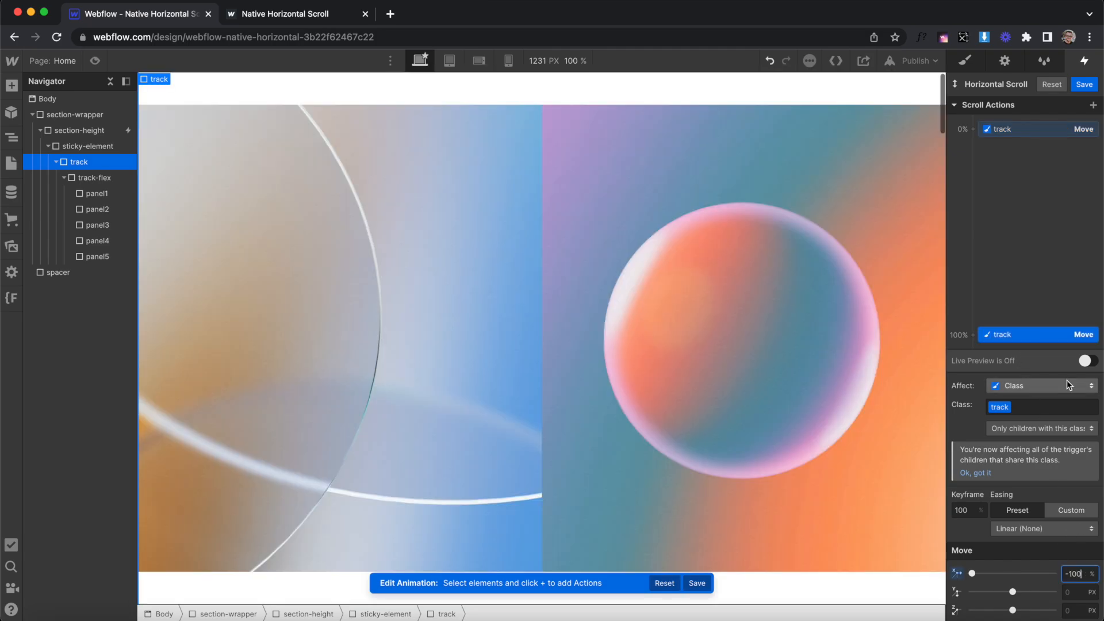
{"action": "left_click", "coordinate": [1087, 359]}
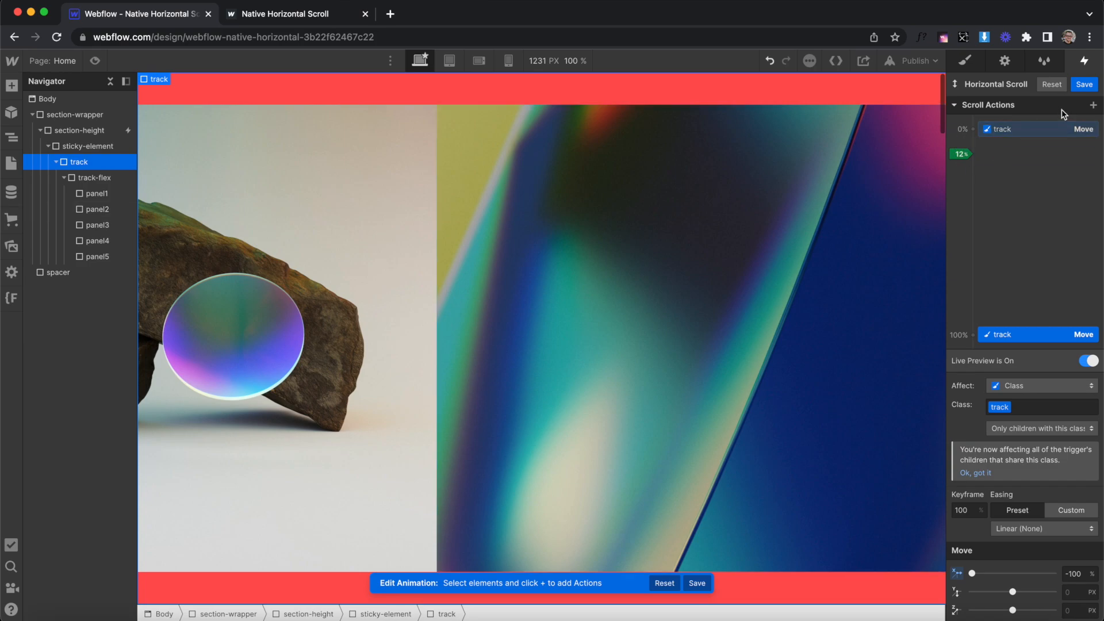
{"action": "left_click", "coordinate": [84, 130]}
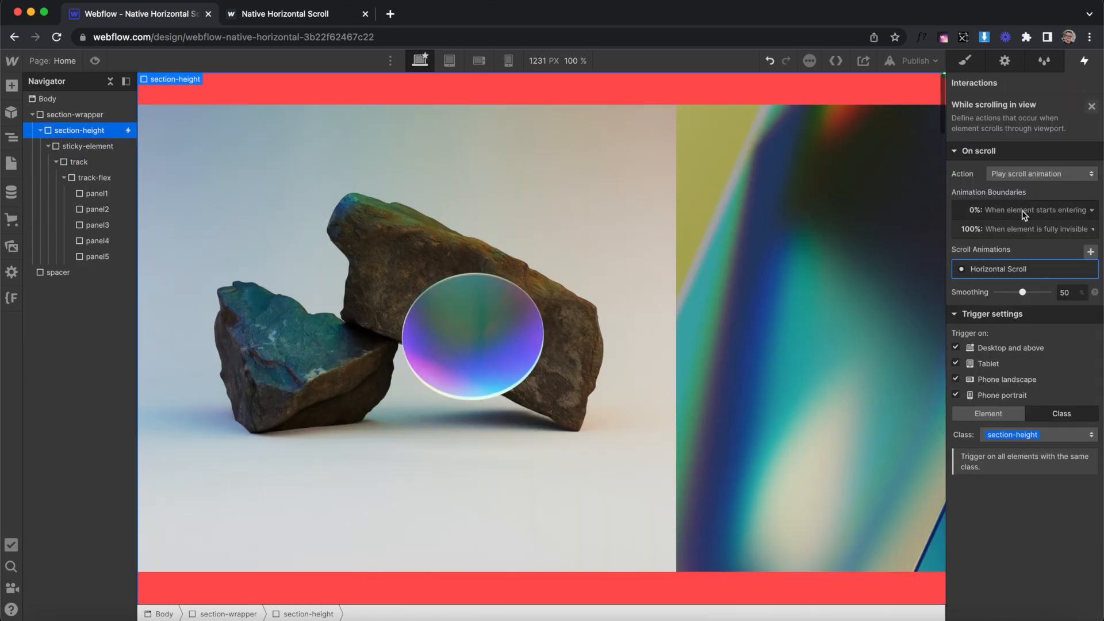
Set the animation's start boundary to 'Is fully visible' and reopen Horizontal Scroll.
{"action": "left_click", "coordinate": [1021, 209]}
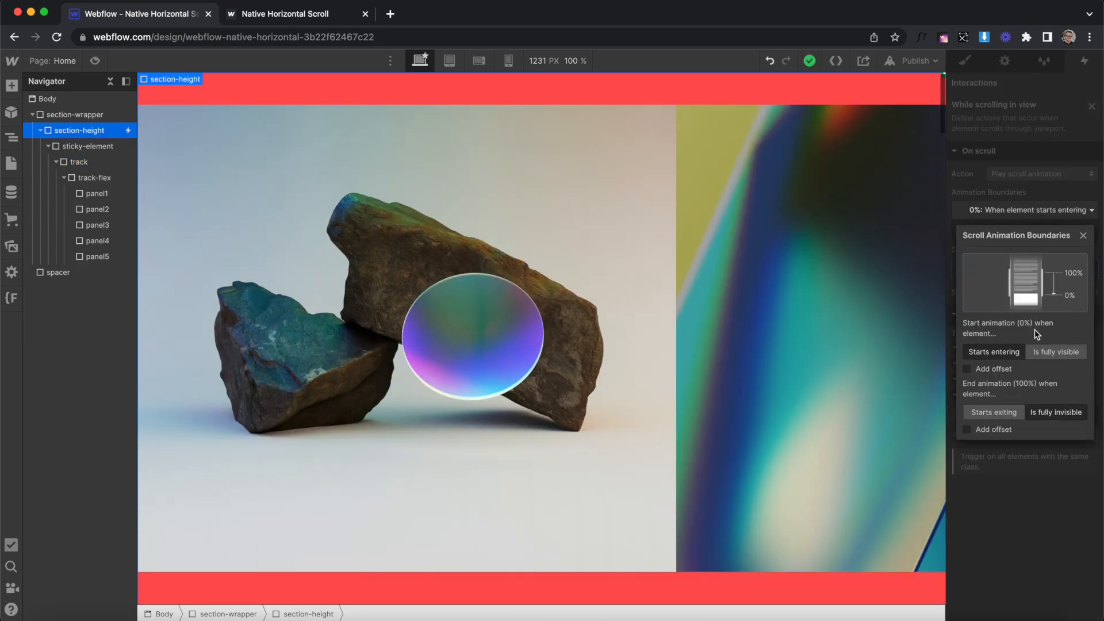
{"action": "left_click", "coordinate": [1084, 235]}
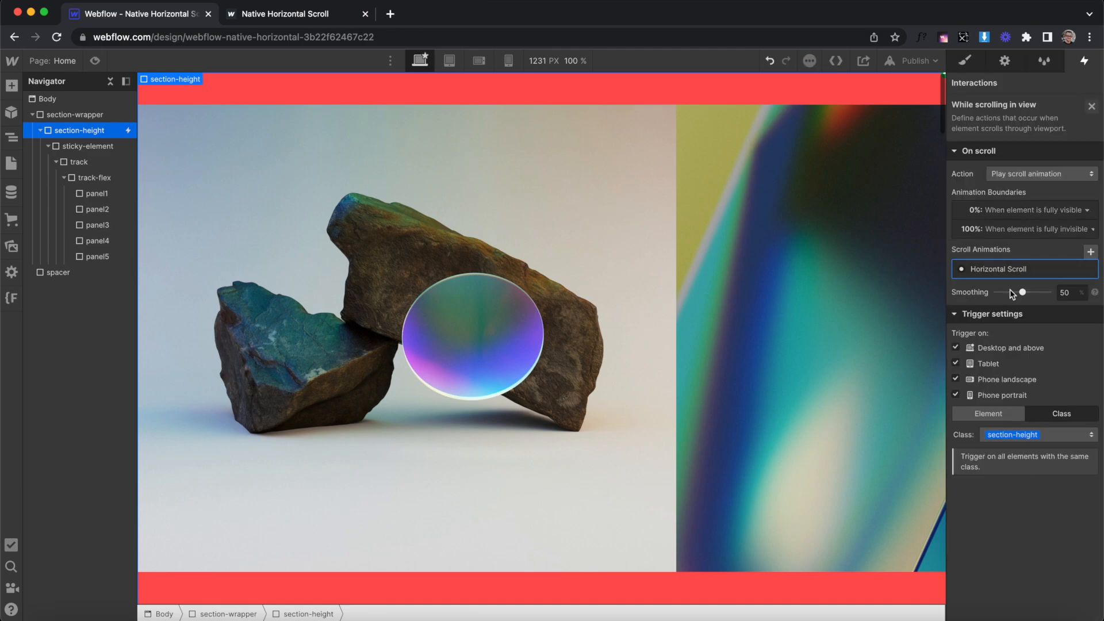
{"action": "left_click", "coordinate": [998, 268]}
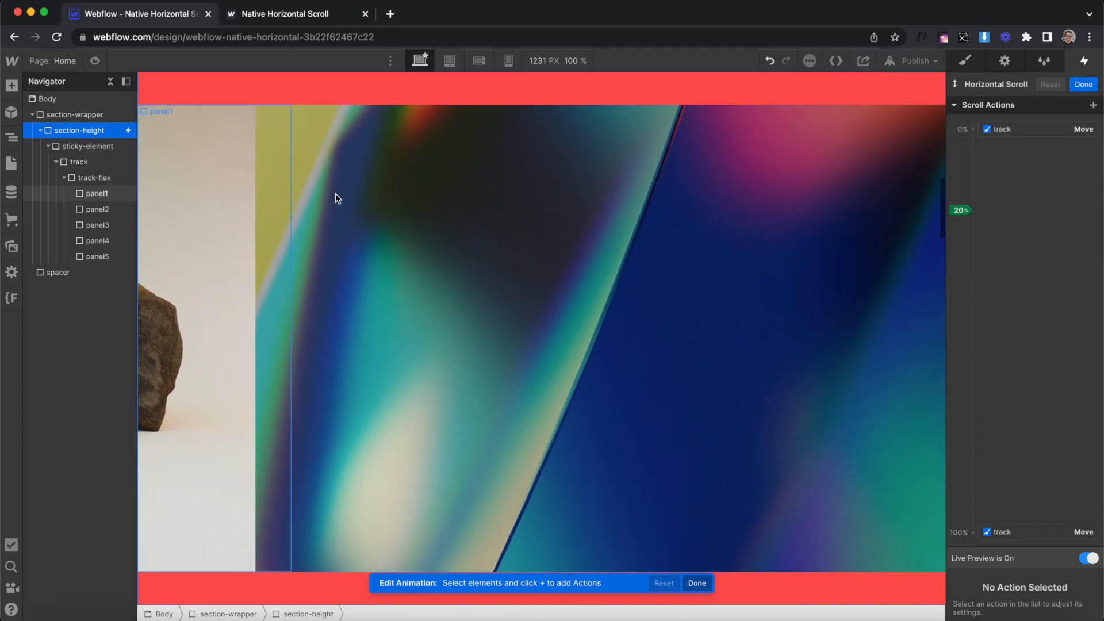
Scroll the canvas to preview the Horizontal Scroll sliding through the panels.
{"action": "scroll", "scroll_direction": "down", "scroll_amount": 3}
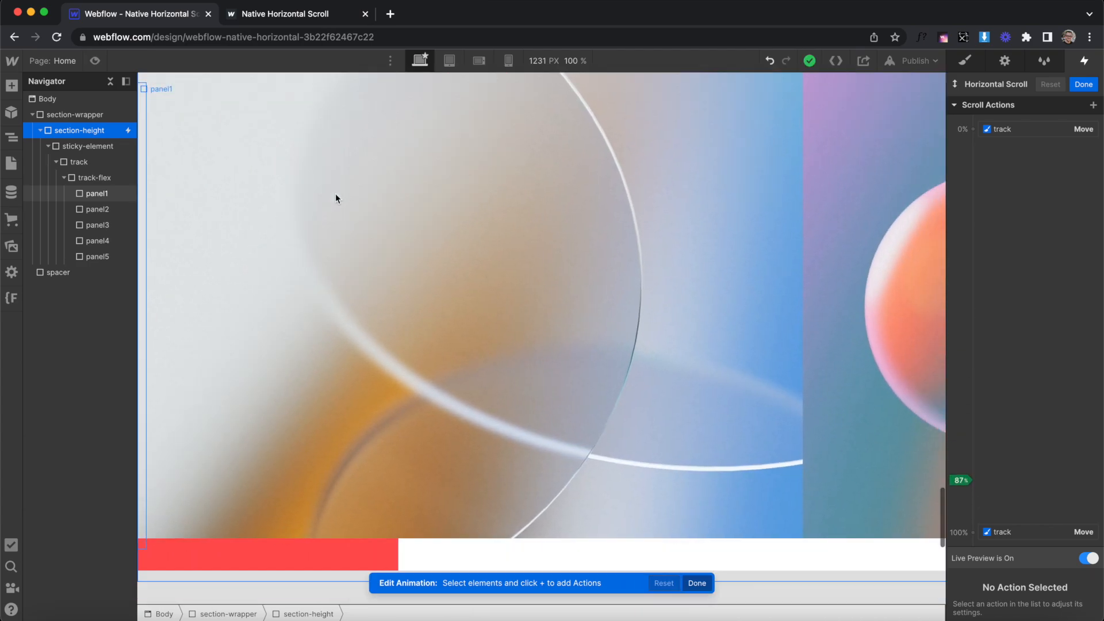
{"action": "scroll", "scroll_direction": "down", "scroll_amount": 3}
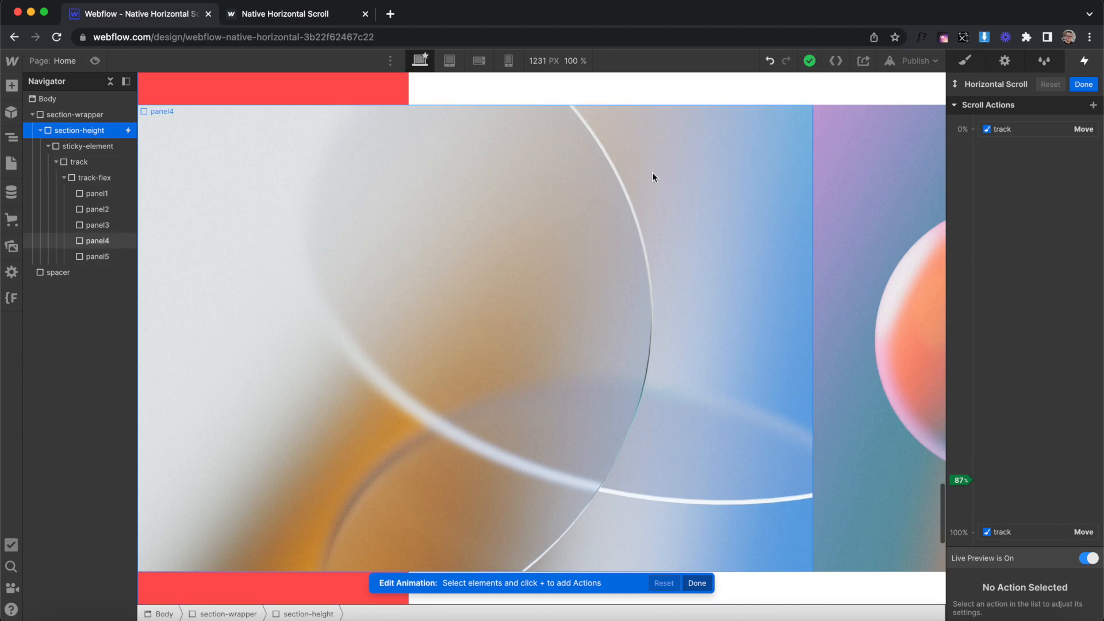
{"action": "scroll", "scroll_direction": "down", "scroll_amount": 3}
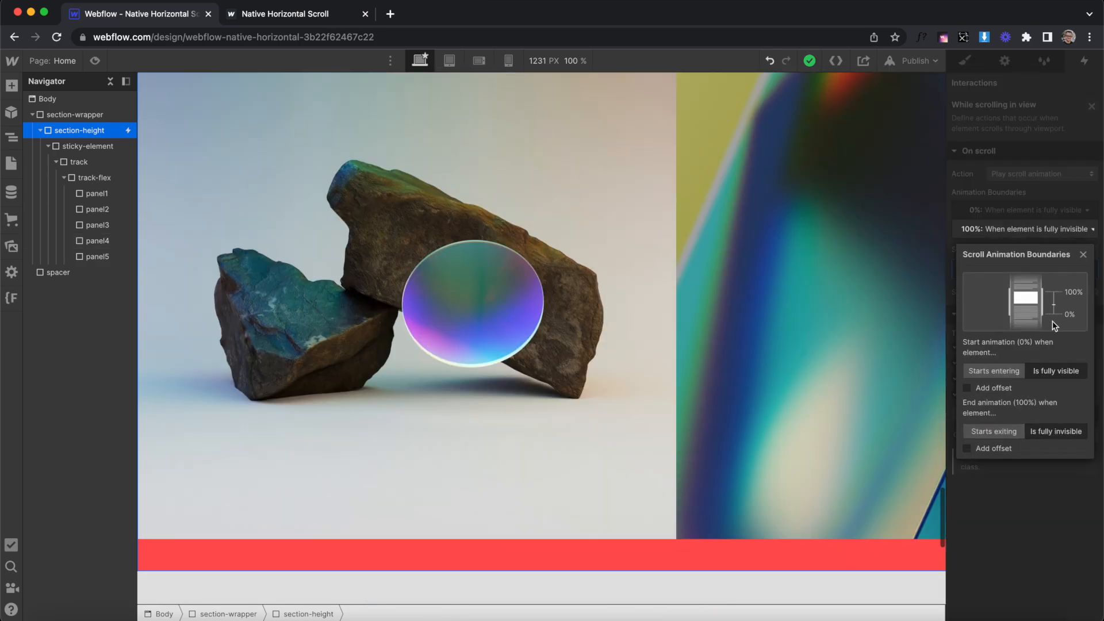
Toggle the end-boundary Add offset on then off, and close the scroll interaction settings.
{"action": "left_click", "coordinate": [967, 449]}
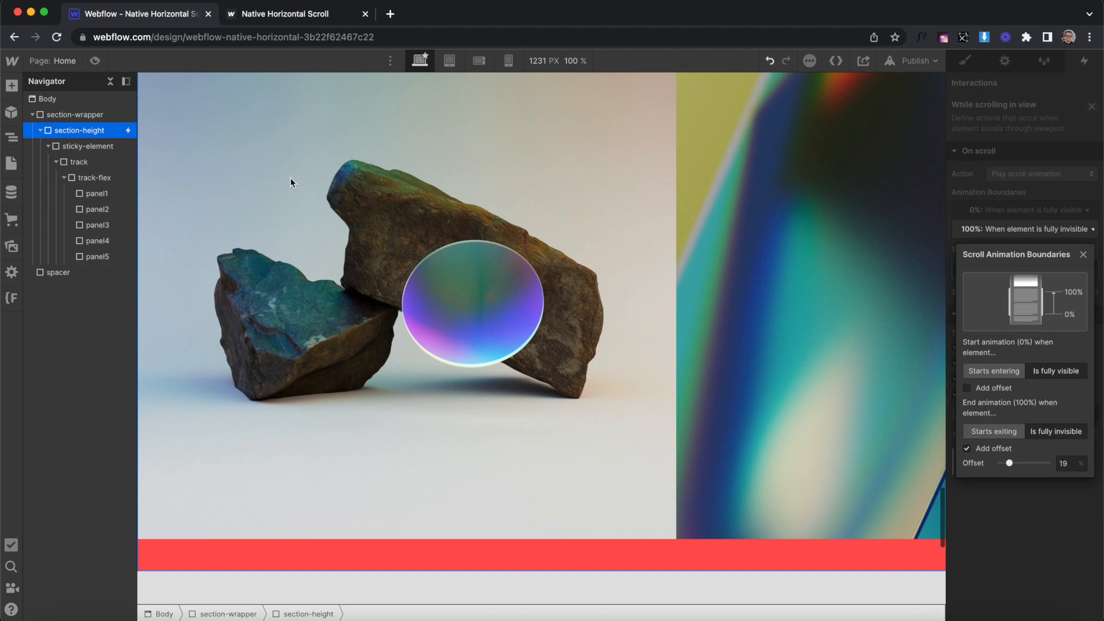
{"action": "mouse_move", "coordinate": [88, 153]}
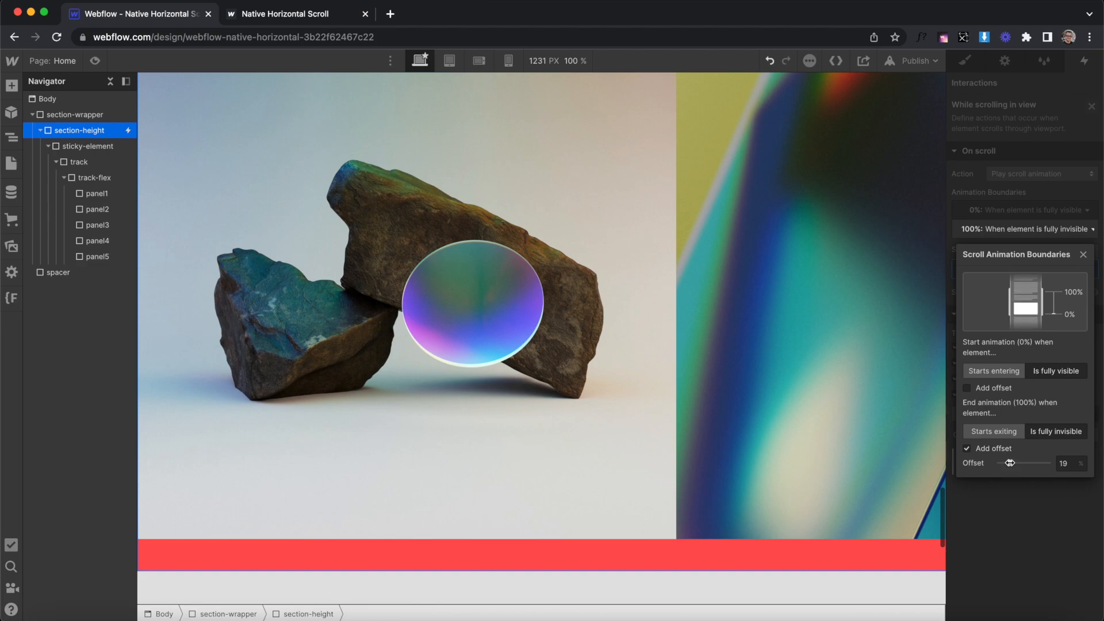
{"action": "left_click", "coordinate": [967, 449]}
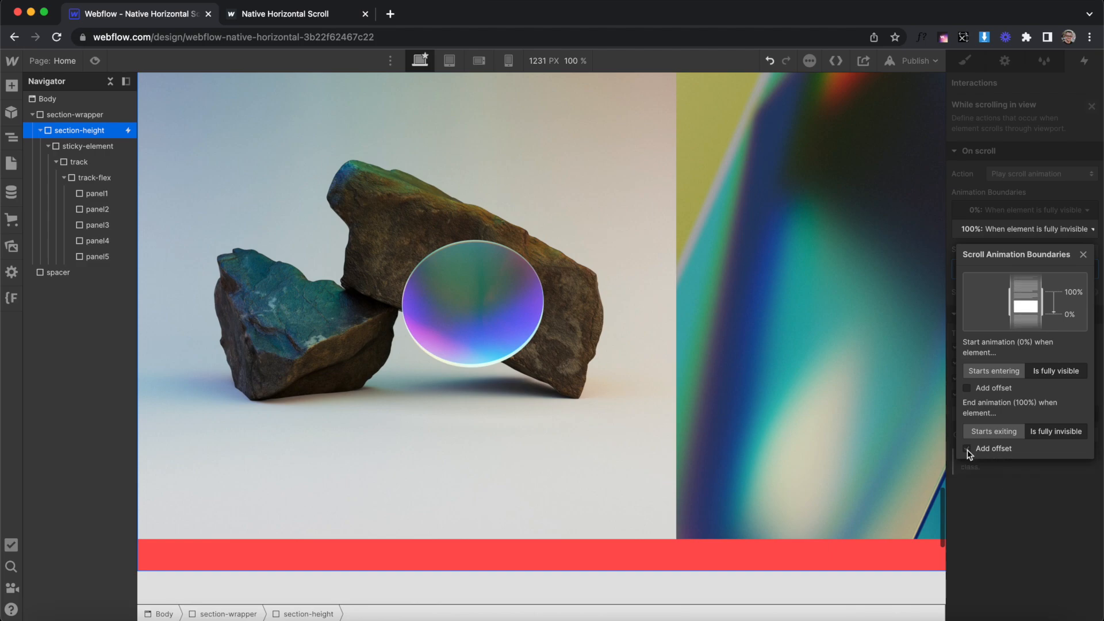
{"action": "left_click", "coordinate": [1083, 254]}
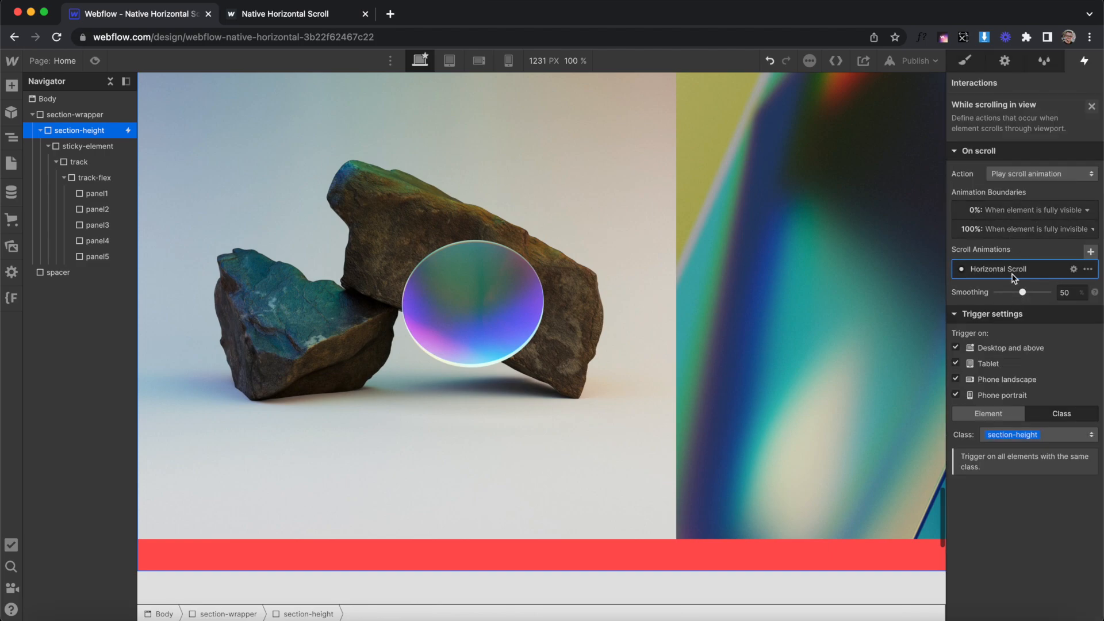
{"action": "left_click", "coordinate": [965, 61]}
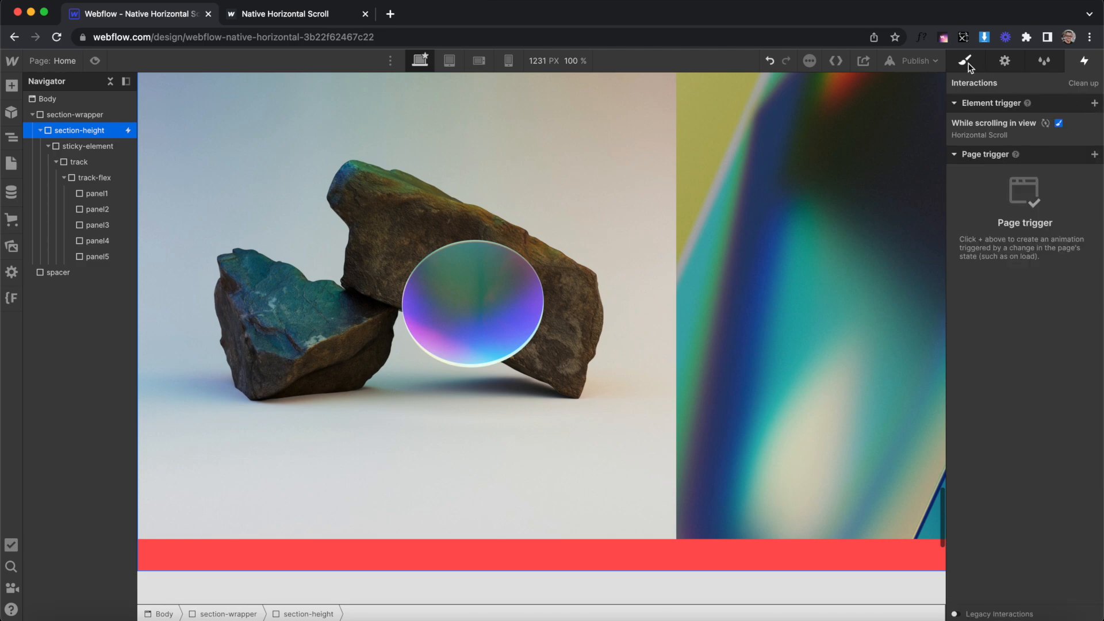
Give sticky-element a -100vh bottom margin in the Style panel, then select section-height.
{"action": "left_click", "coordinate": [965, 61]}
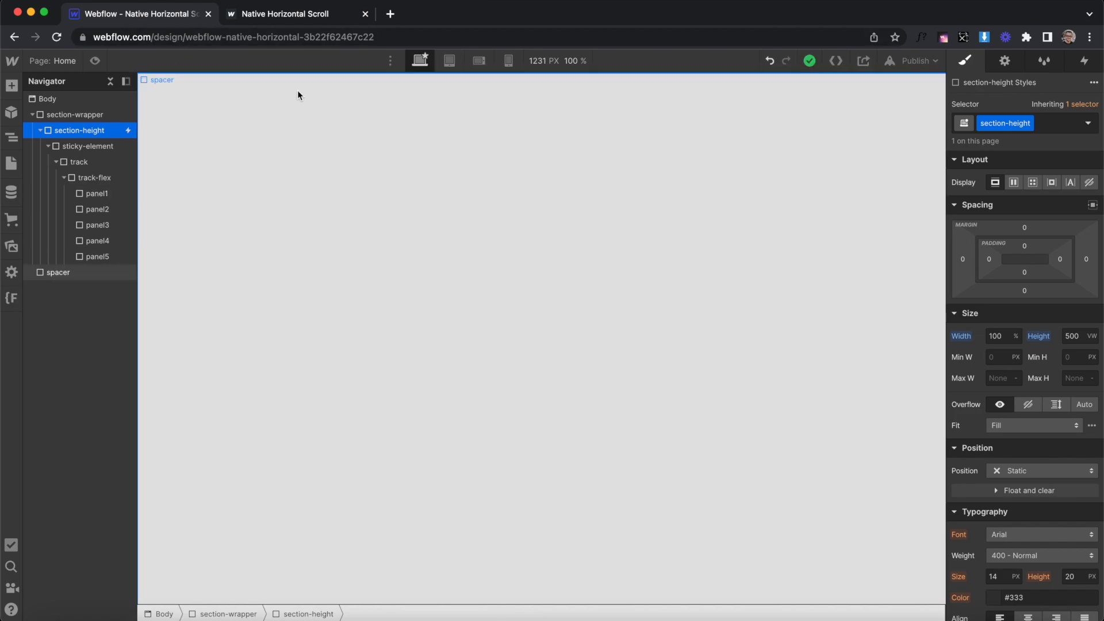
{"action": "left_click", "coordinate": [88, 146]}
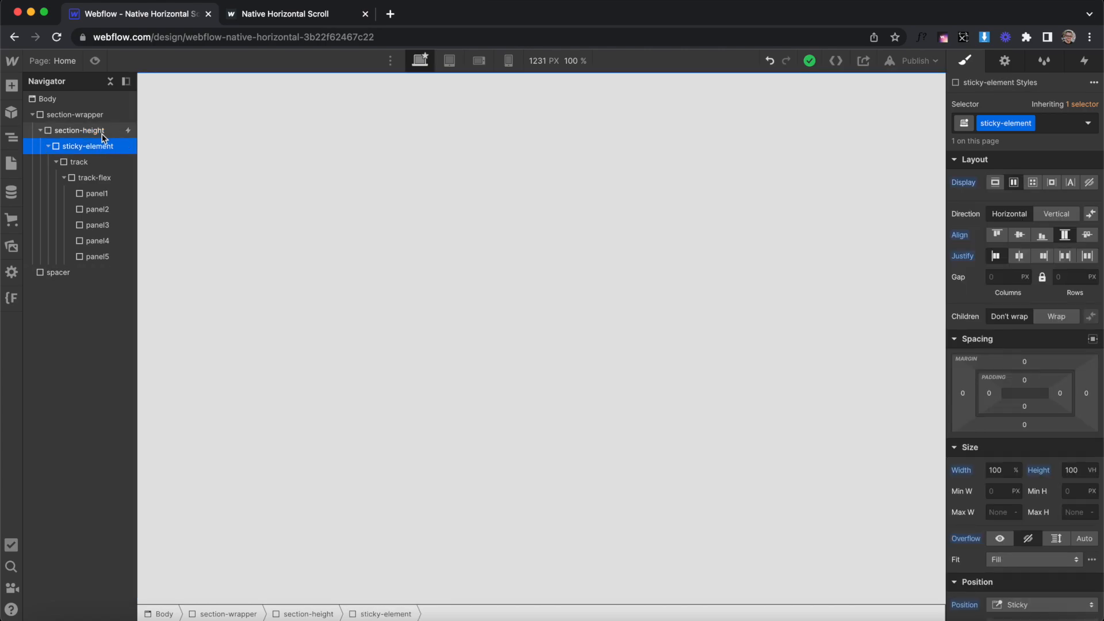
{"action": "mouse_move", "coordinate": [1023, 426]}
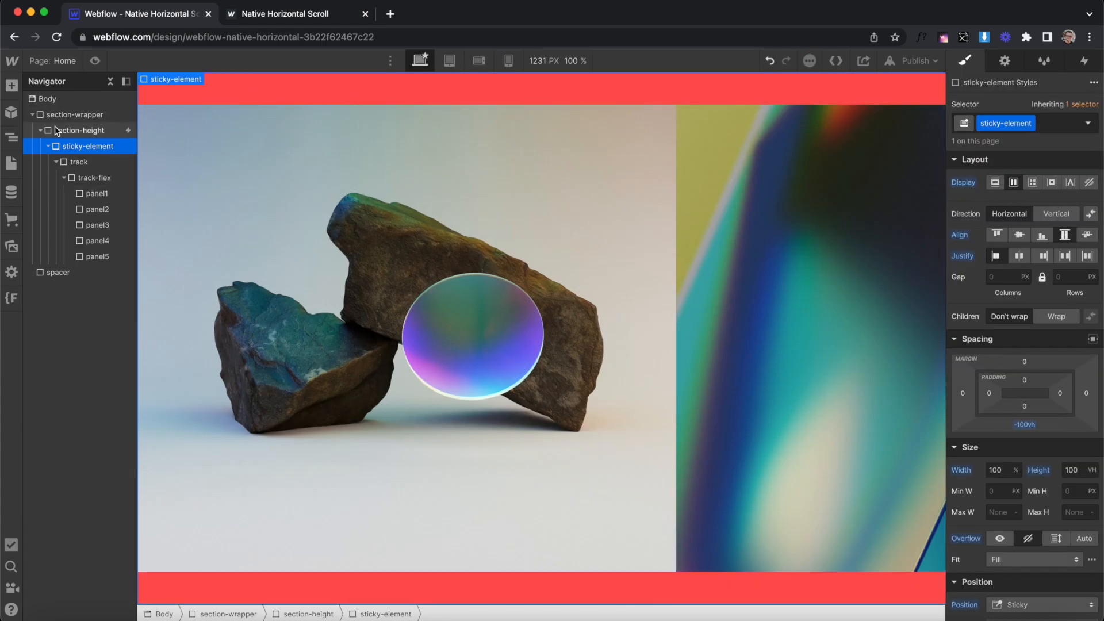
{"action": "left_click", "coordinate": [82, 130]}
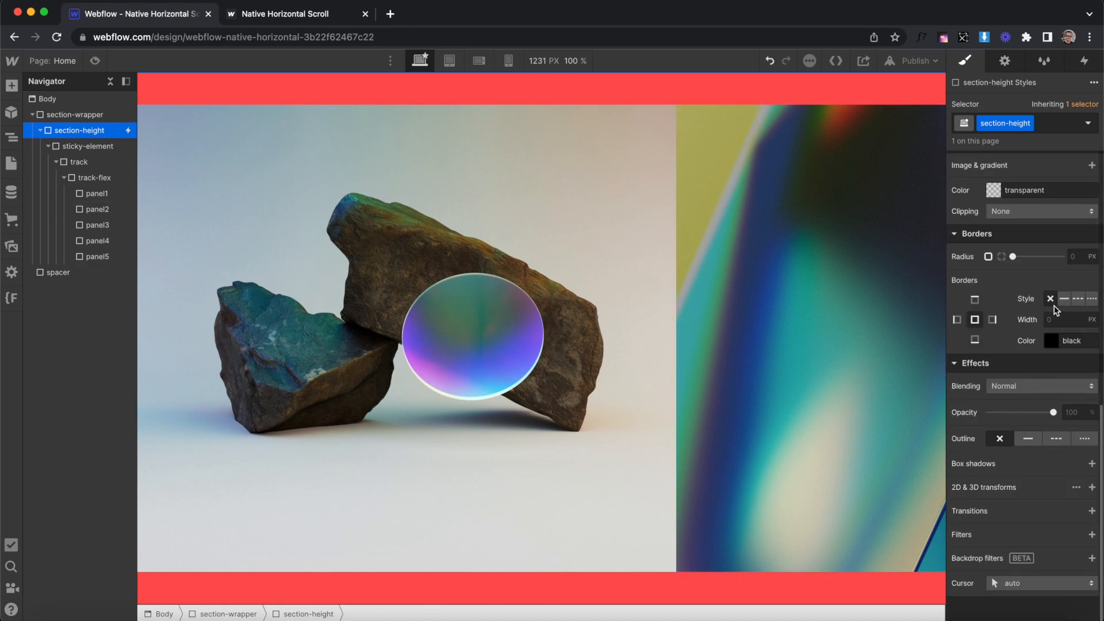
Give section-height a solid 9 px #1fadff border and select the sticky-element.
{"action": "left_click", "coordinate": [1052, 340]}
{"action": "type", "text": "9"}
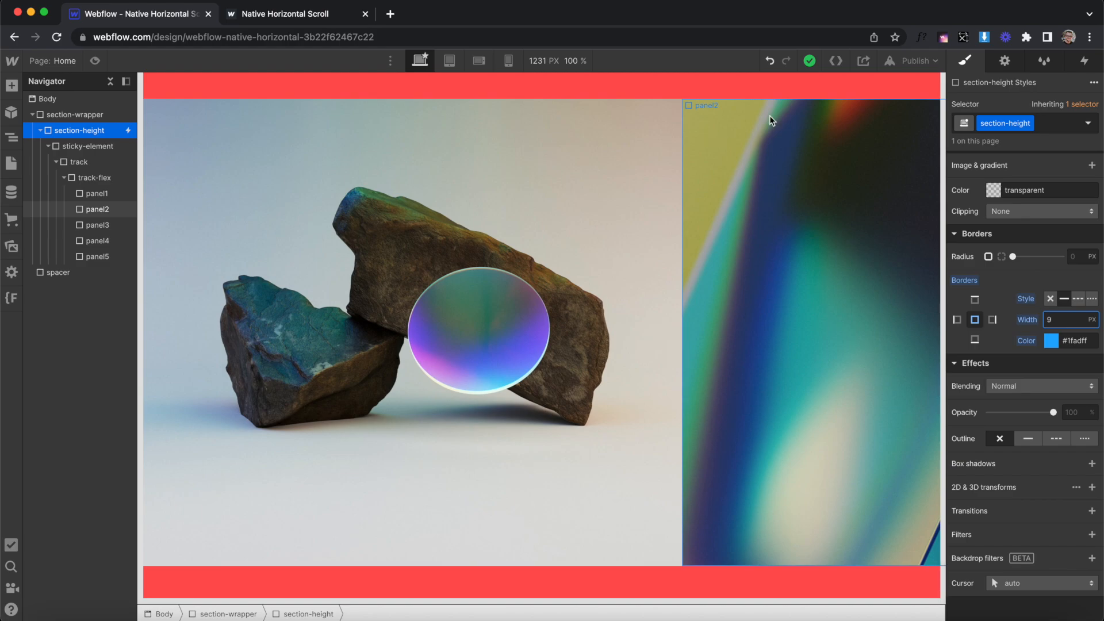
{"action": "mouse_move", "coordinate": [826, 307]}
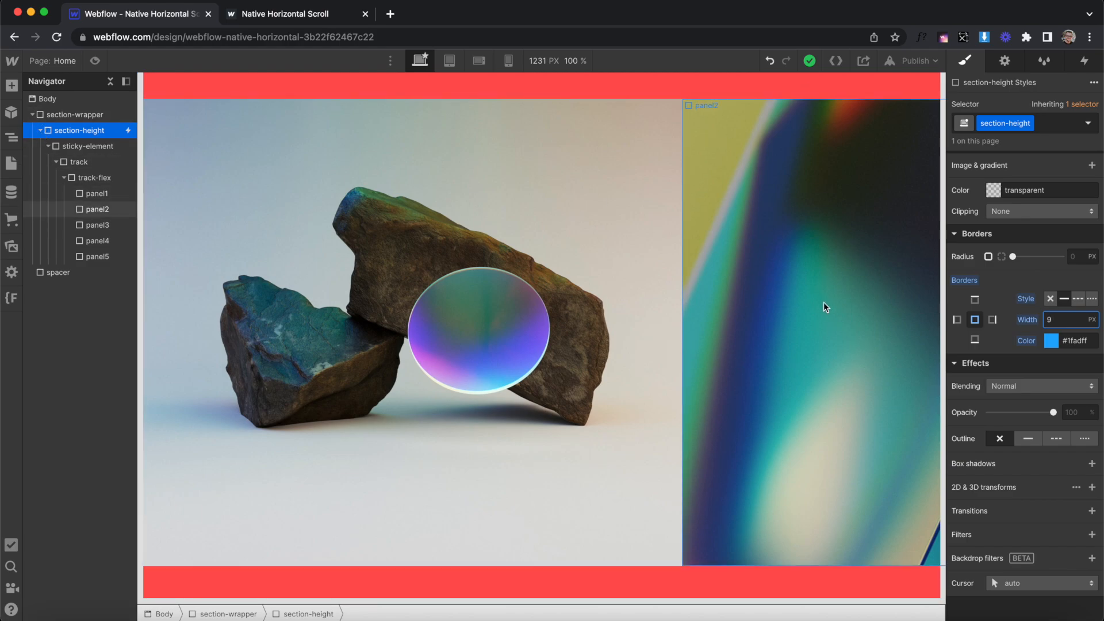
{"action": "left_click", "coordinate": [88, 146]}
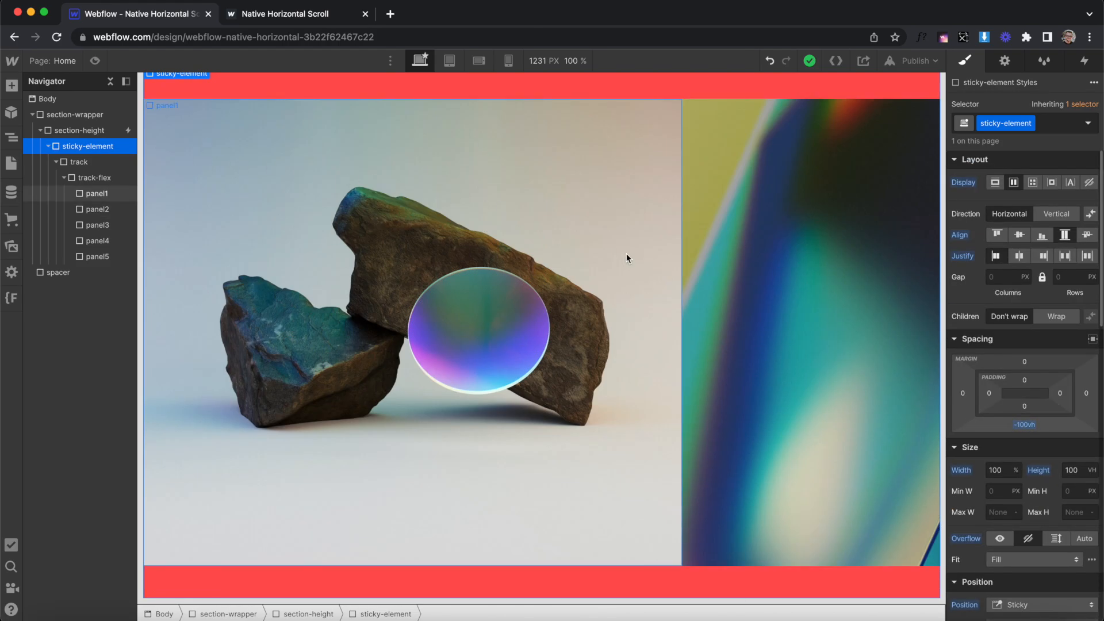
Give section-wrapper 100vh bottom padding and switch to page preview.
{"action": "left_click", "coordinate": [48, 146]}
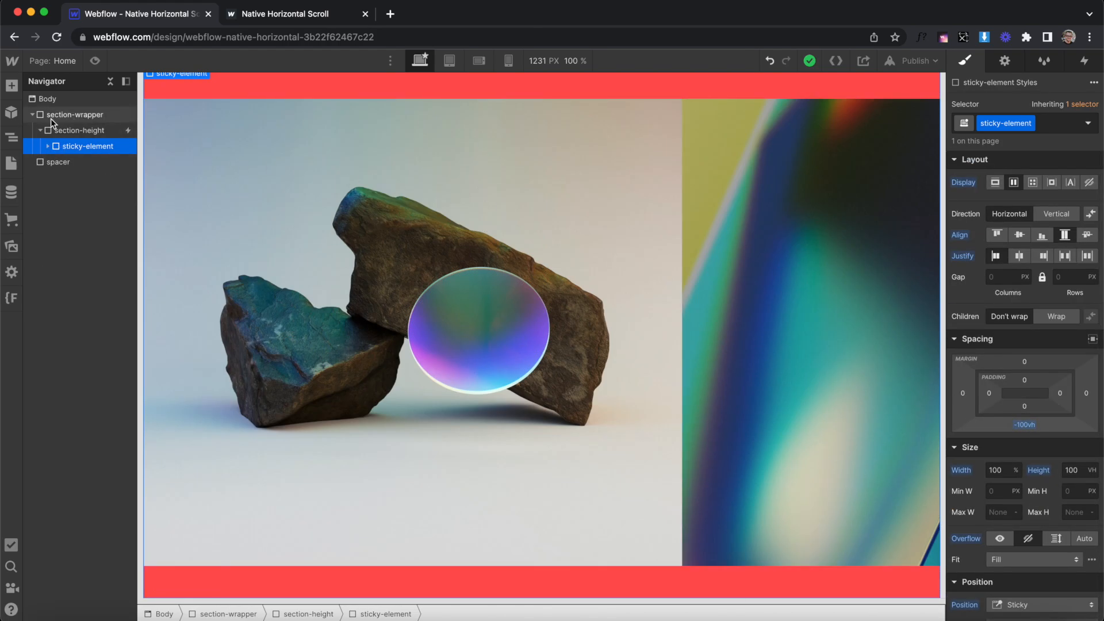
{"action": "left_click", "coordinate": [75, 114]}
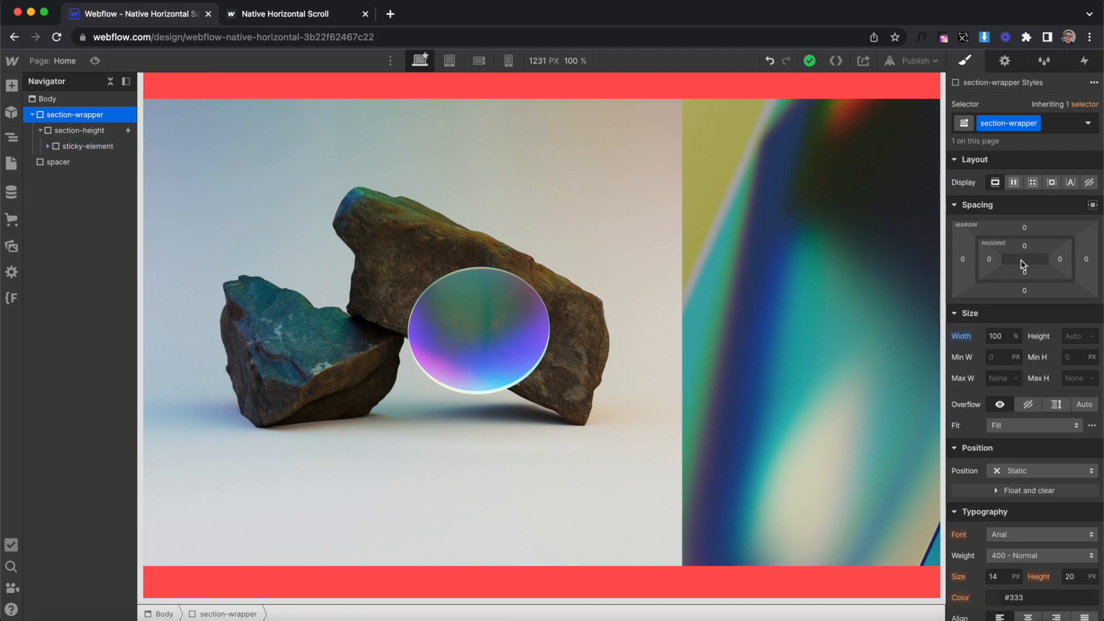
{"action": "left_click", "coordinate": [1025, 259]}
{"action": "type", "text": "100vh"}
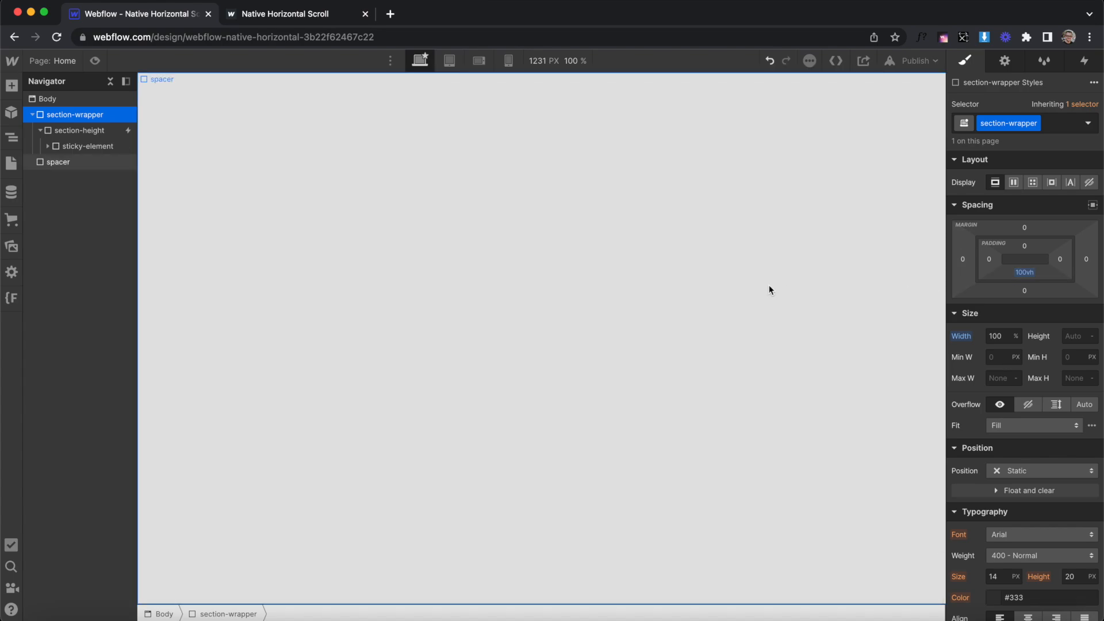
{"action": "left_click", "coordinate": [57, 162]}
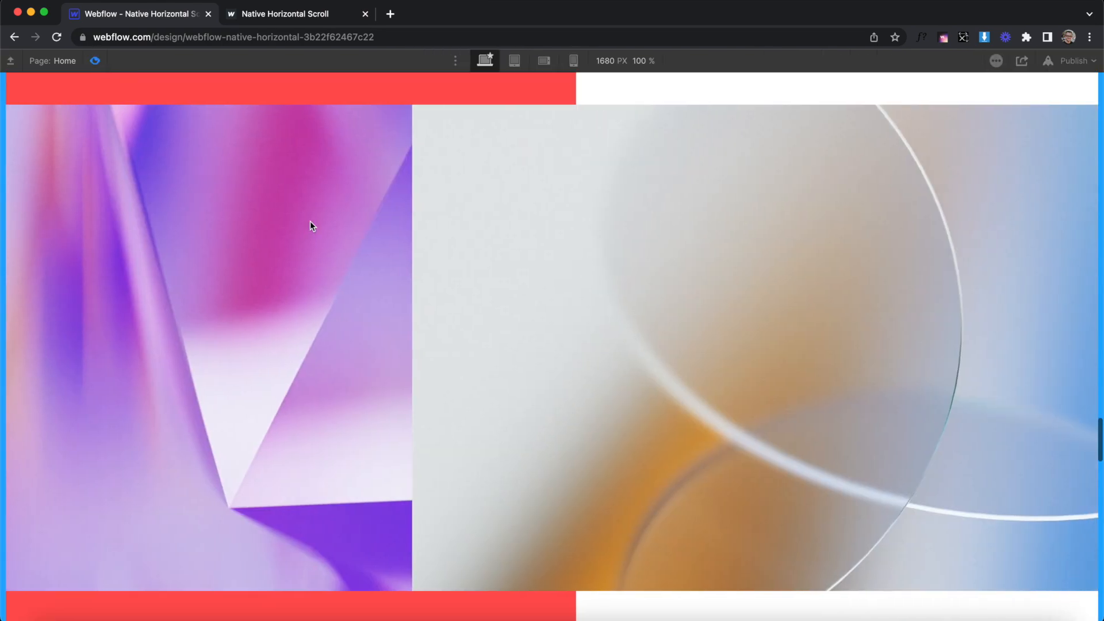
Scroll the preview to watch the image panels slide sideways to the last one.
{"action": "scroll", "scroll_direction": "right", "scroll_amount": 3}
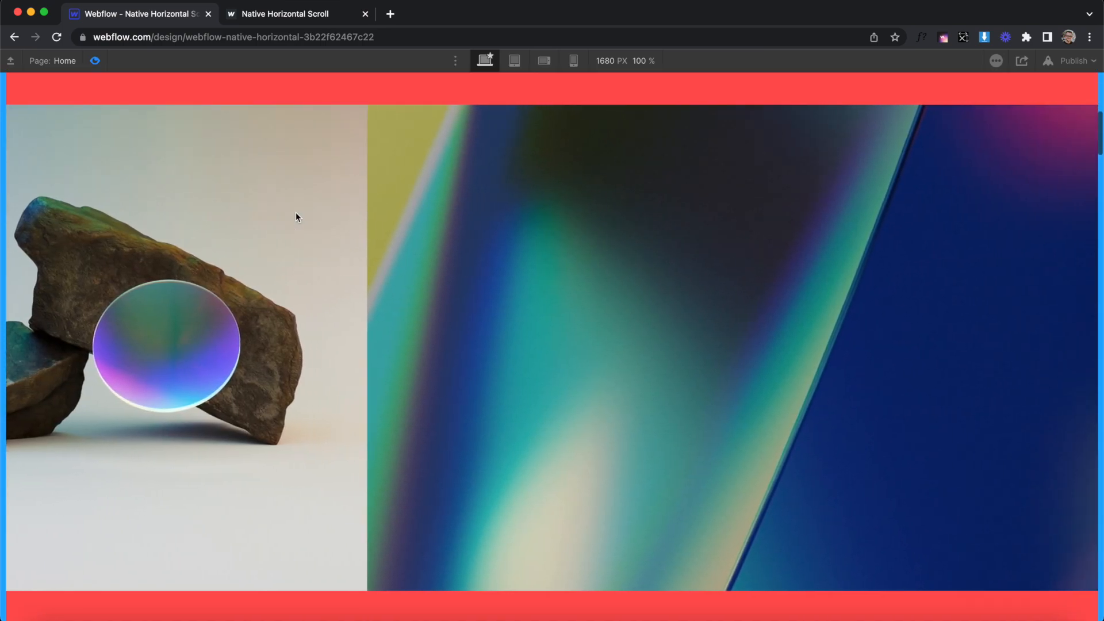
{"action": "scroll", "scroll_direction": "right", "scroll_amount": 3}
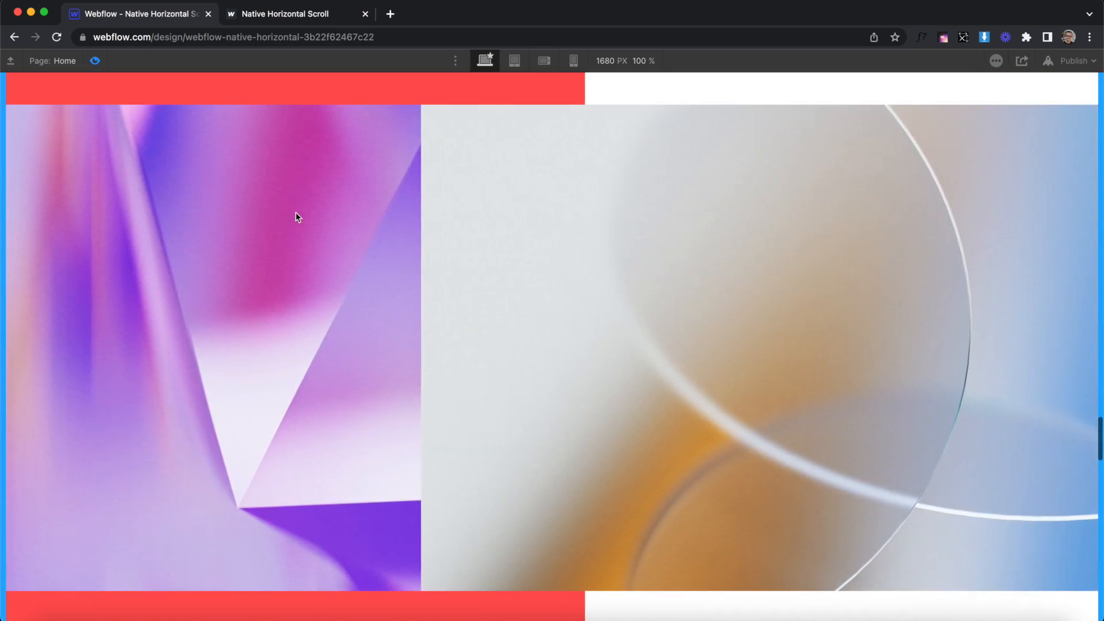
{"action": "scroll", "scroll_direction": "right", "scroll_amount": 3}
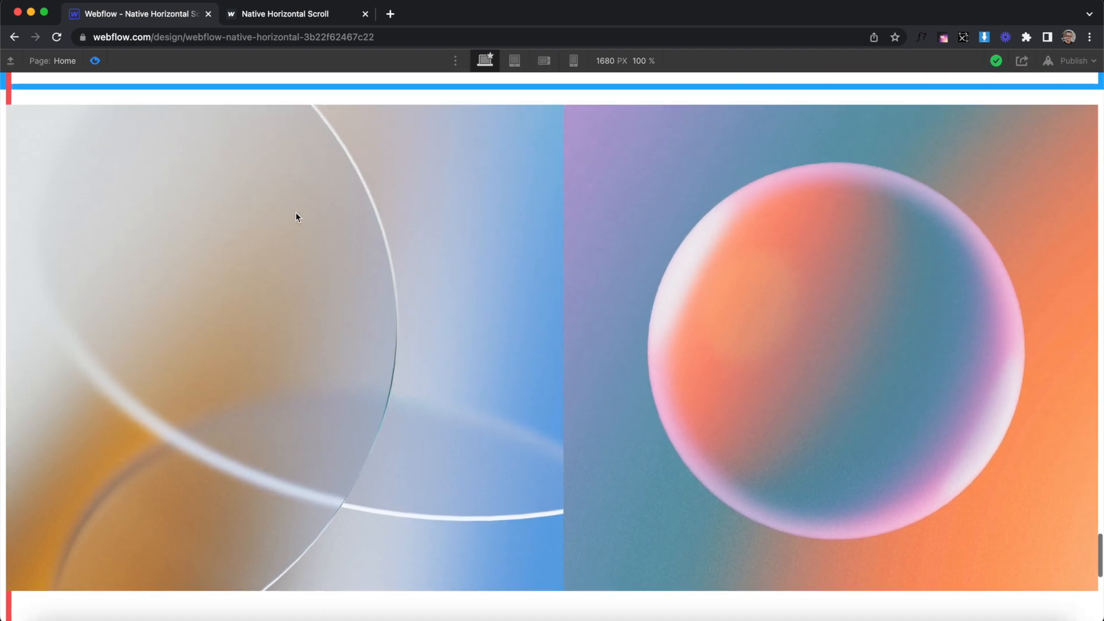
{"action": "scroll", "scroll_direction": "up", "scroll_amount": 3}
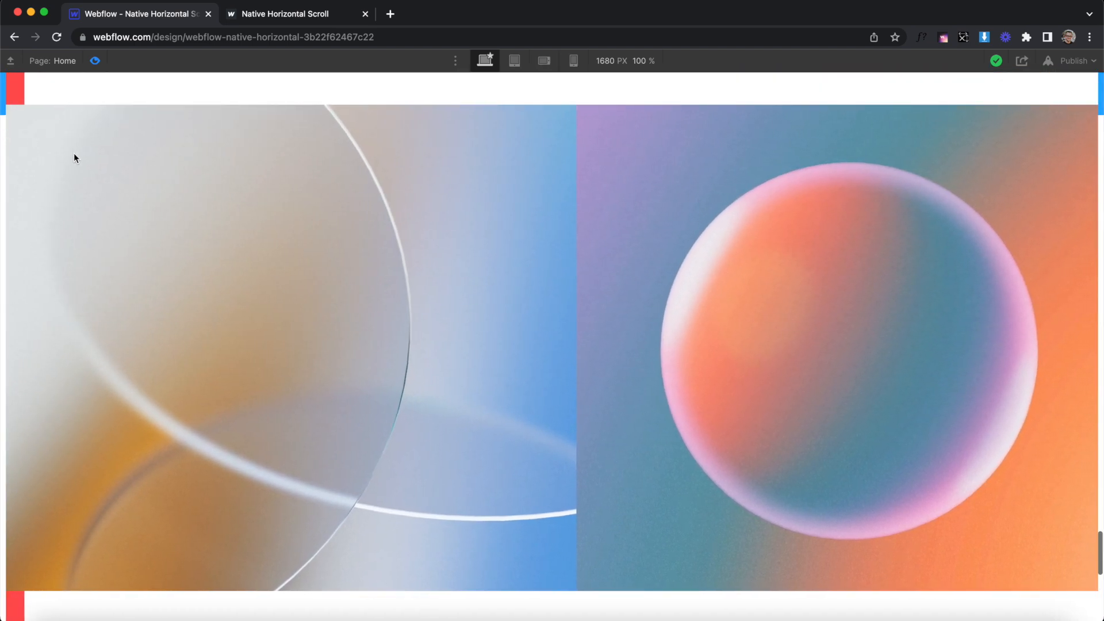
{"action": "scroll", "scroll_direction": "down", "scroll_amount": 3}
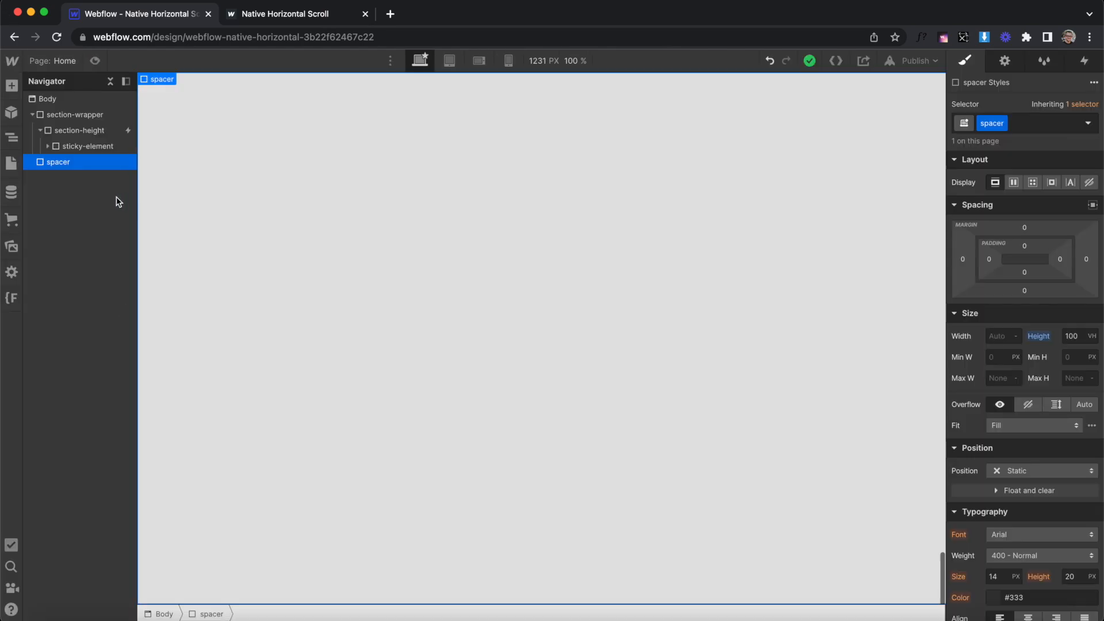
Review section-height's While scrolling in view interaction and return to its styles.
{"action": "left_click", "coordinate": [80, 130]}
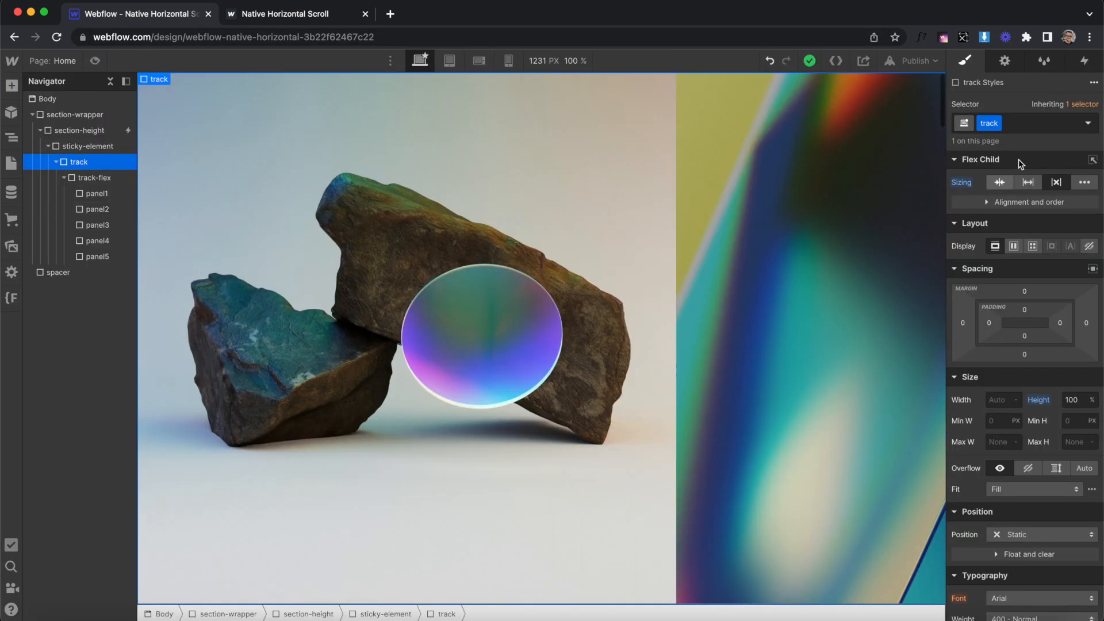
{"action": "left_click", "coordinate": [1085, 61]}
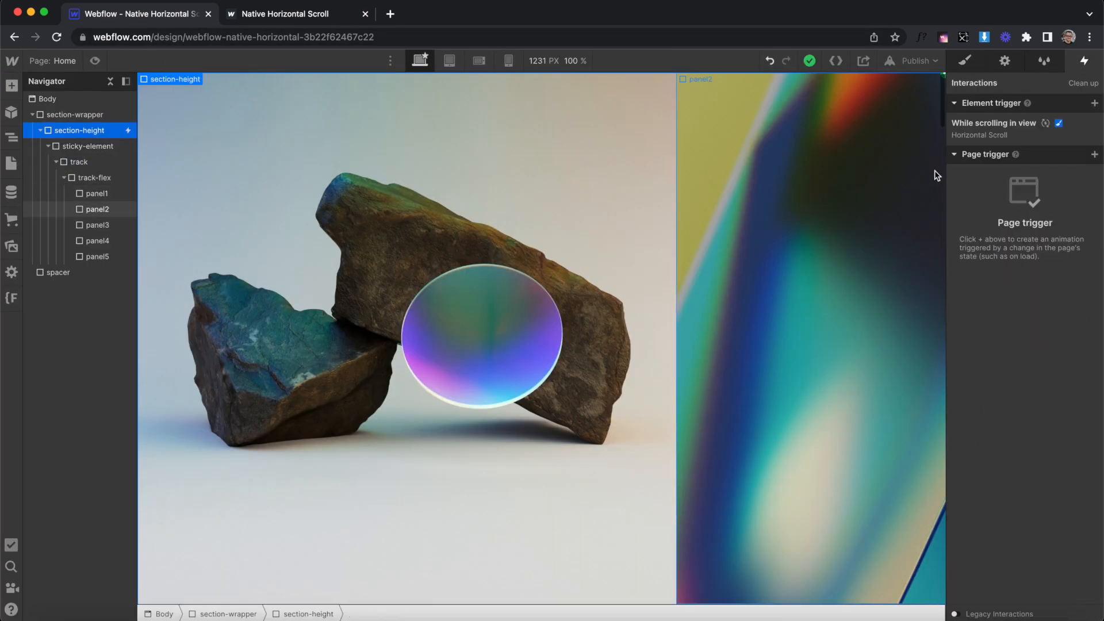
{"action": "left_click", "coordinate": [993, 123]}
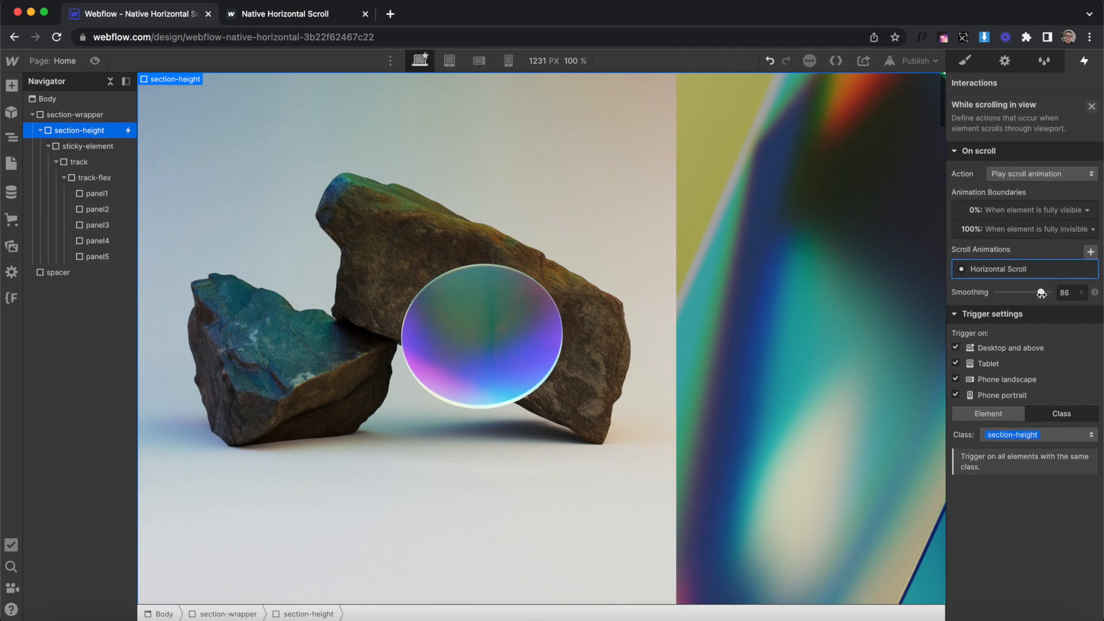
{"action": "left_click", "coordinate": [965, 61]}
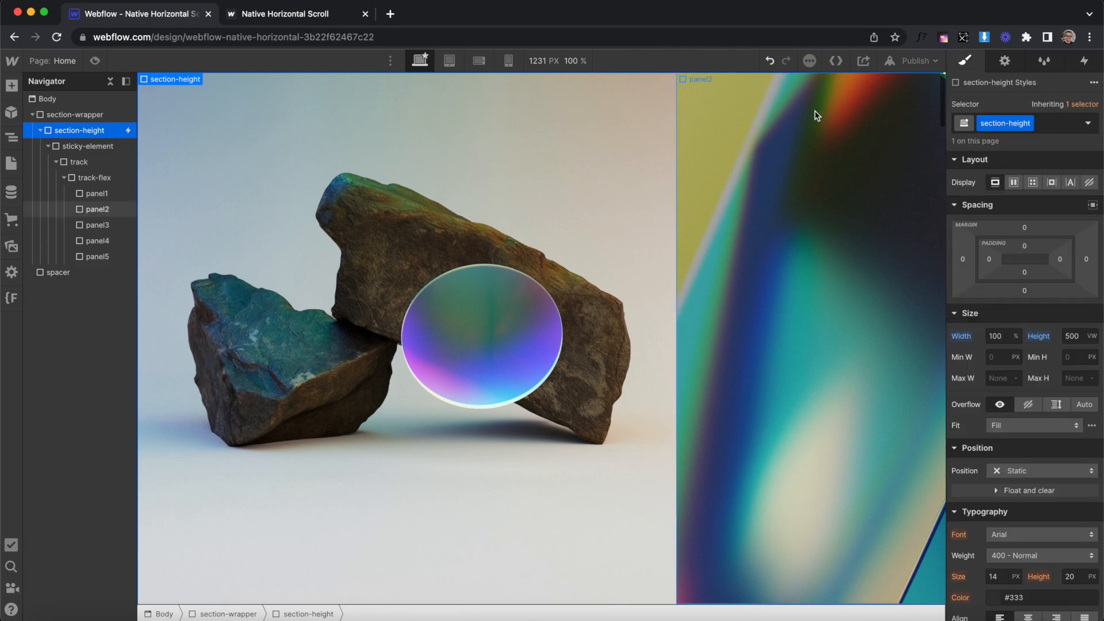
Copy section-wrapper and paste a duplicate into Body below the spacer.
{"action": "left_click", "coordinate": [76, 114]}
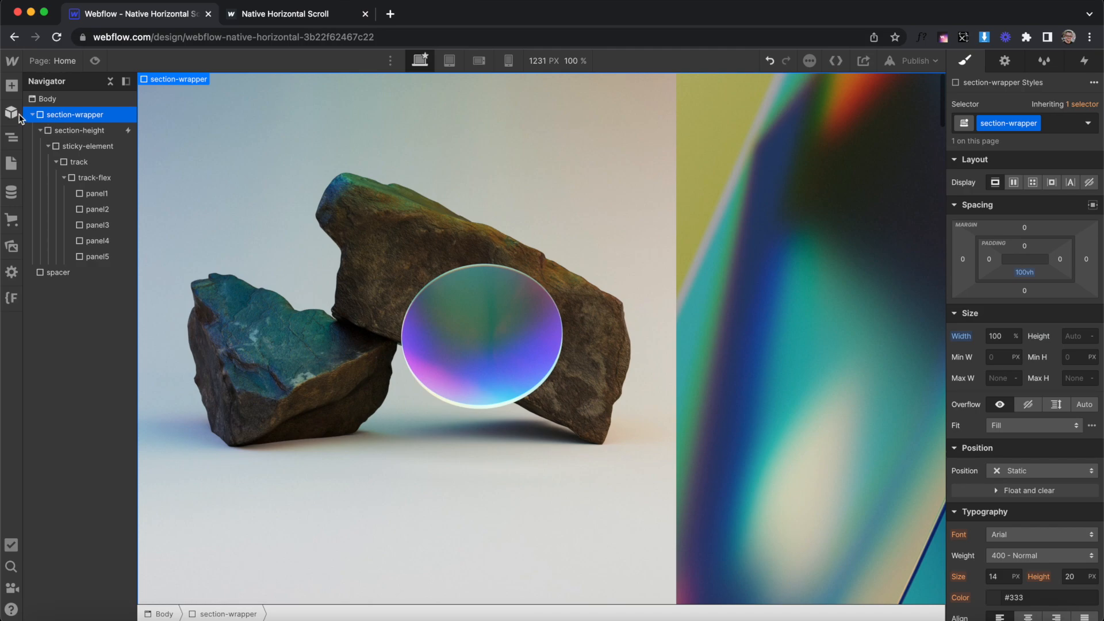
{"action": "left_click", "coordinate": [31, 114]}
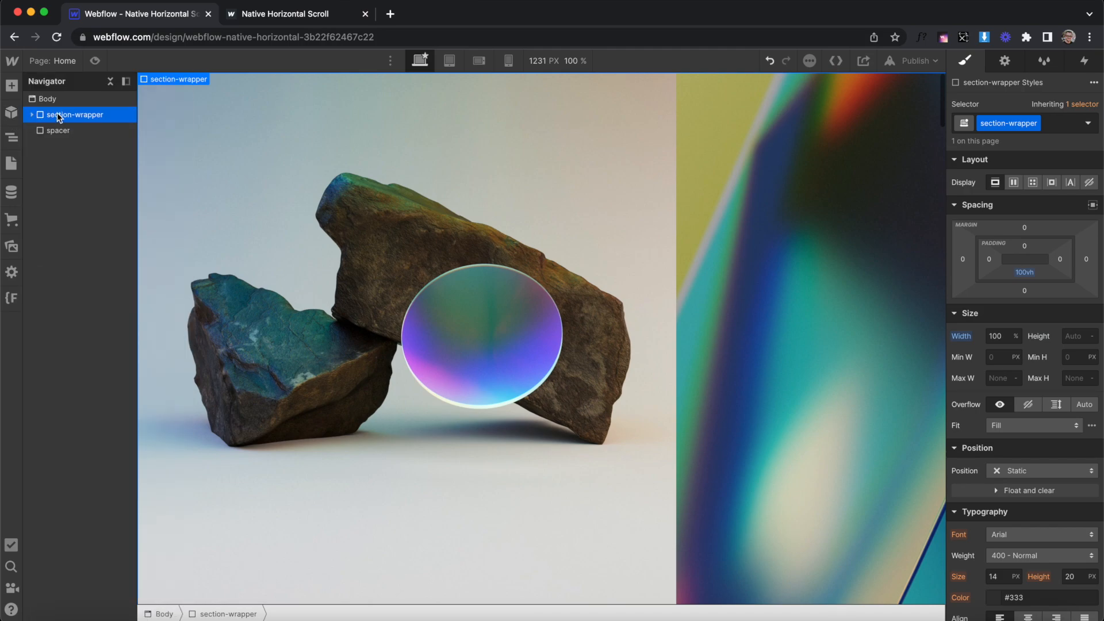
{"action": "left_click", "coordinate": [47, 99]}
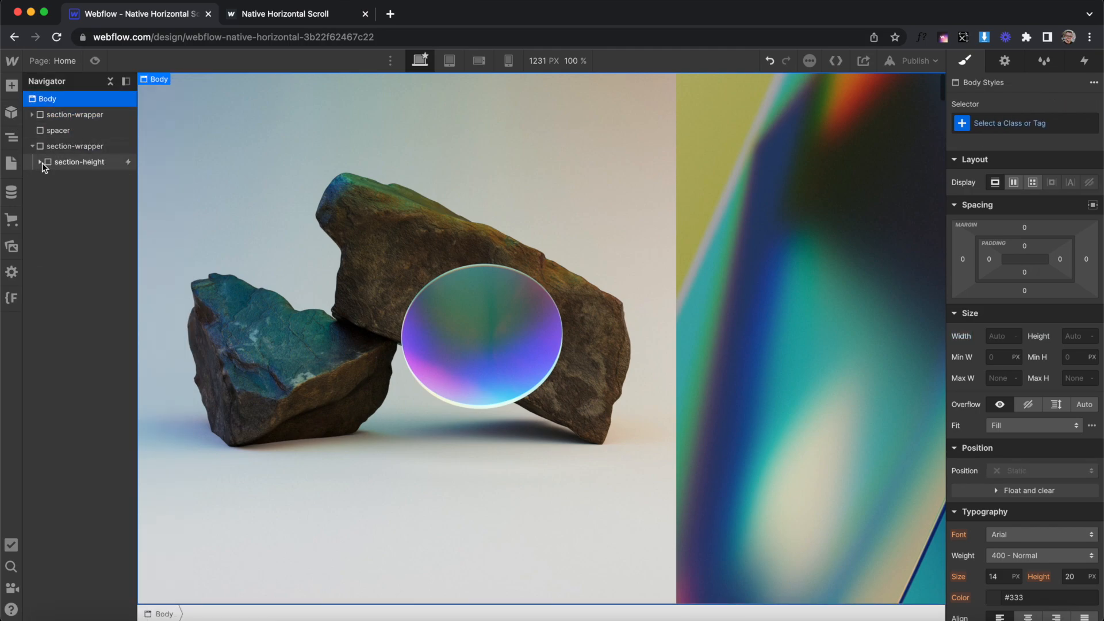
{"action": "left_click", "coordinate": [39, 162]}
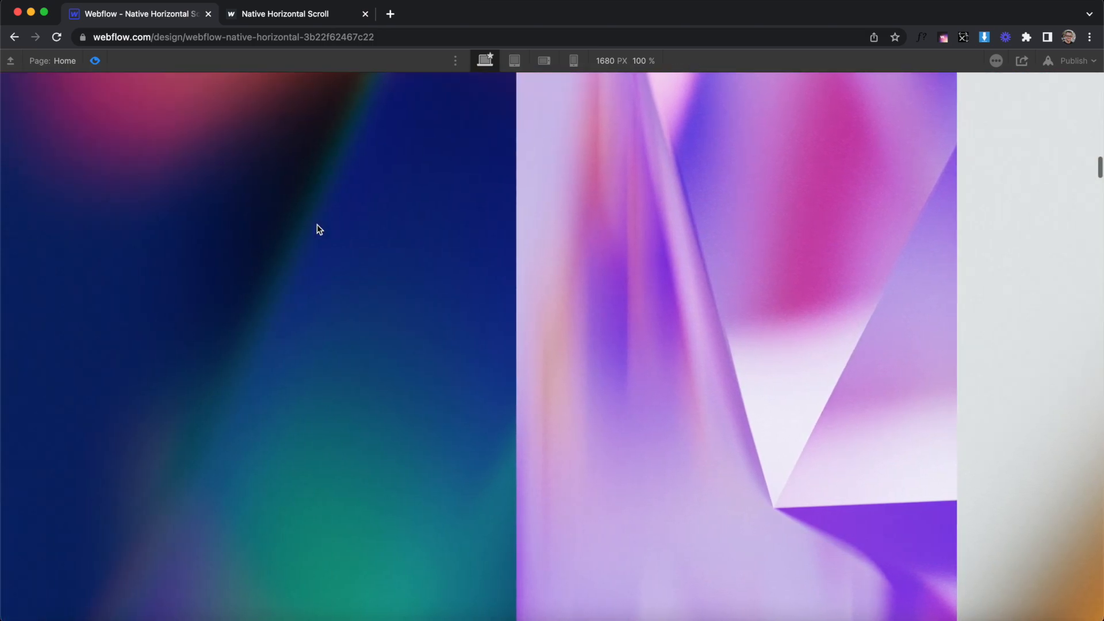
Preview the duplicated page on desktop, then switch to the Mobile Landscape breakpoint.
{"action": "scroll", "scroll_direction": "right", "scroll_amount": 3}
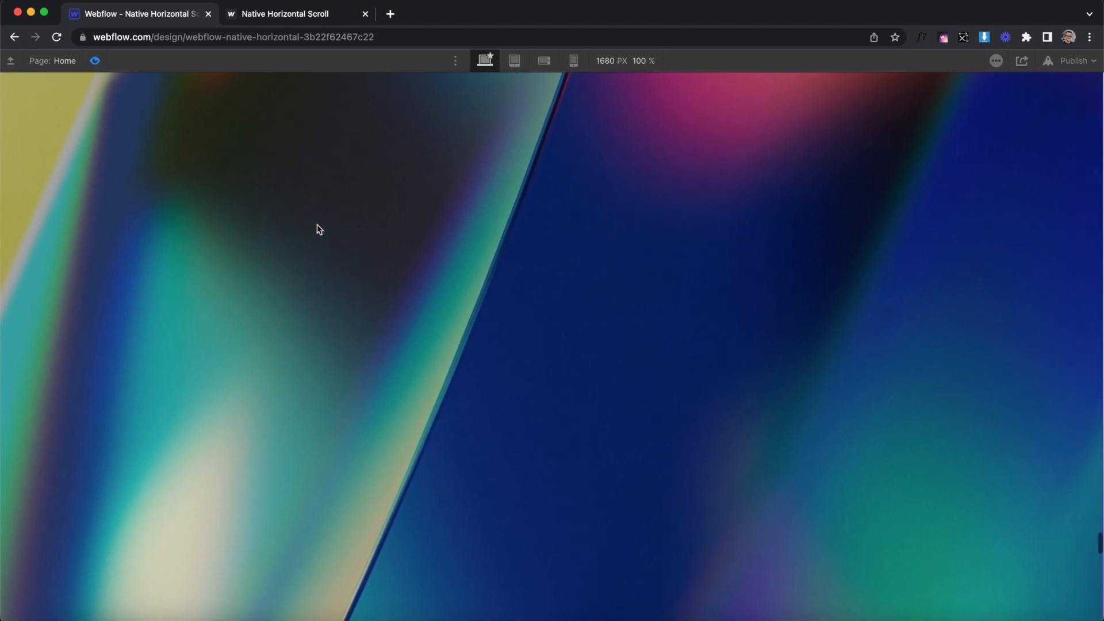
{"action": "scroll", "scroll_direction": "right", "scroll_amount": 3}
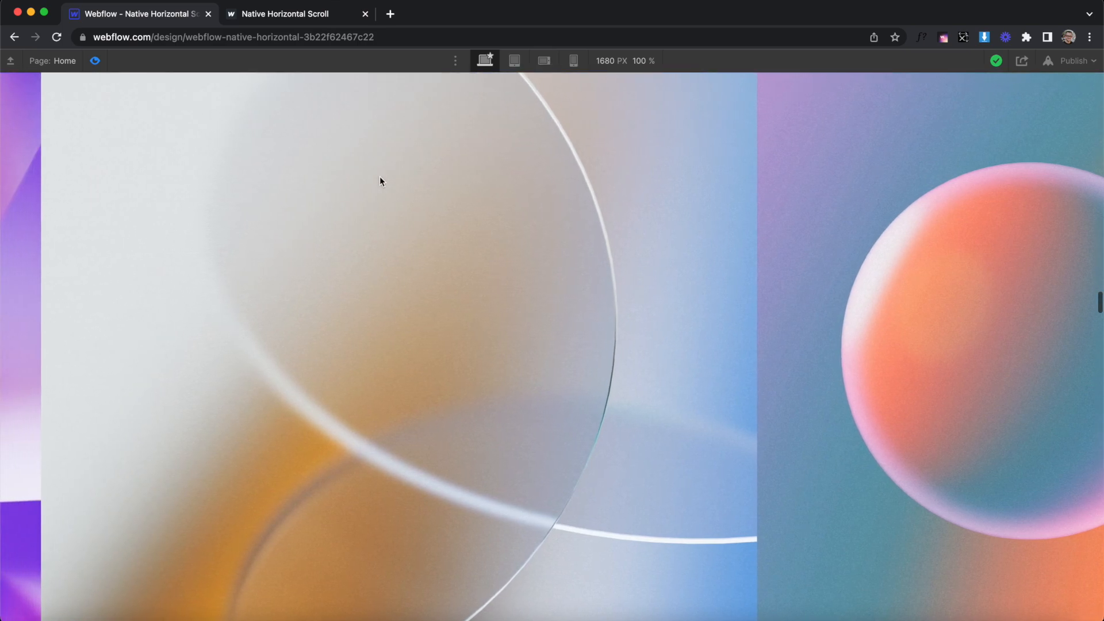
{"action": "left_click", "coordinate": [478, 61]}
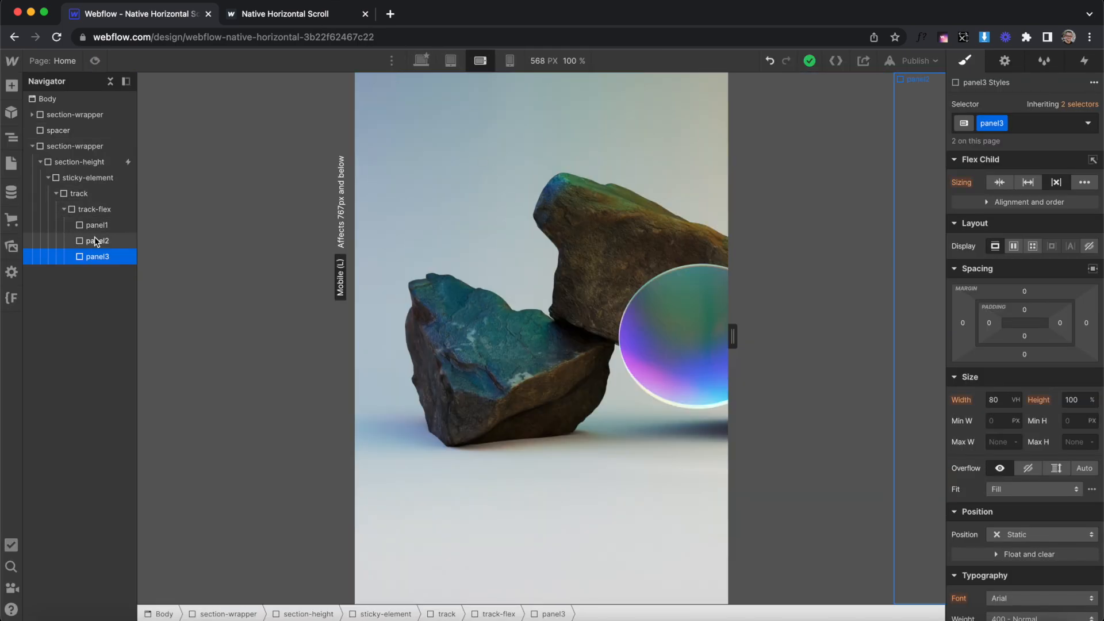
Set panel2's width to 200 VW and preview at landscape-phone size.
{"action": "left_click", "coordinate": [96, 240]}
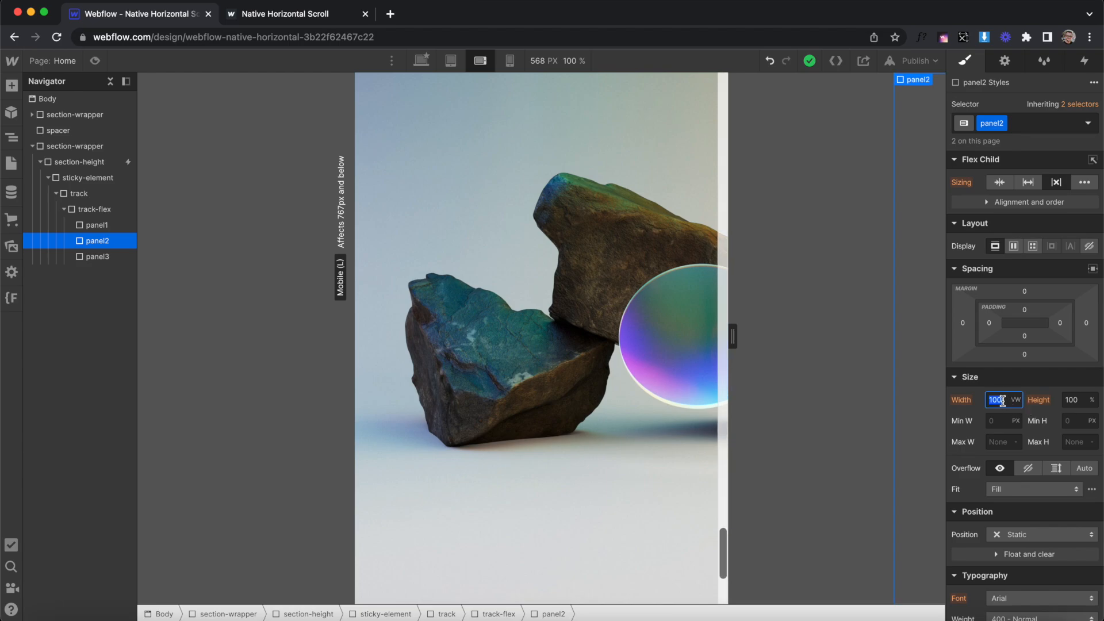
{"action": "type", "text": "200"}
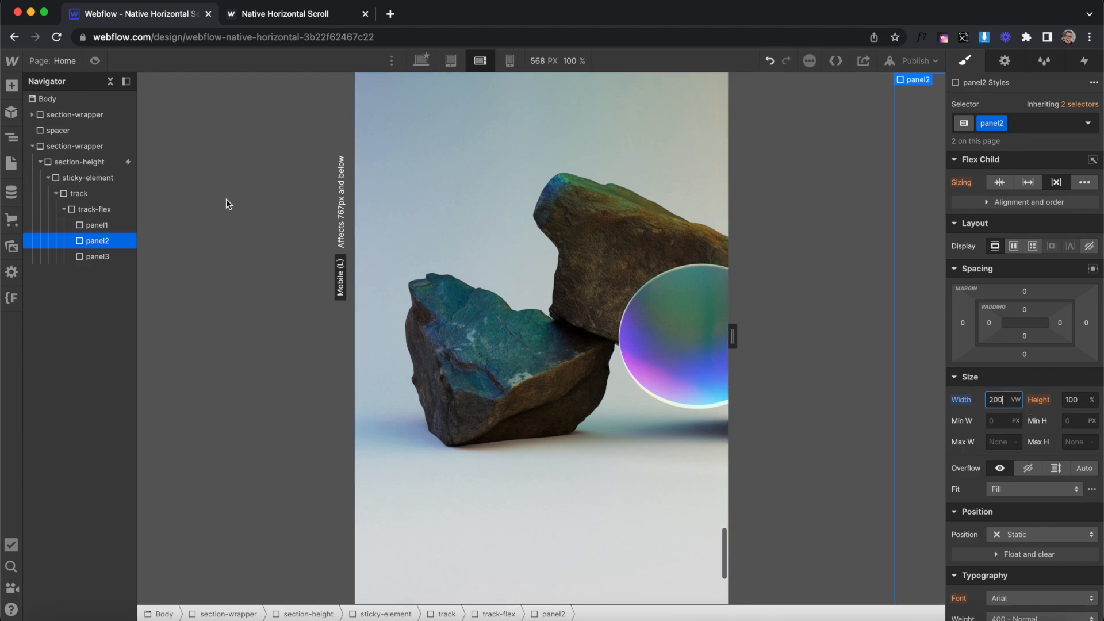
{"action": "left_click", "coordinate": [95, 61]}
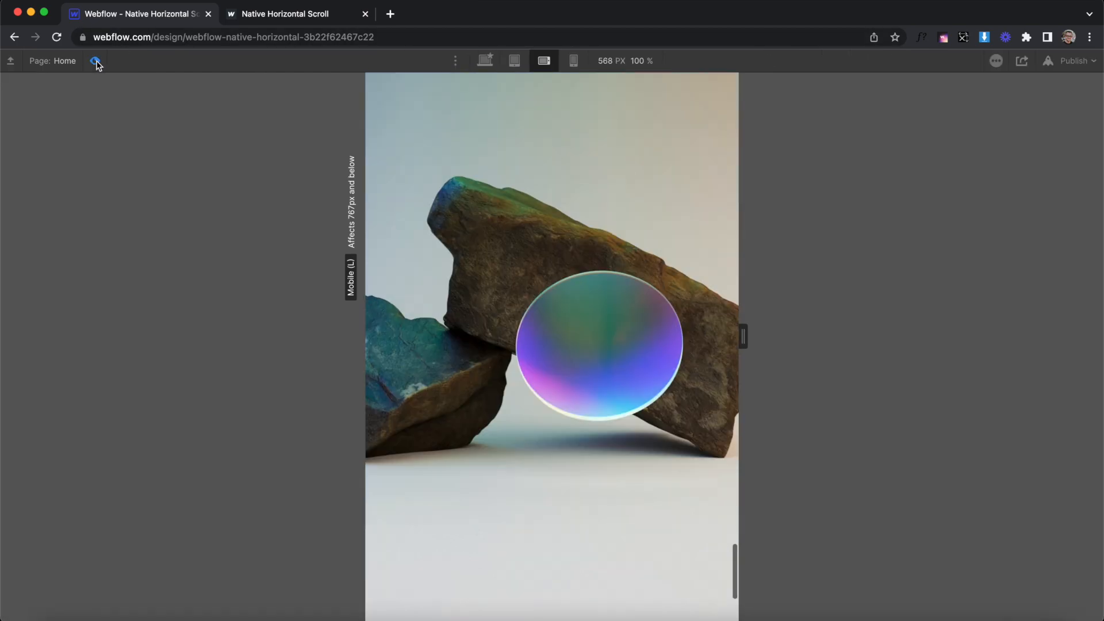
Scroll the sliding panels at phone width, then again at desktop width.
{"action": "scroll", "scroll_direction": "up", "scroll_amount": 3}
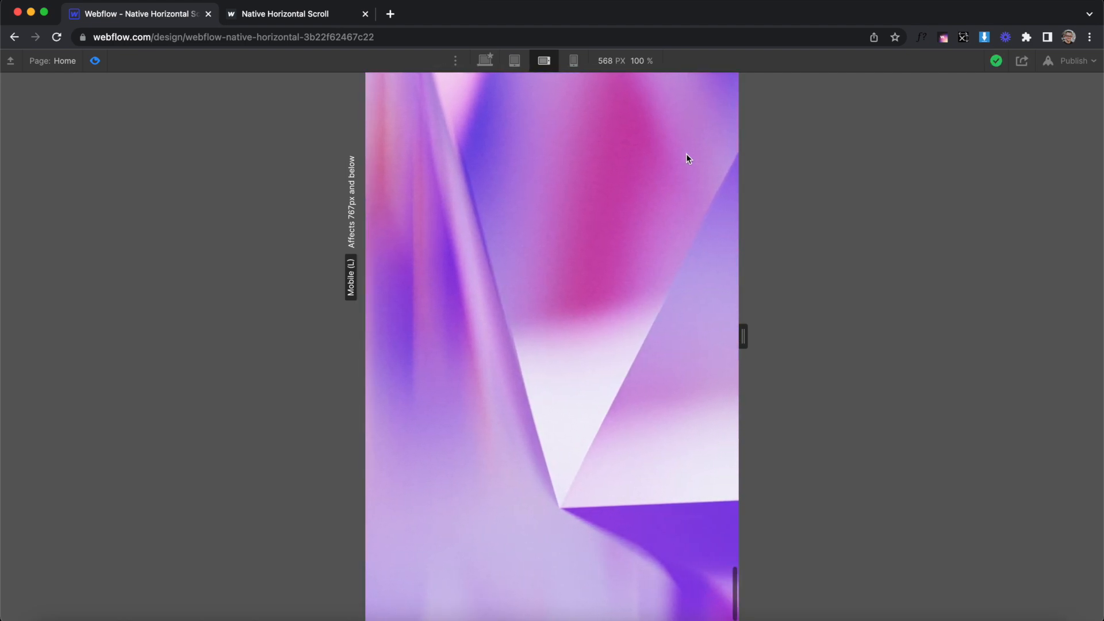
{"action": "scroll", "scroll_direction": "up", "scroll_amount": 3}
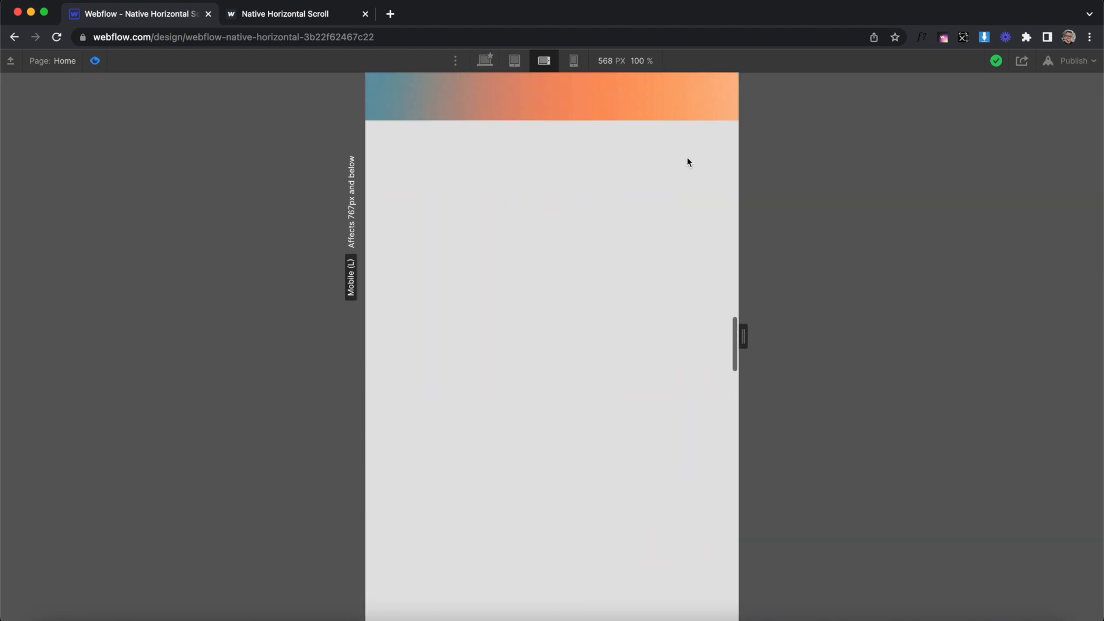
{"action": "left_click", "coordinate": [484, 61]}
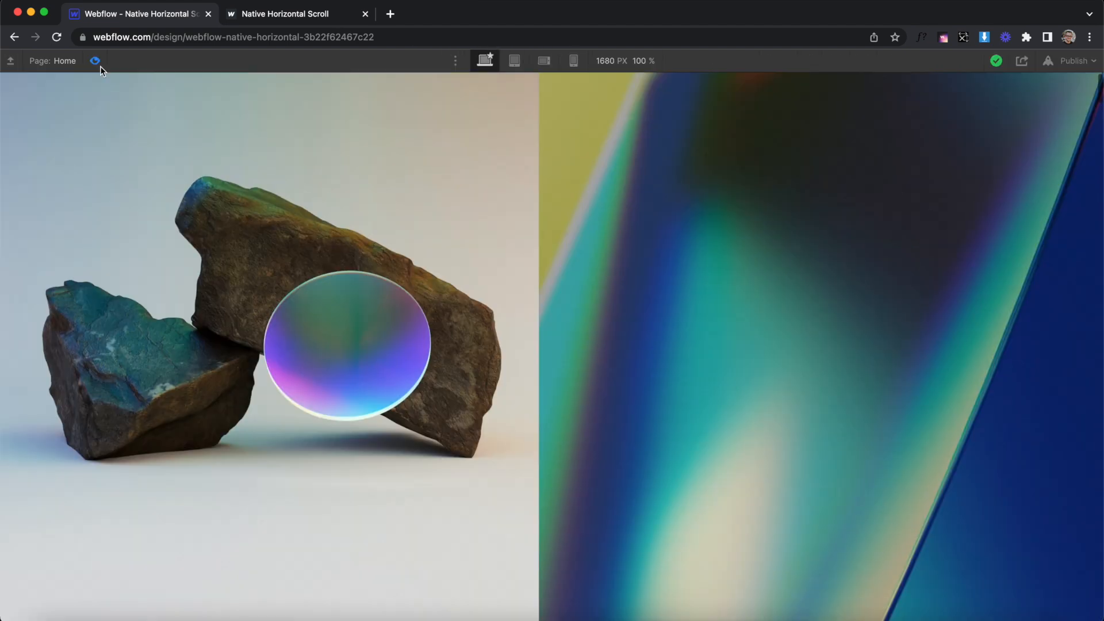
{"action": "scroll", "scroll_direction": "down", "scroll_amount": 3}
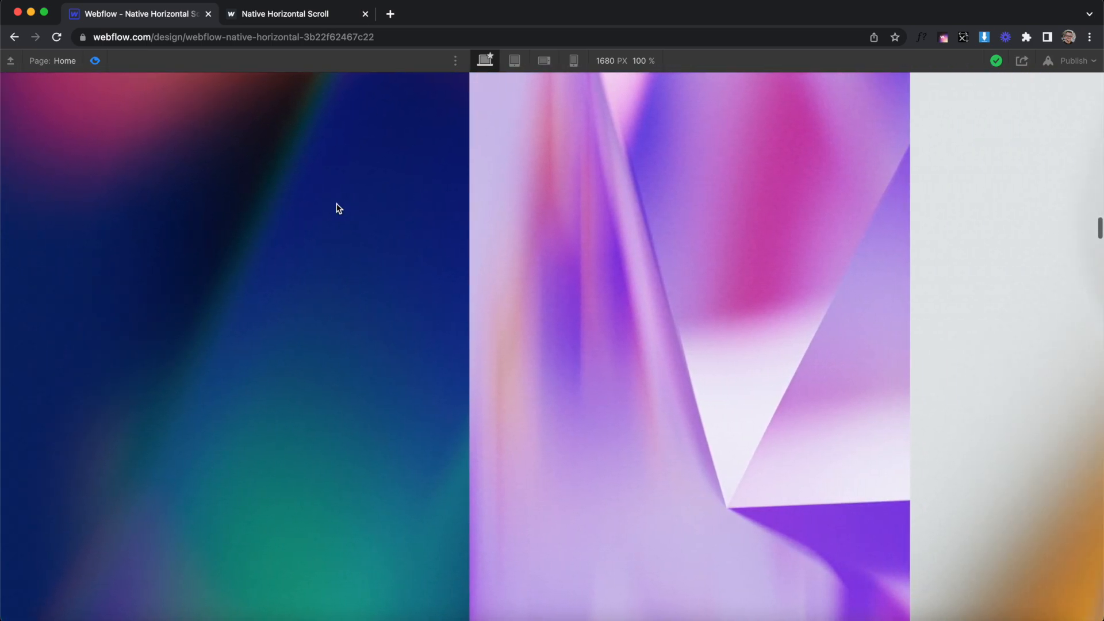
{"action": "scroll", "scroll_direction": "right", "scroll_amount": 3}
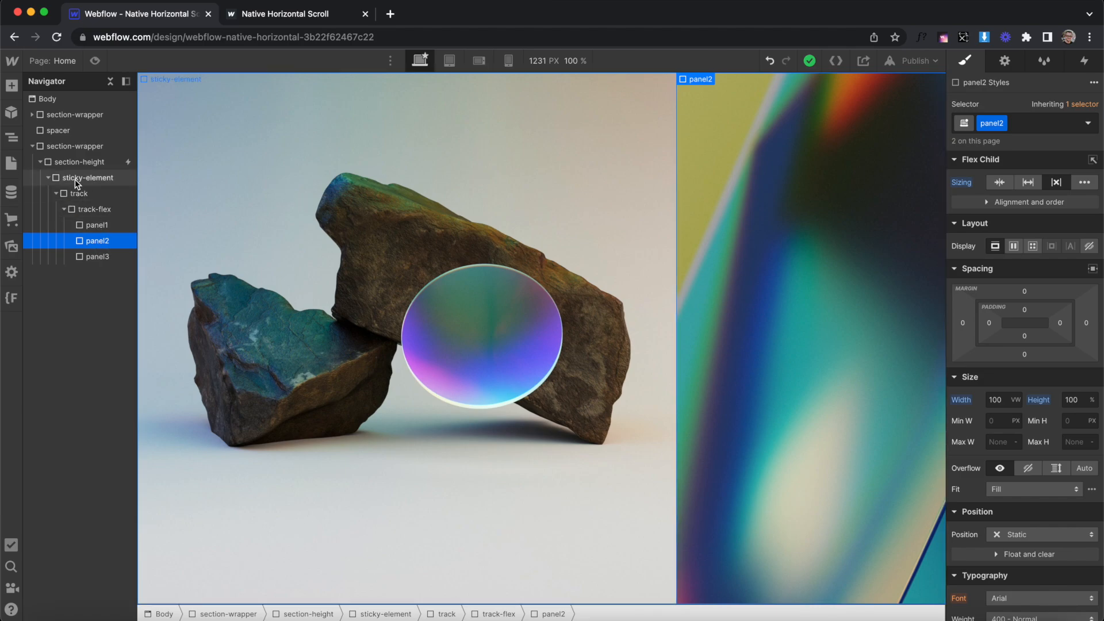
{"action": "left_click", "coordinate": [79, 161]}
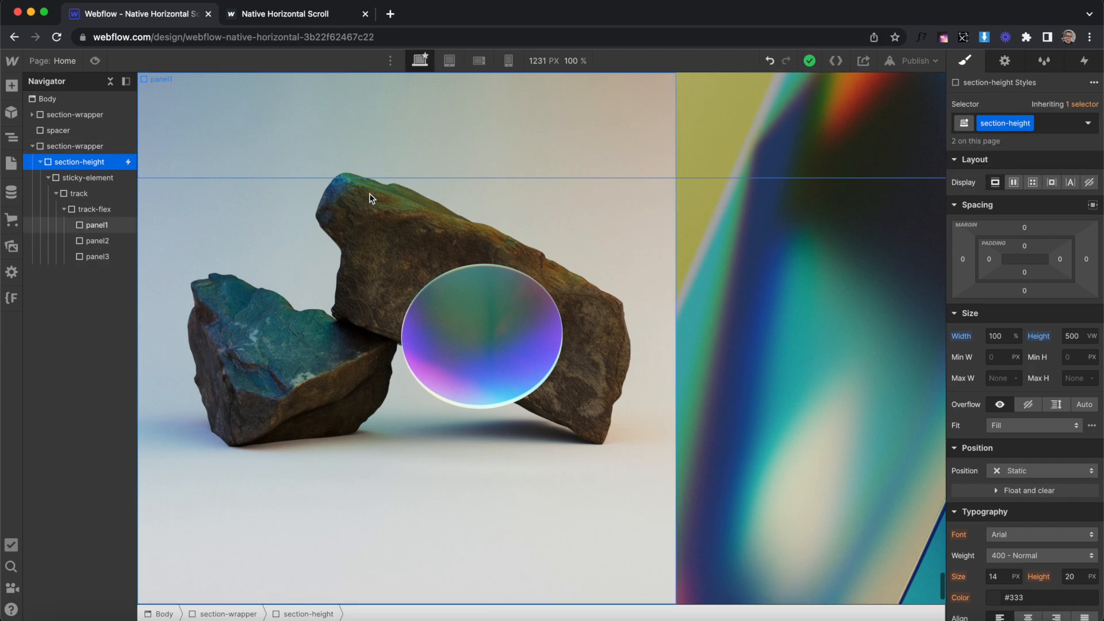
{"action": "mouse_move", "coordinate": [84, 177]}
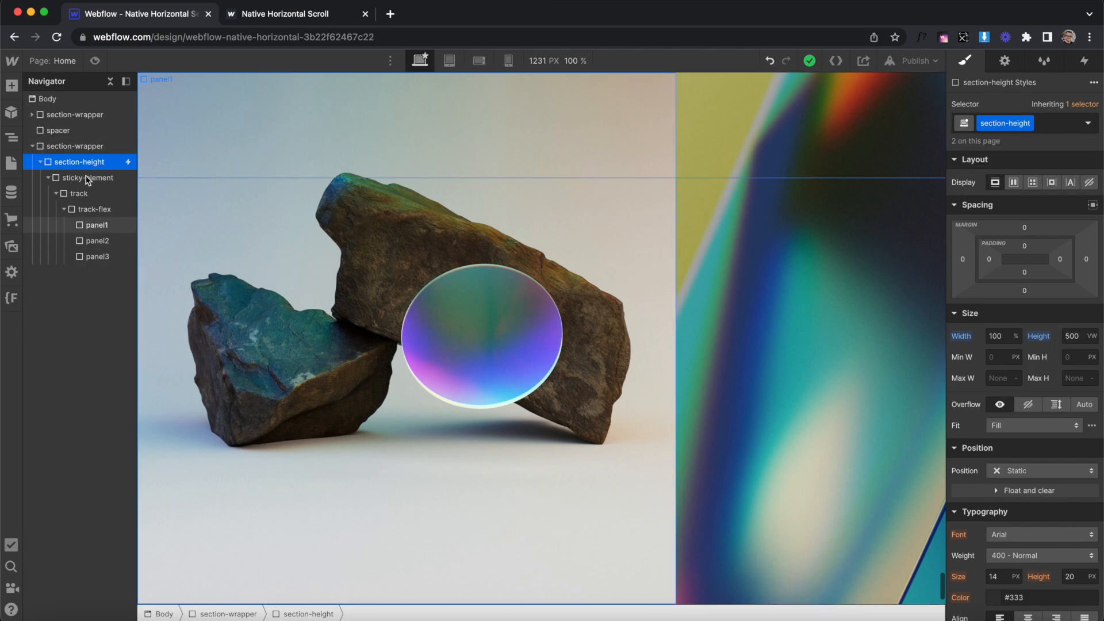
{"action": "left_click", "coordinate": [97, 225]}
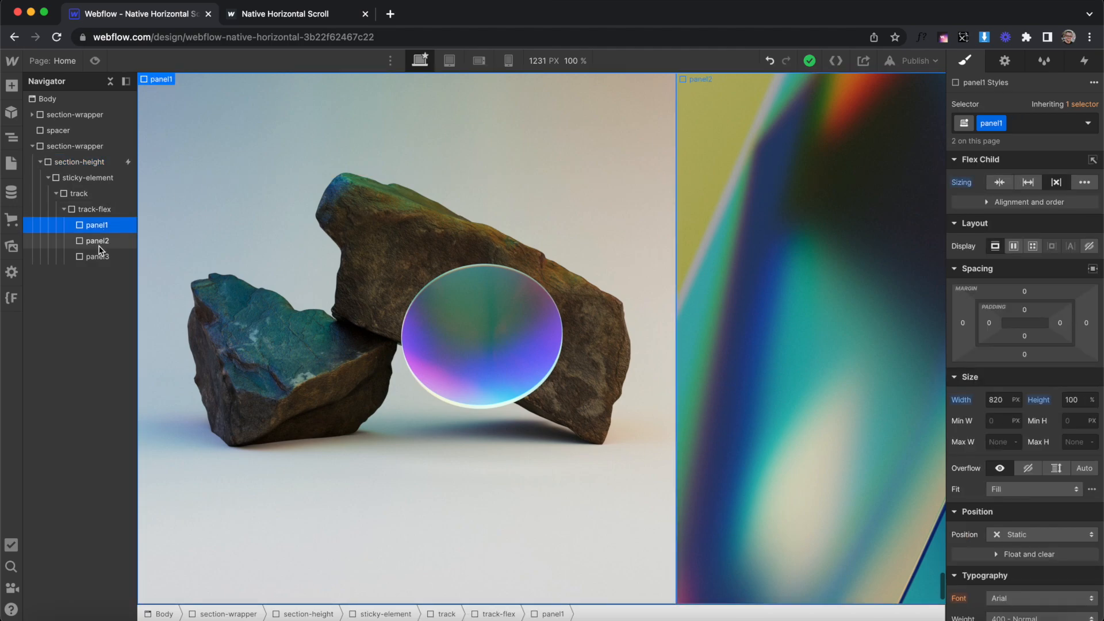
{"action": "left_click", "coordinate": [97, 256]}
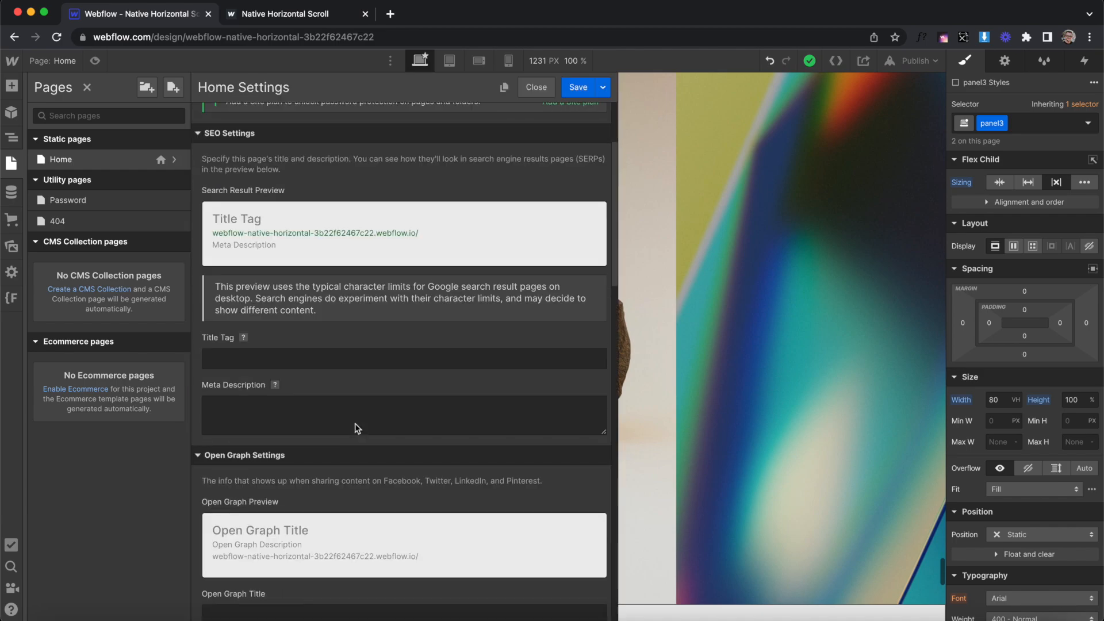
Highlight the Home page script's section-height line and its resize listener.
{"action": "scroll", "scroll_direction": "down", "scroll_amount": 3}
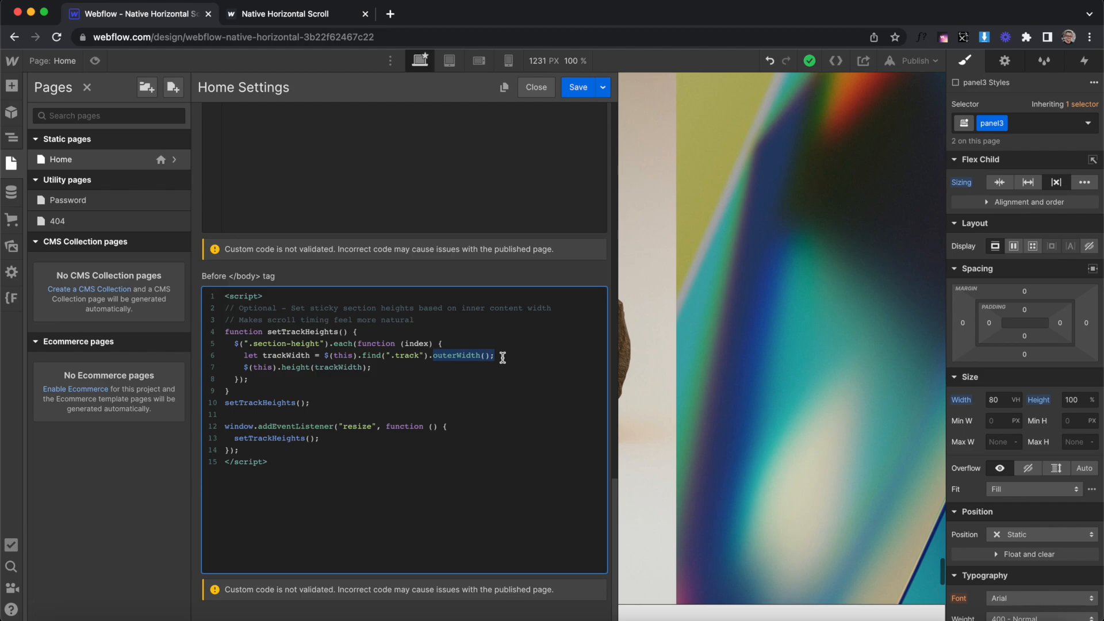
{"action": "mouse_move", "coordinate": [296, 366]}
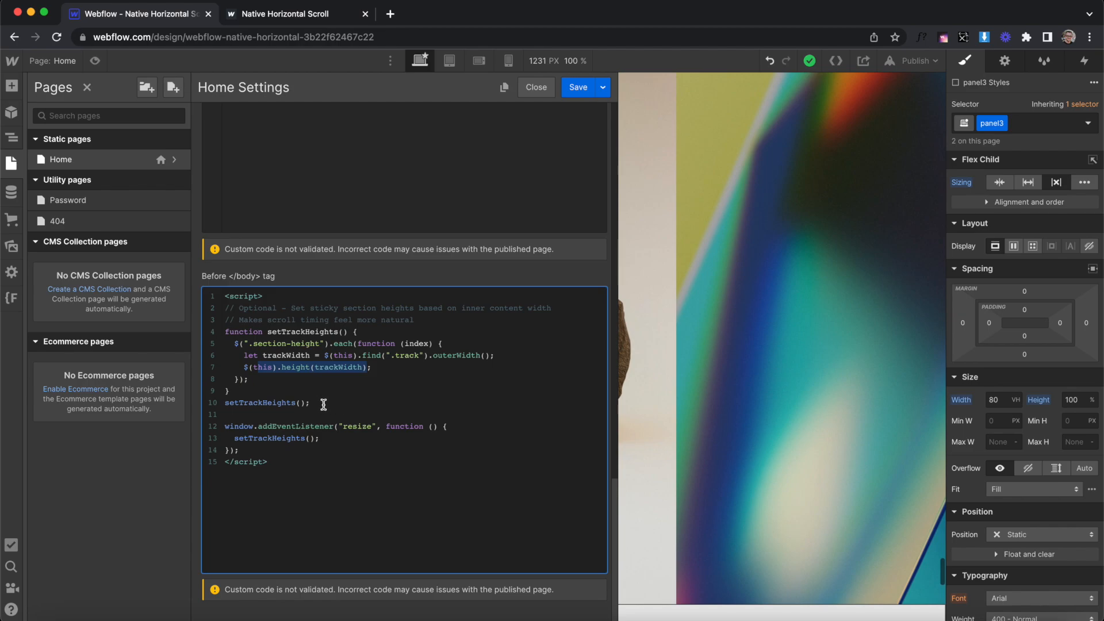
{"action": "double_click", "coordinate": [268, 402]}
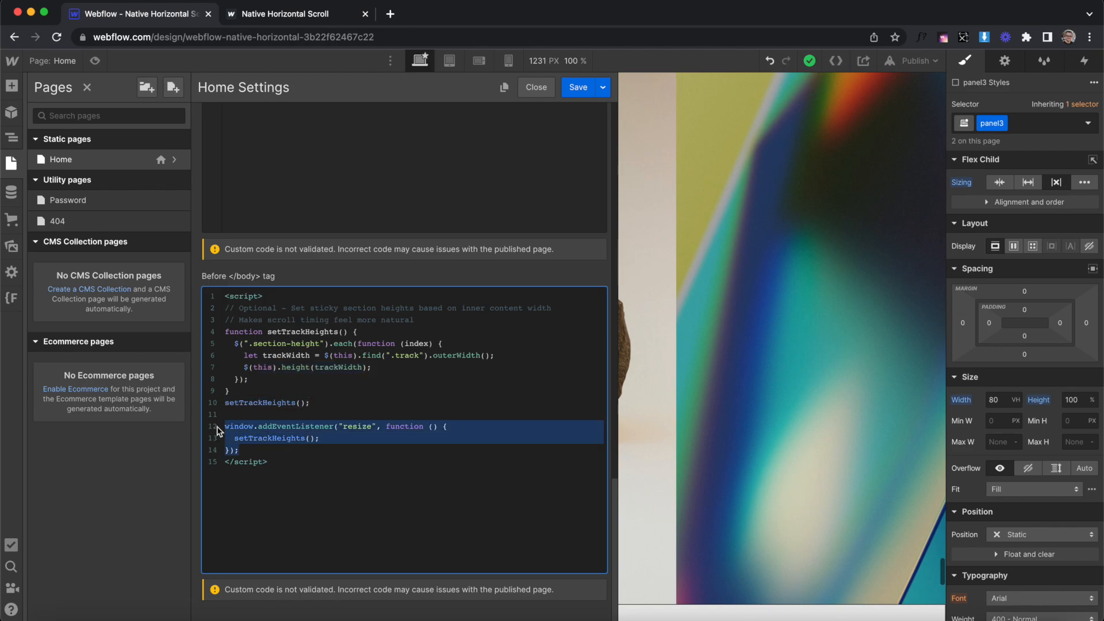
{"action": "left_click", "coordinate": [534, 88]}
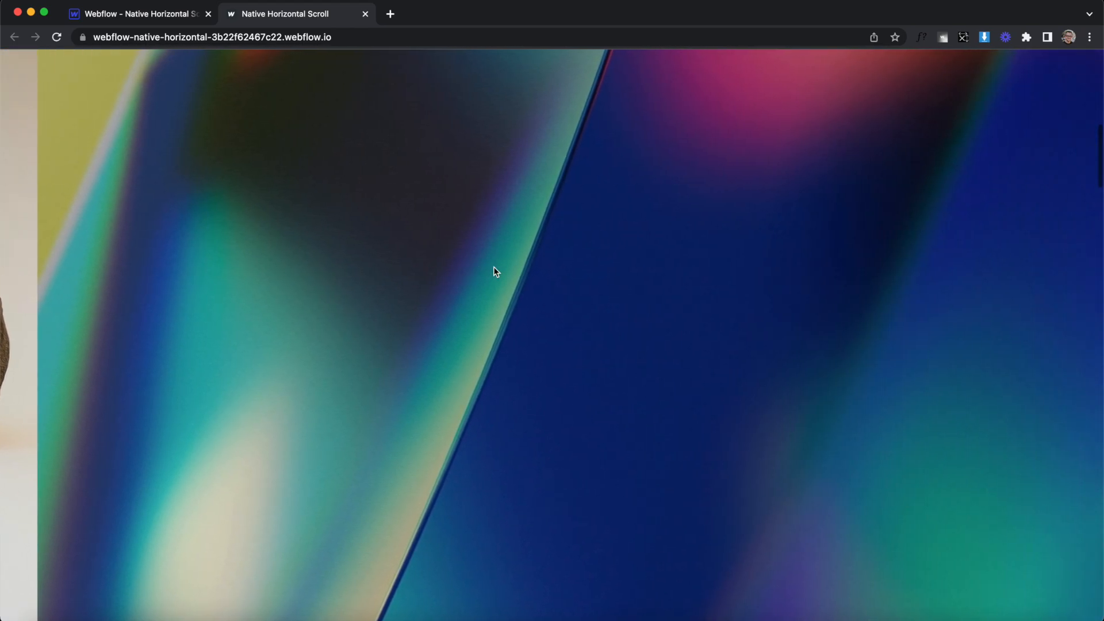
Scroll the published site to watch its panels slide sideways.
{"action": "scroll", "scroll_direction": "right", "scroll_amount": 3}
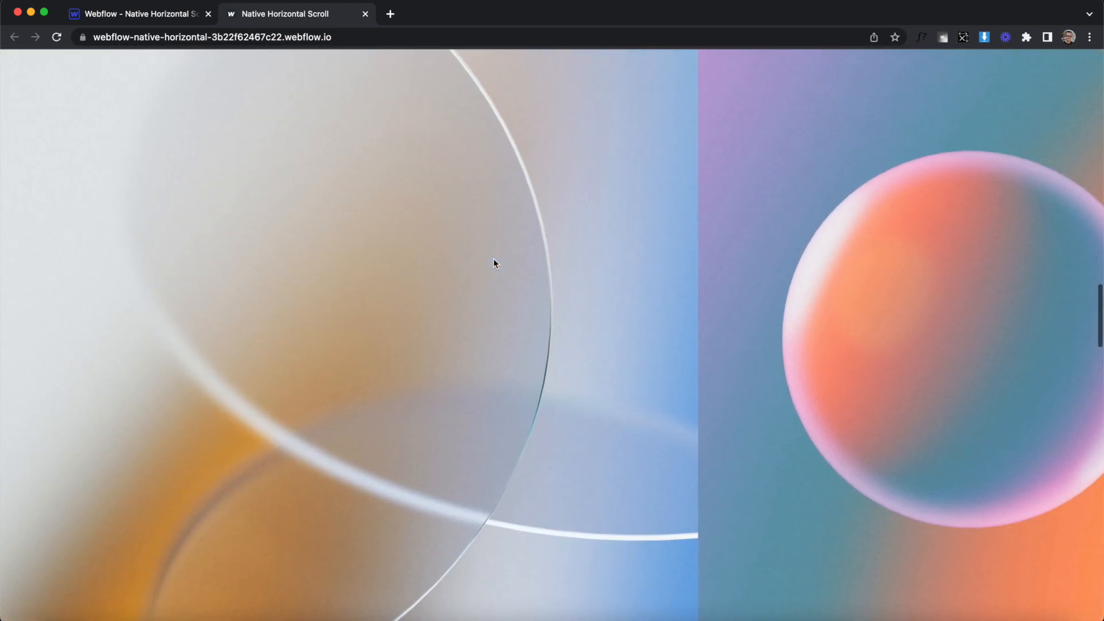
{"action": "scroll", "scroll_direction": "right", "scroll_amount": 3}
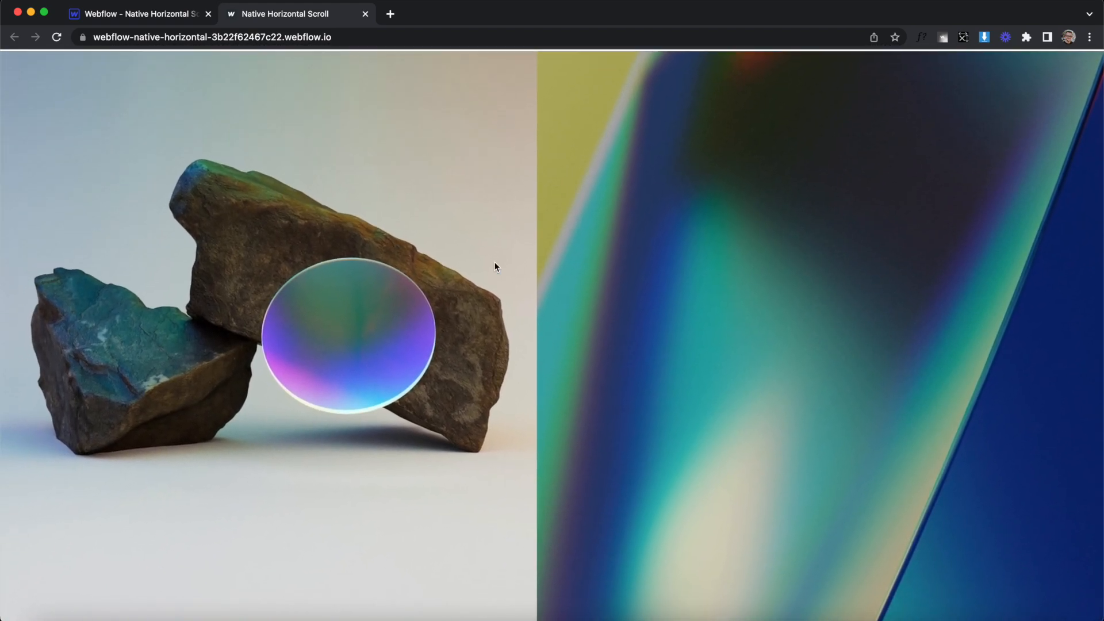